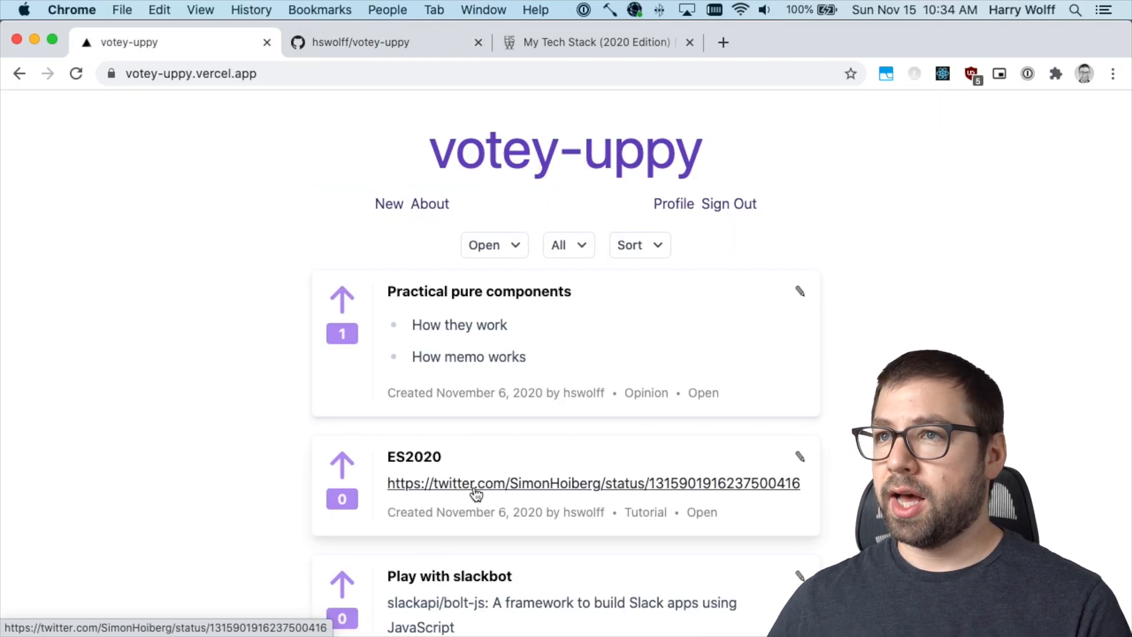
Step: Switch from the votey-uppy homepage to the hswolff/votey-uppy GitHub repository page
{"action": "left_click", "coordinate": [367, 43]}
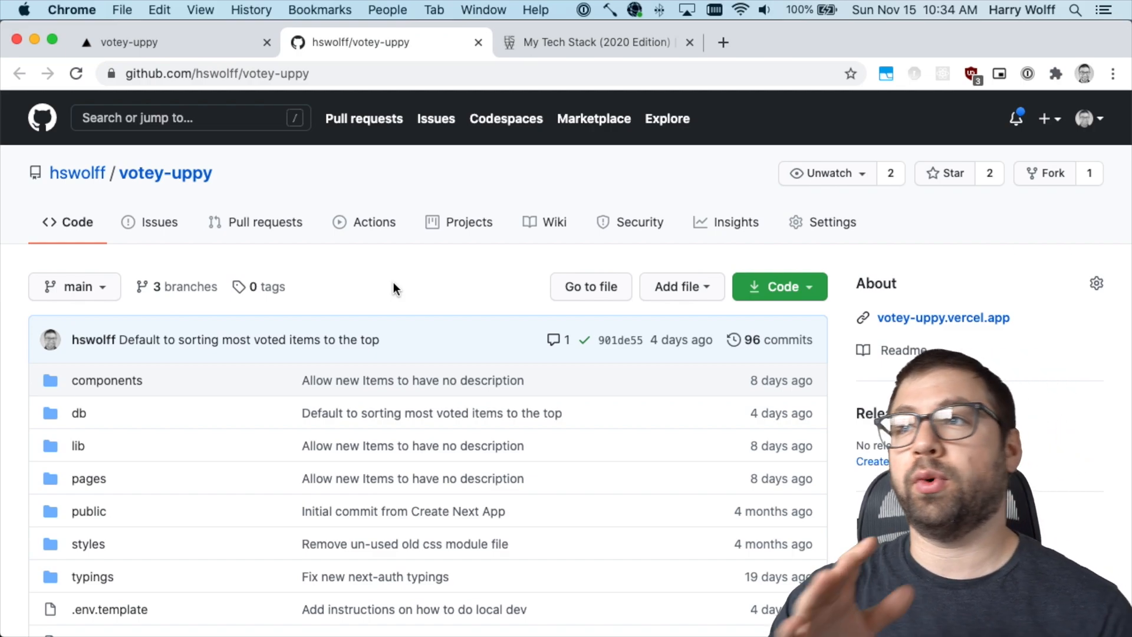
Step: Read through the My Tech Stack blog post and UserVoice site, then return to the votey-uppy homepage
{"action": "left_click", "coordinate": [596, 43]}
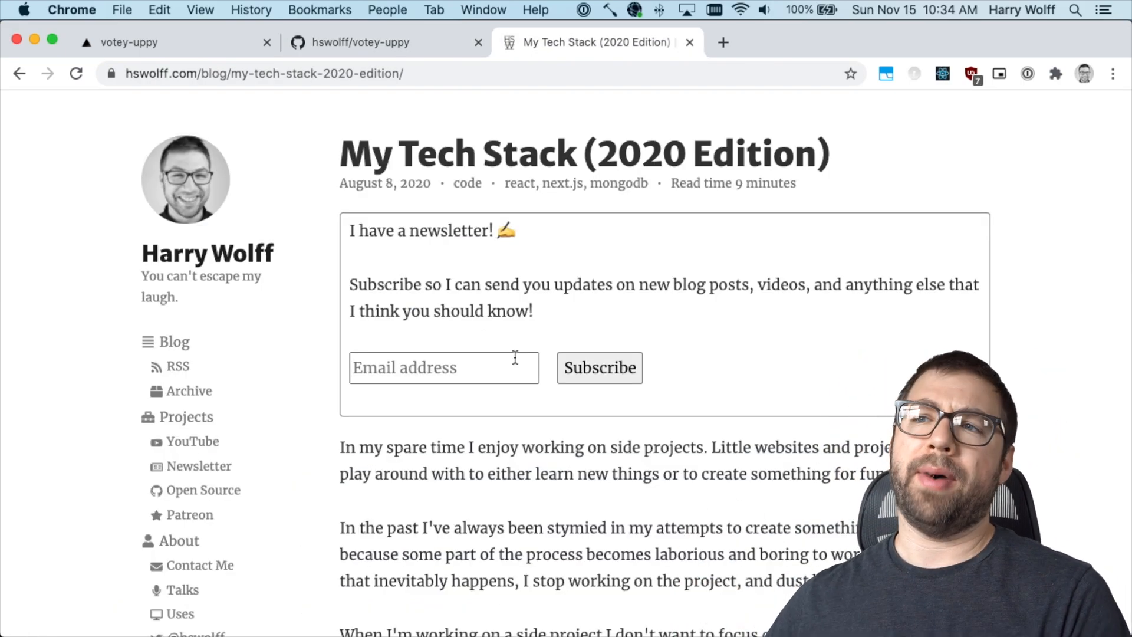
{"action": "scroll", "scroll_direction": "down", "scroll_amount": 3}
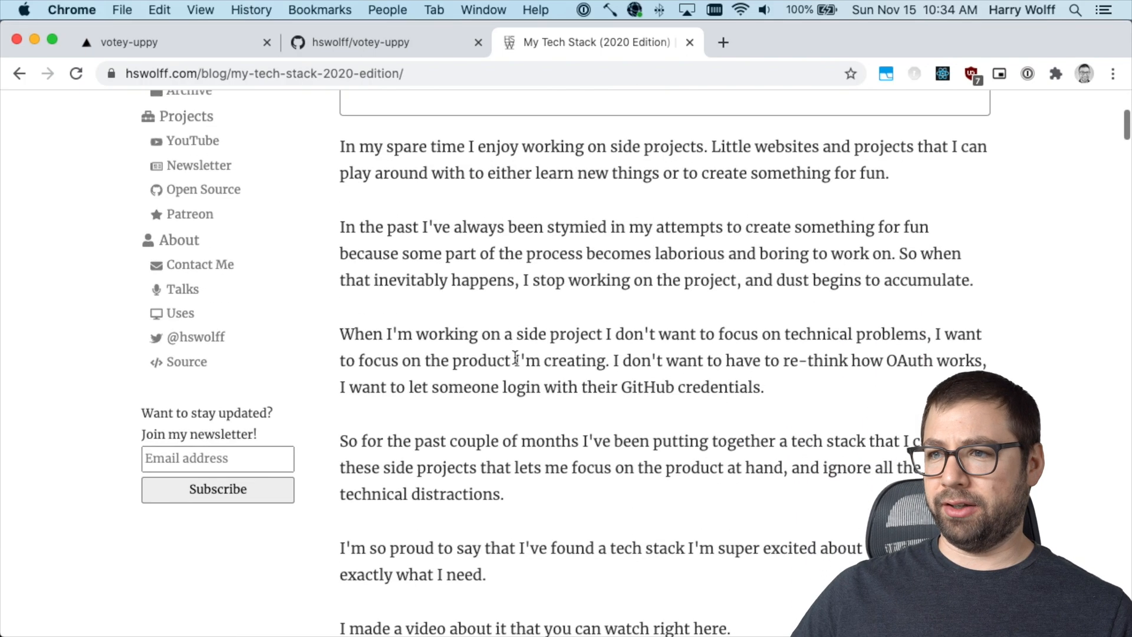
{"action": "scroll", "scroll_direction": "down", "scroll_amount": 3}
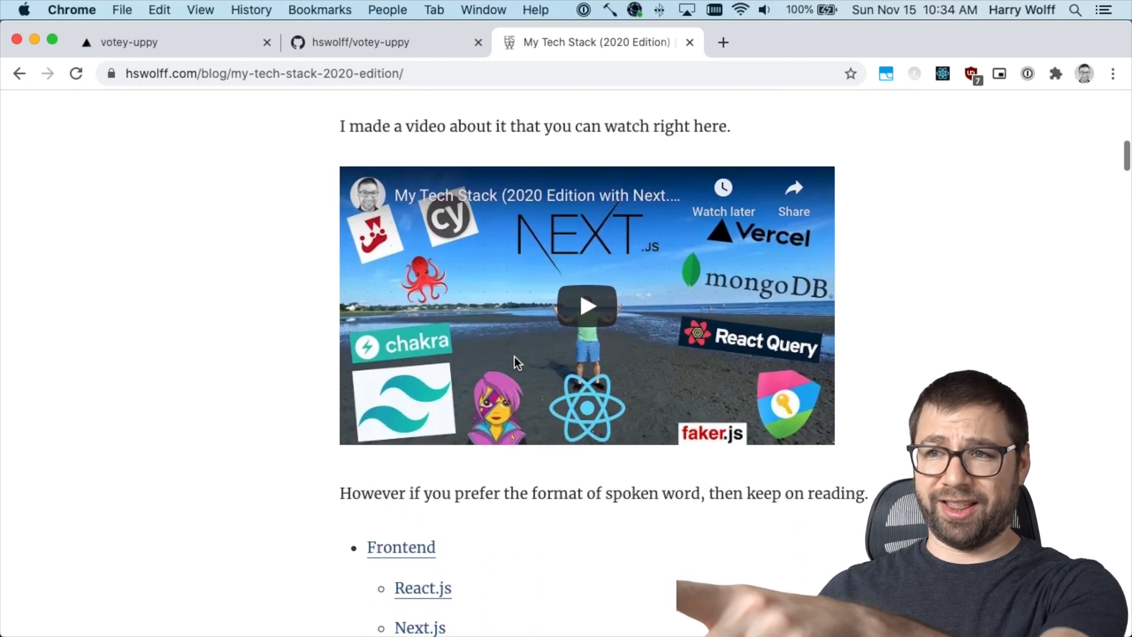
{"action": "scroll", "scroll_direction": "down", "scroll_amount": 3}
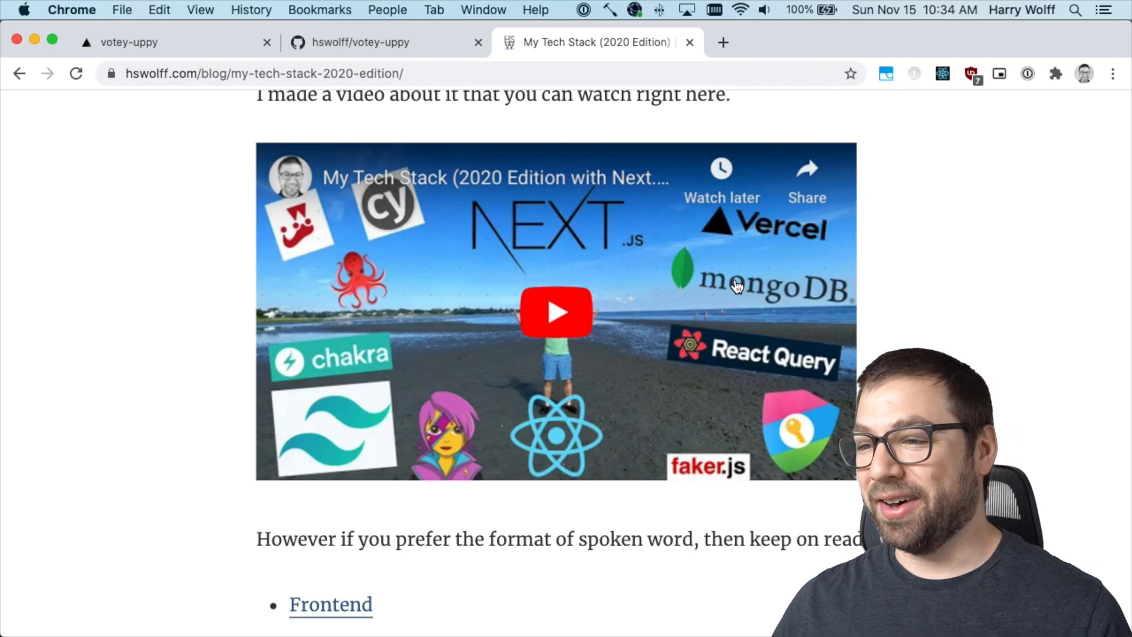
{"action": "scroll", "scroll_direction": "down", "scroll_amount": 3}
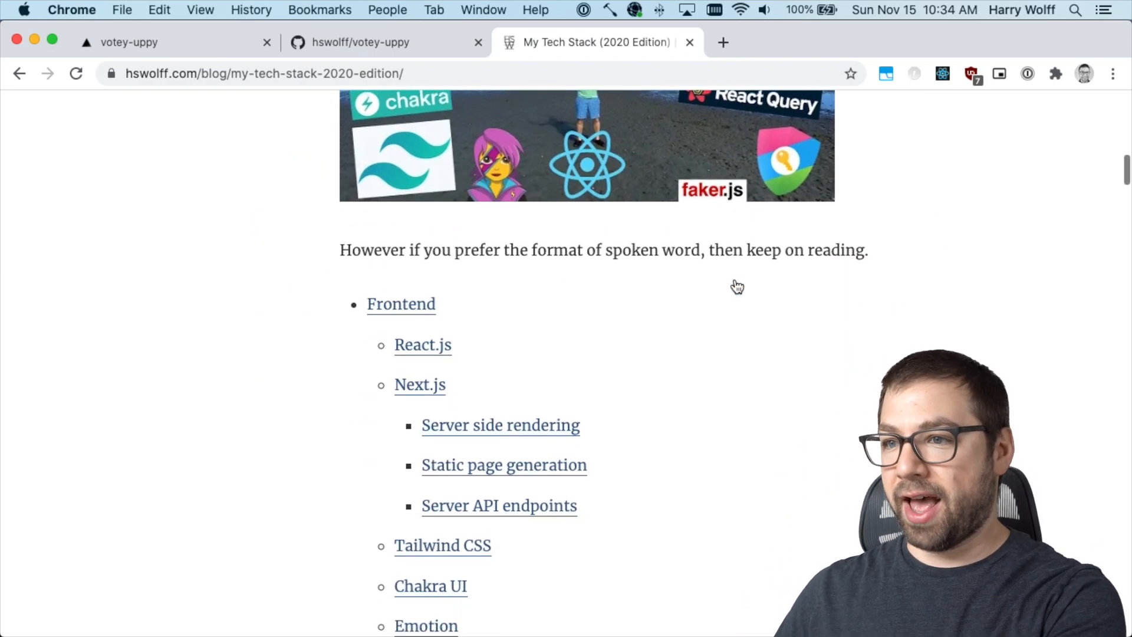
{"action": "scroll", "scroll_direction": "down", "scroll_amount": 3}
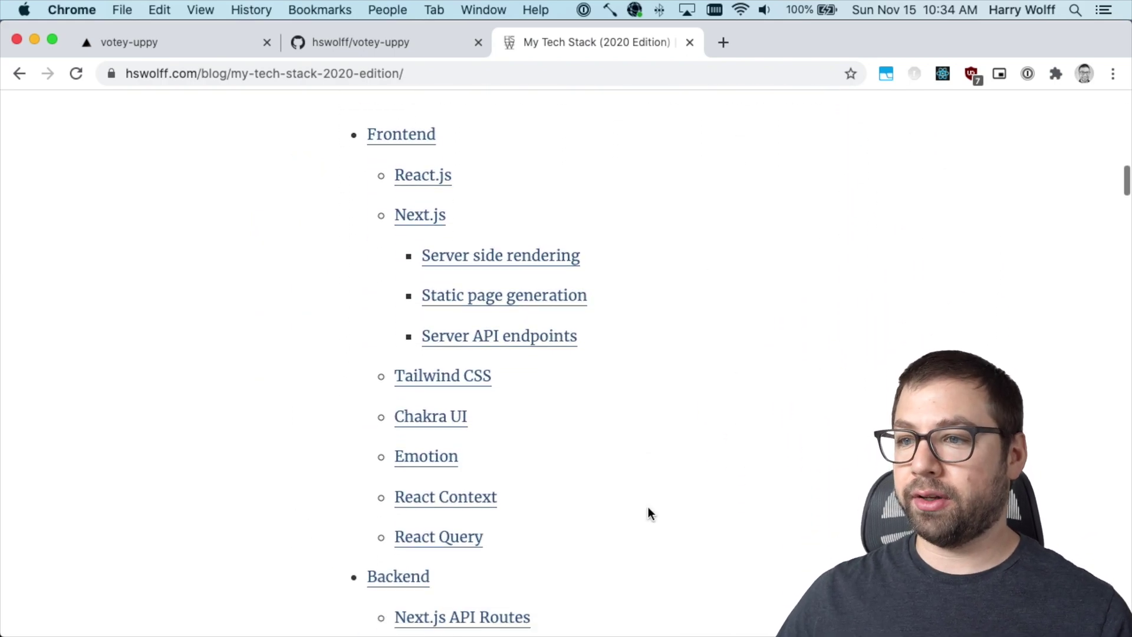
{"action": "scroll", "scroll_direction": "down", "scroll_amount": 3}
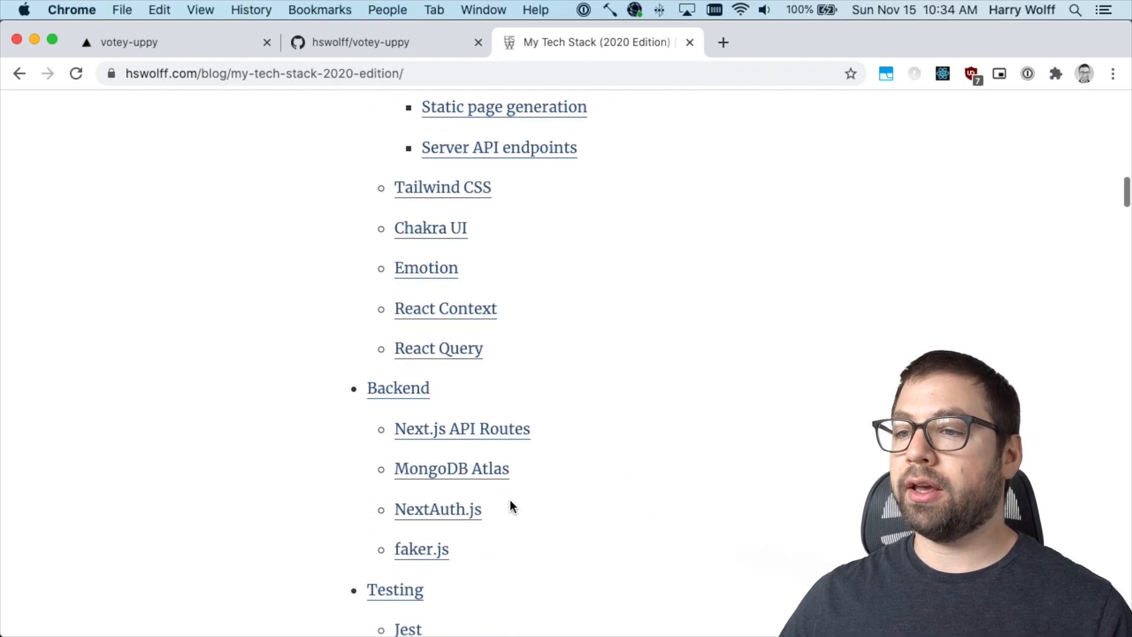
{"action": "scroll", "scroll_direction": "down", "scroll_amount": 3}
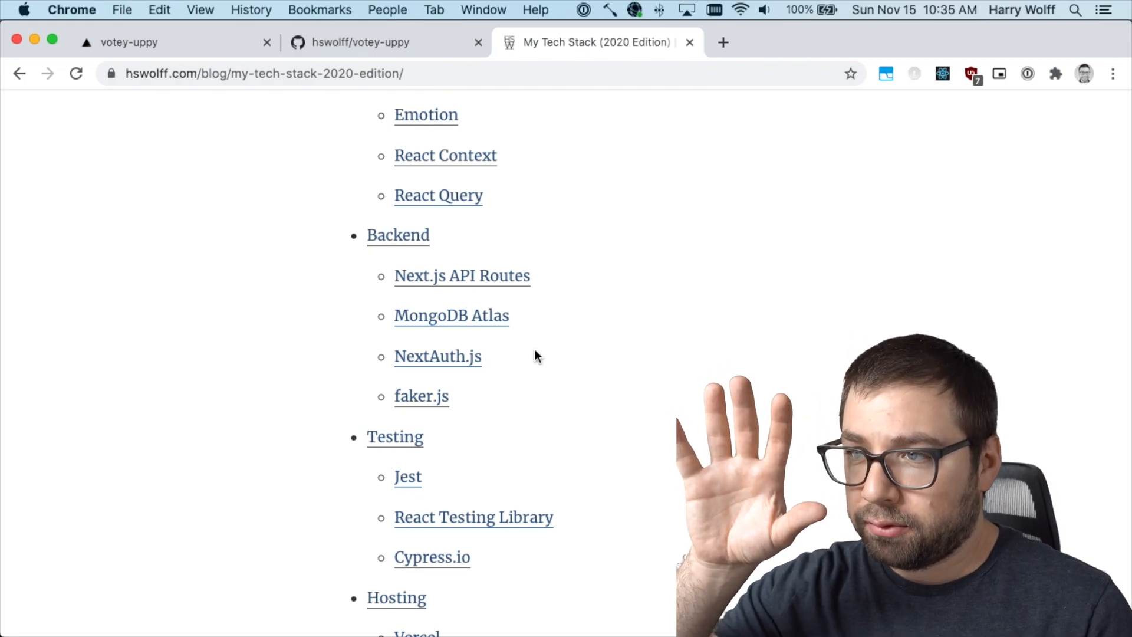
{"action": "scroll", "scroll_direction": "down", "scroll_amount": 3}
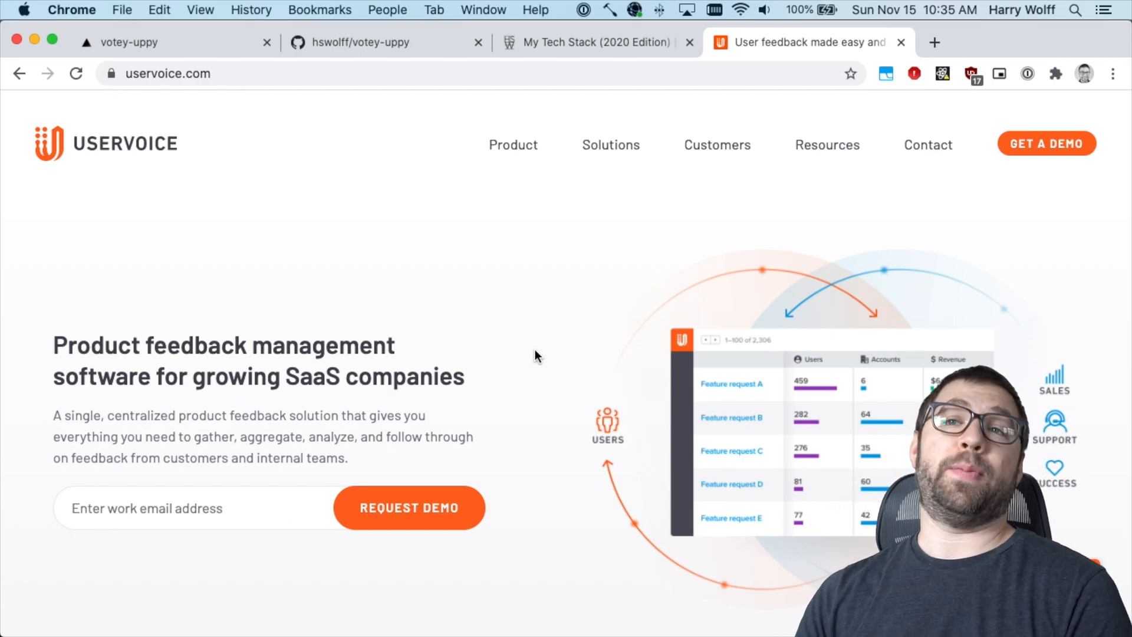
{"action": "left_click", "coordinate": [148, 42]}
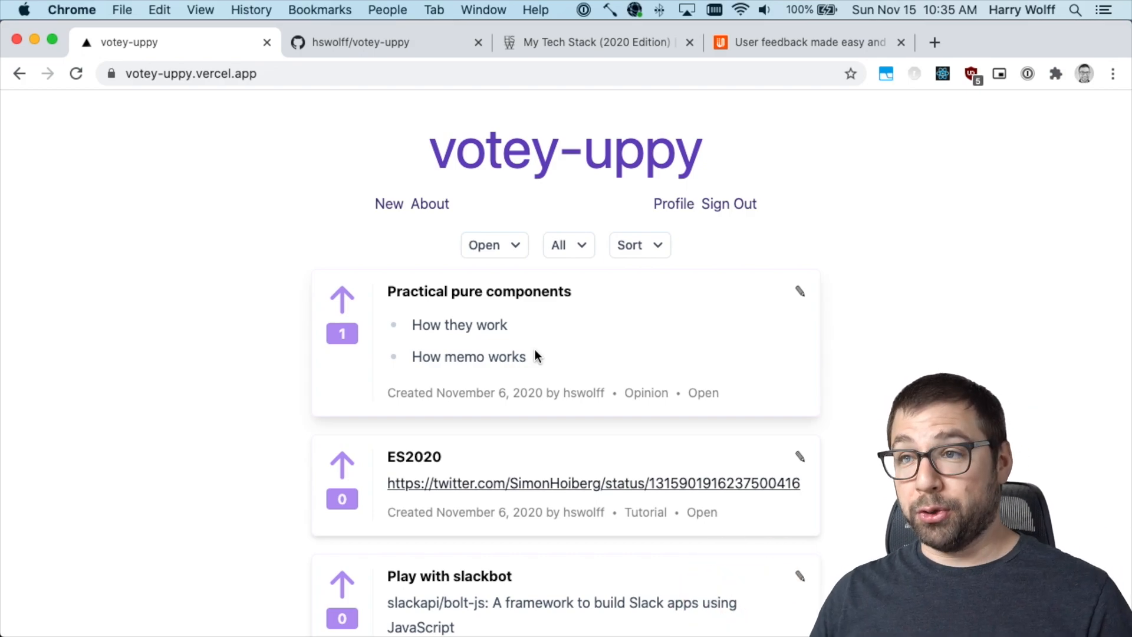
{"action": "scroll", "scroll_direction": "down", "scroll_amount": 3}
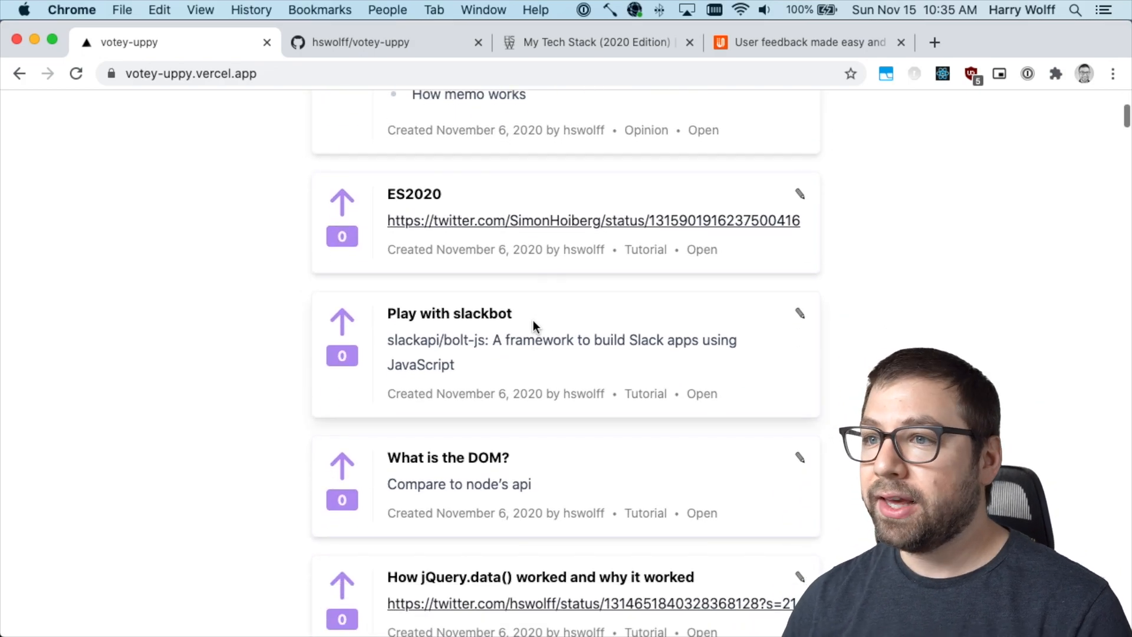
{"action": "scroll", "scroll_direction": "down", "scroll_amount": 3}
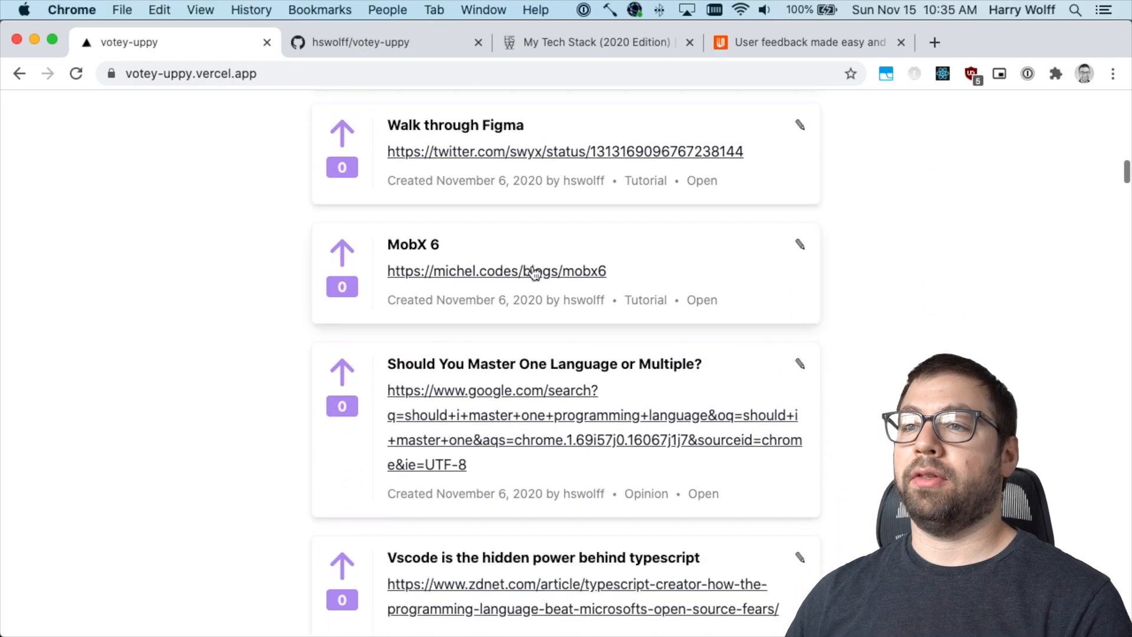
{"action": "scroll", "scroll_direction": "down", "scroll_amount": 3}
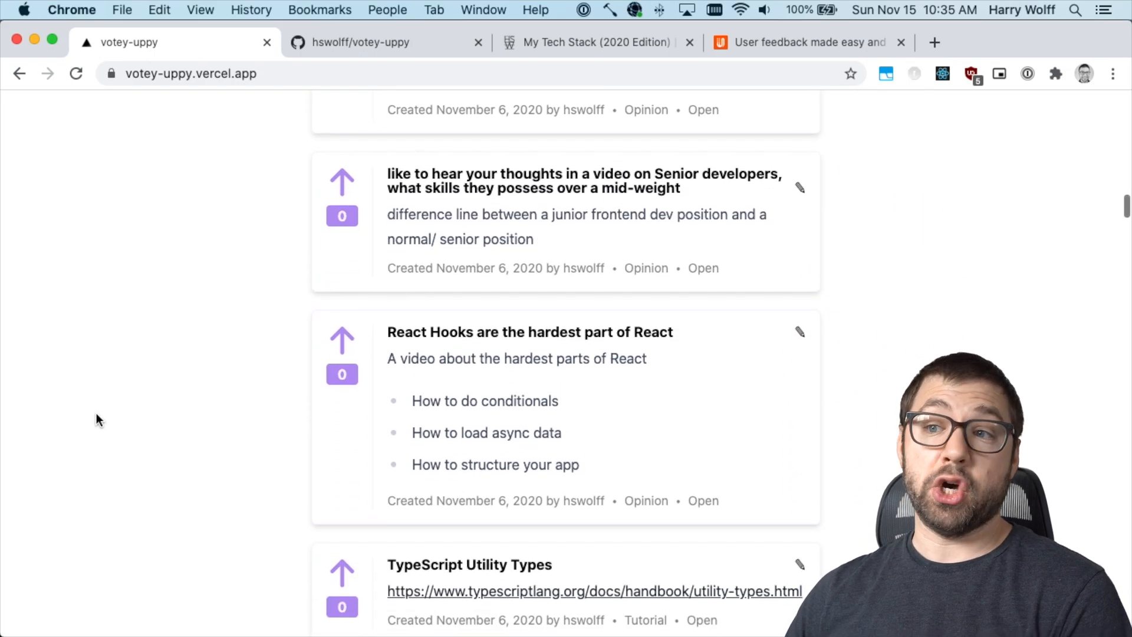
{"action": "scroll", "scroll_direction": "down", "scroll_amount": 3}
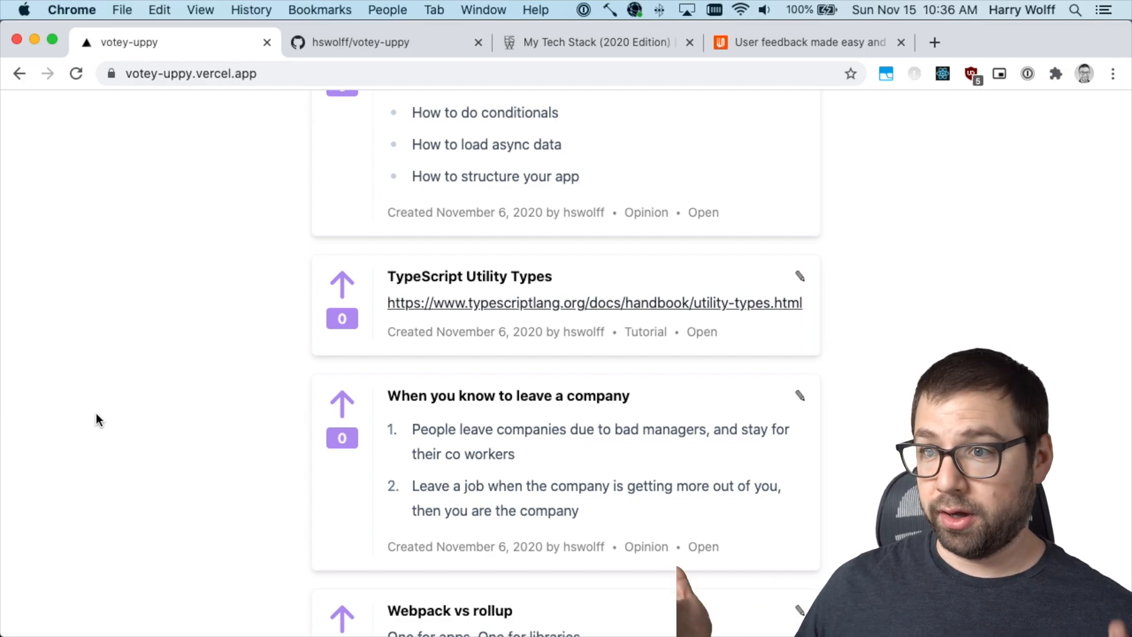
{"action": "scroll", "scroll_direction": "down", "scroll_amount": 3}
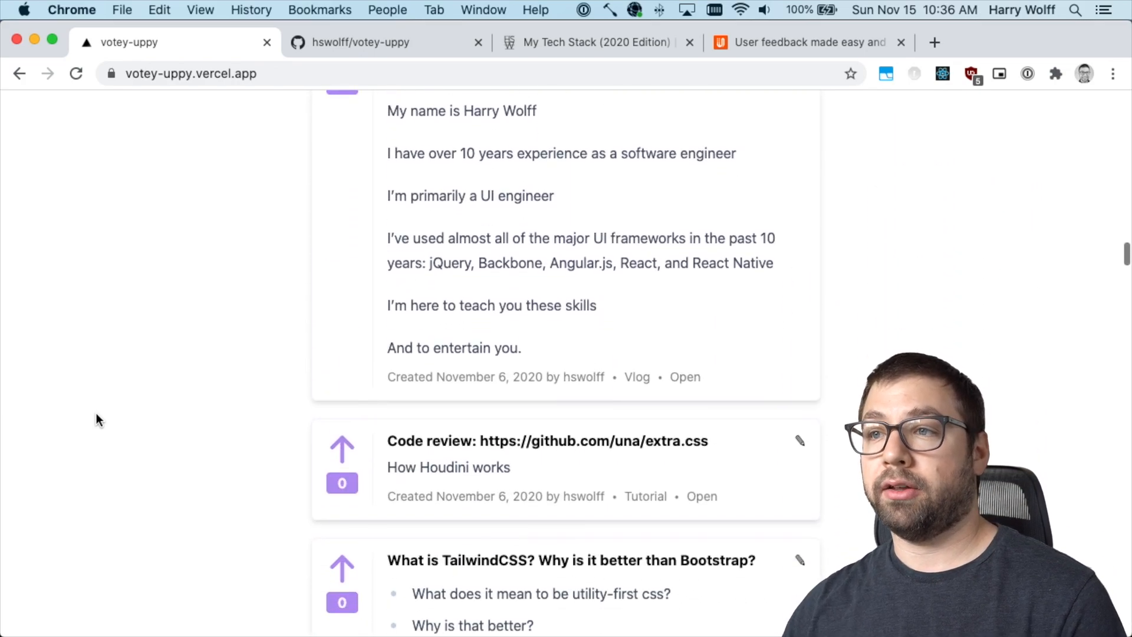
{"action": "scroll", "scroll_direction": "down", "scroll_amount": 3}
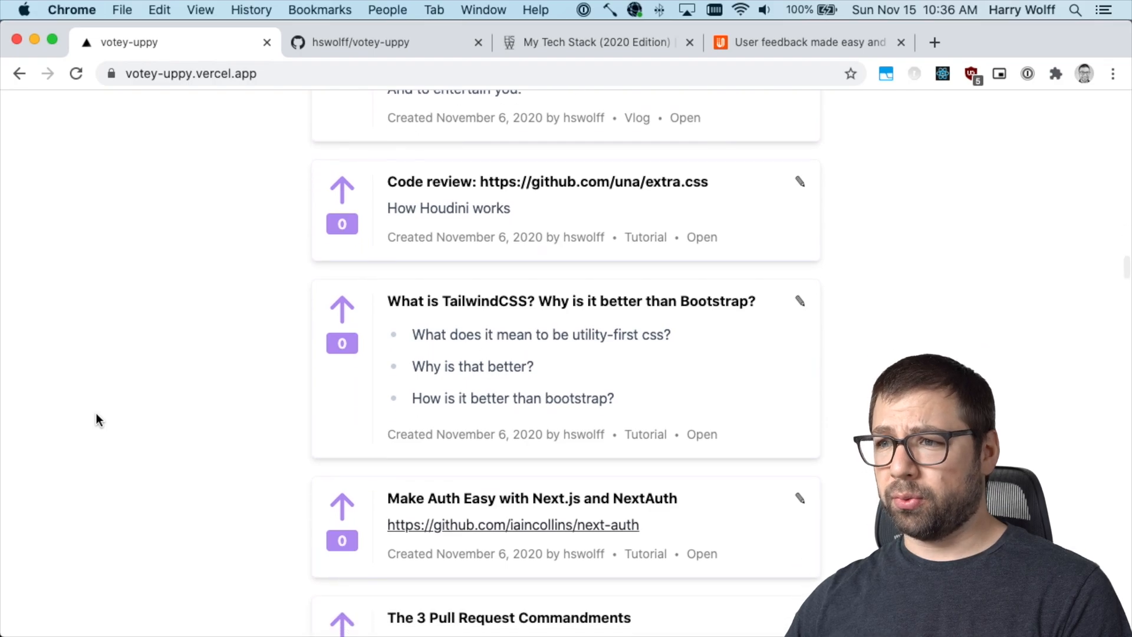
{"action": "scroll", "scroll_direction": "down", "scroll_amount": 3}
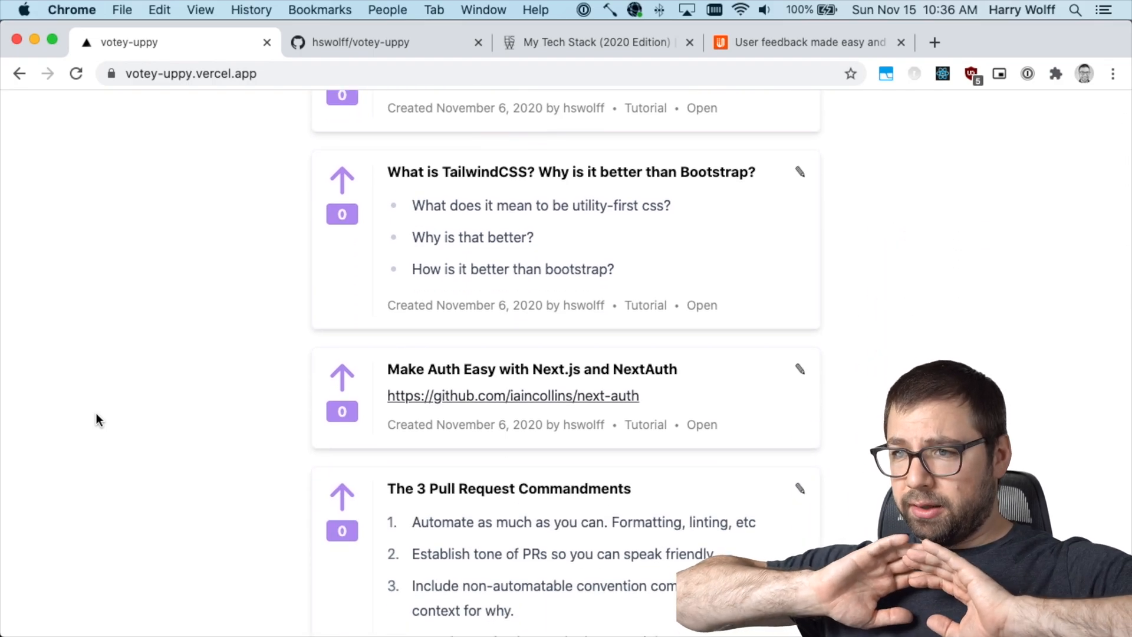
{"action": "scroll", "scroll_direction": "down", "scroll_amount": 3}
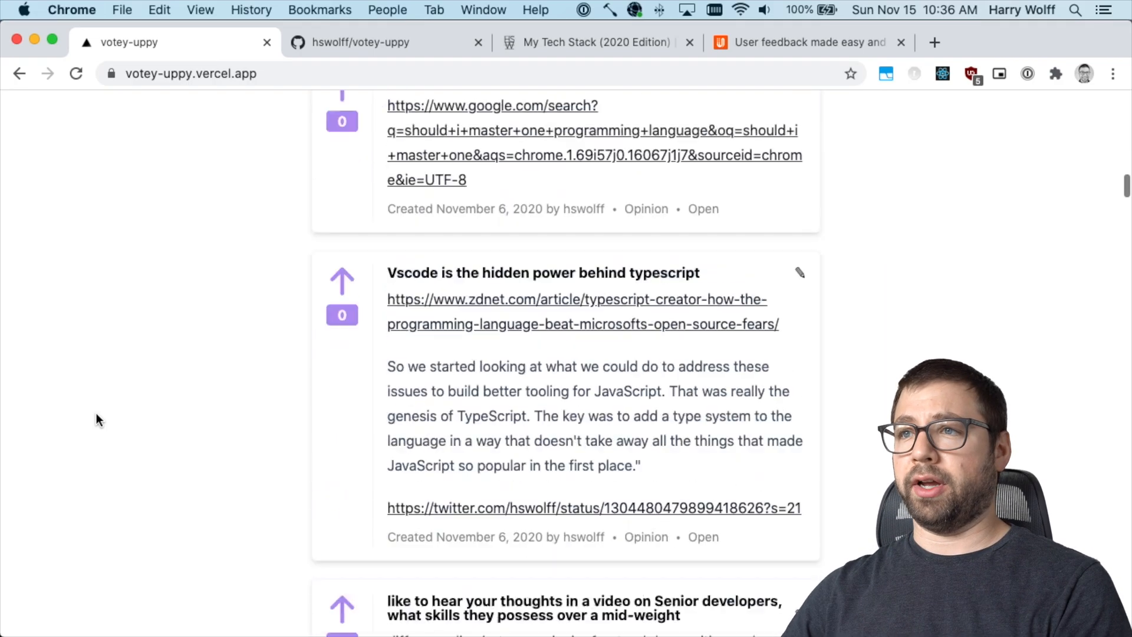
{"action": "scroll", "scroll_direction": "up", "scroll_amount": 3}
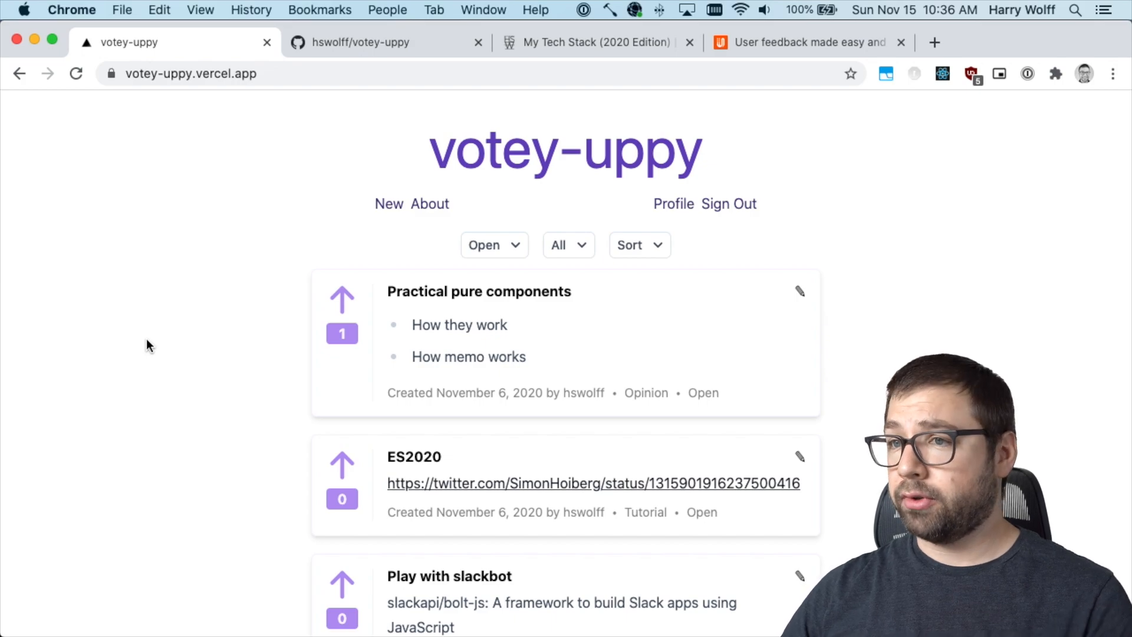
{"action": "scroll", "scroll_direction": "down", "scroll_amount": 3}
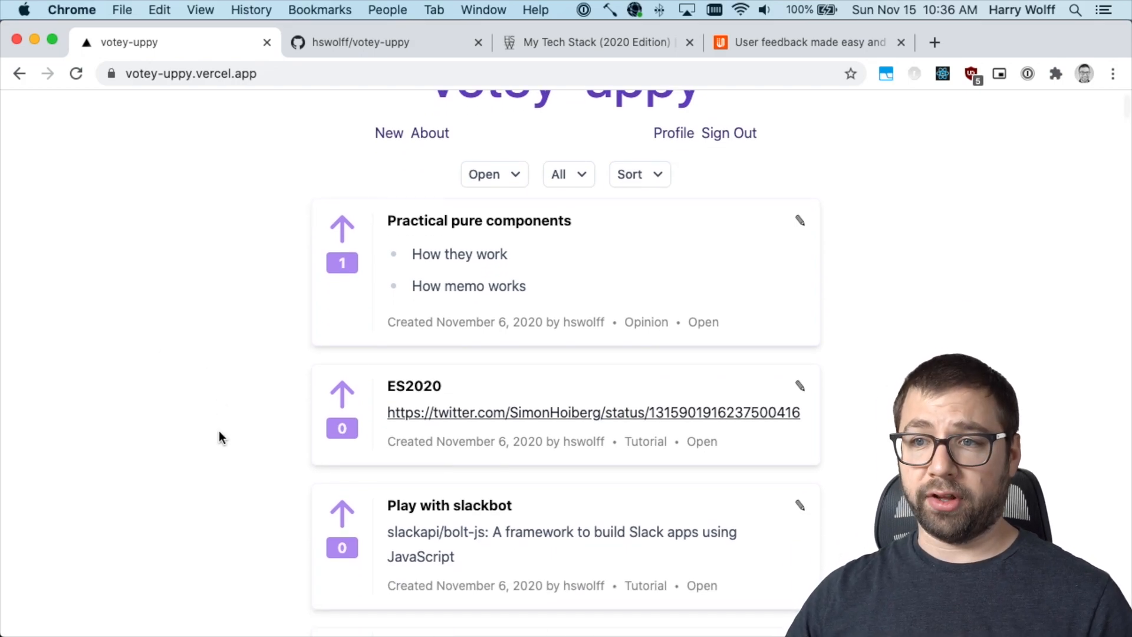
{"action": "scroll", "scroll_direction": "up", "scroll_amount": 3}
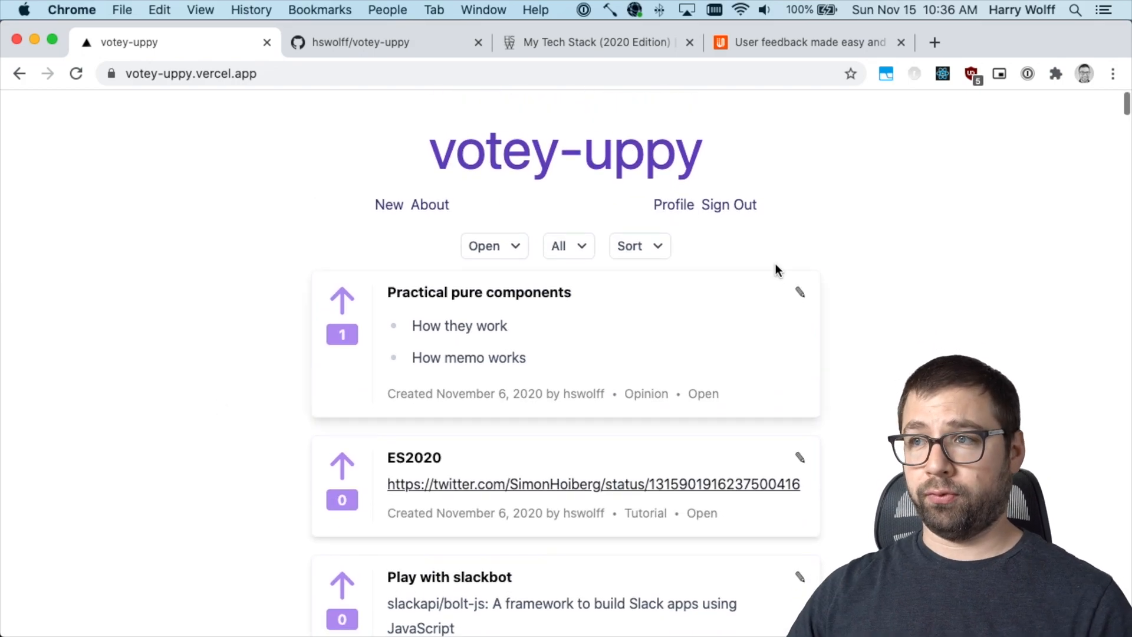
{"action": "left_click", "coordinate": [729, 206]}
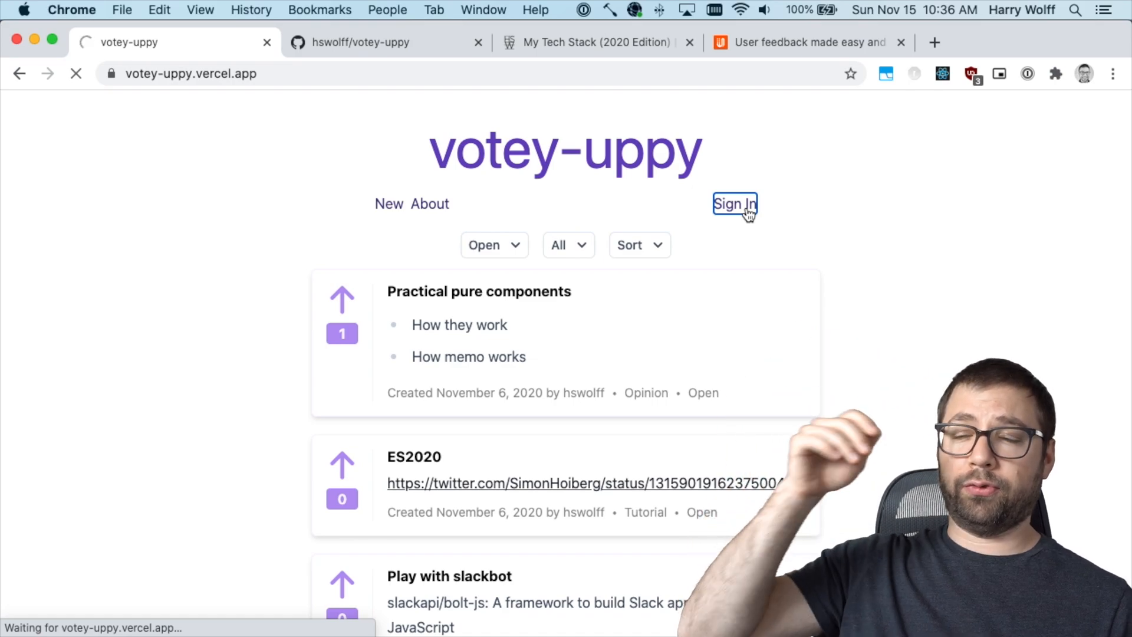
{"action": "left_click", "coordinate": [734, 204]}
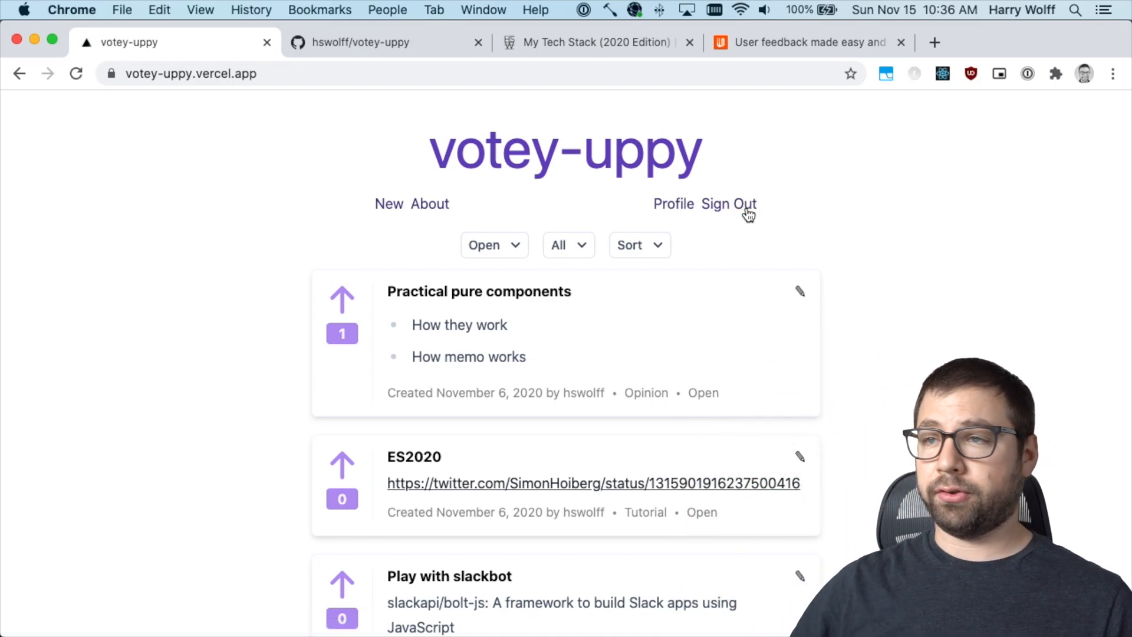
Step: Enter the title "This is what I want you to do!" and begin the item's description
{"action": "left_click", "coordinate": [388, 203]}
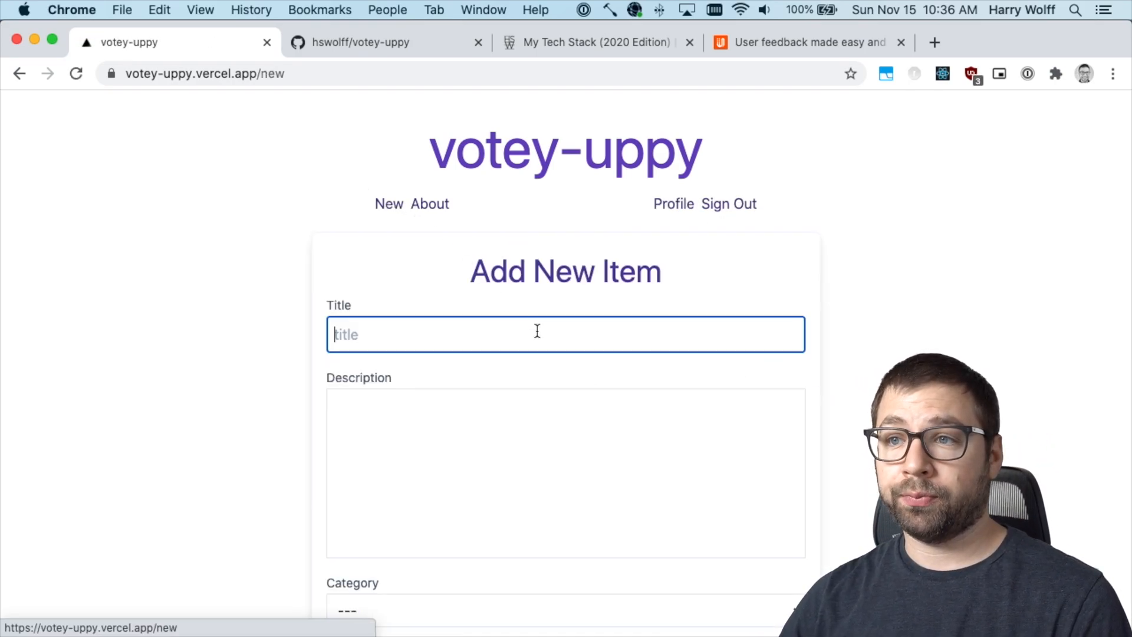
{"action": "type", "text": "This is"}
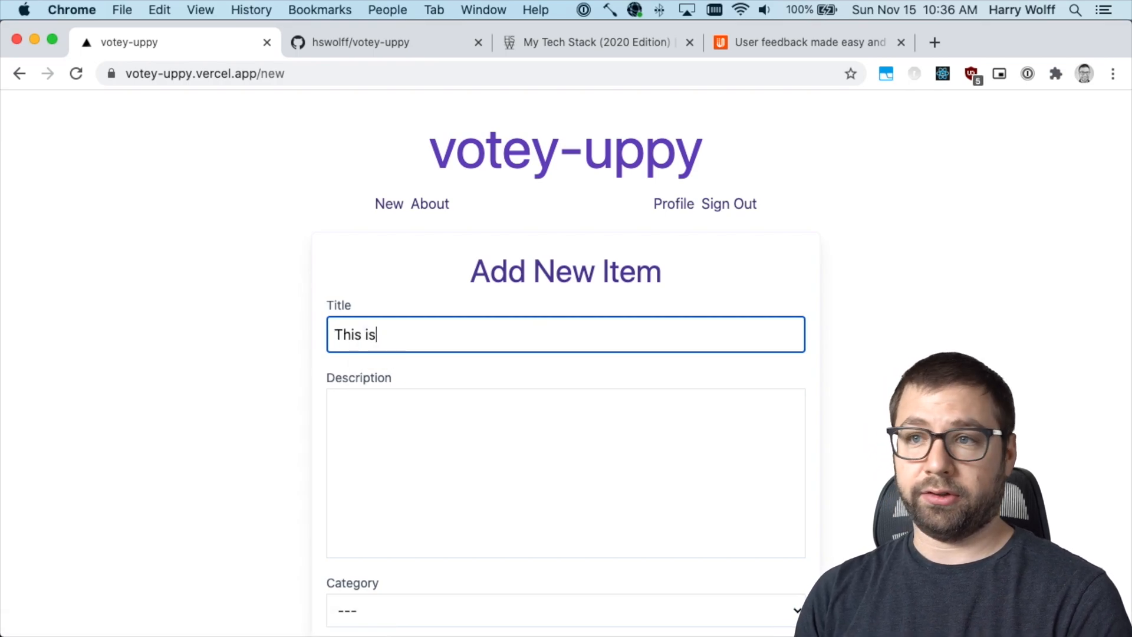
{"action": "type", "text": "what I want you to"}
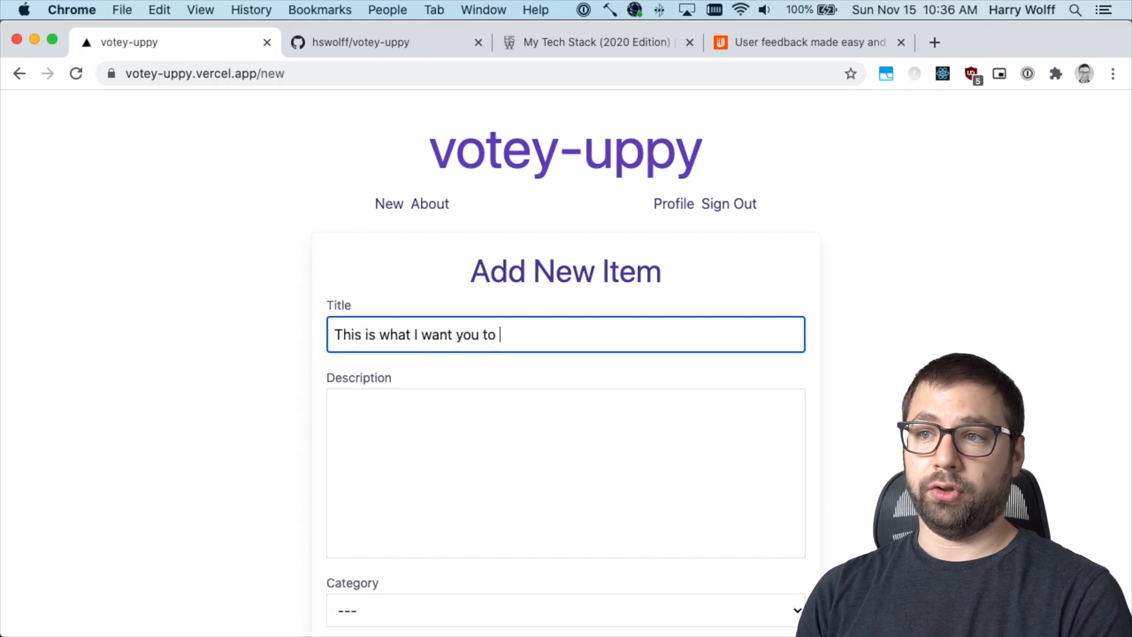
{"action": "type", "text": "This is a descriptoin"}
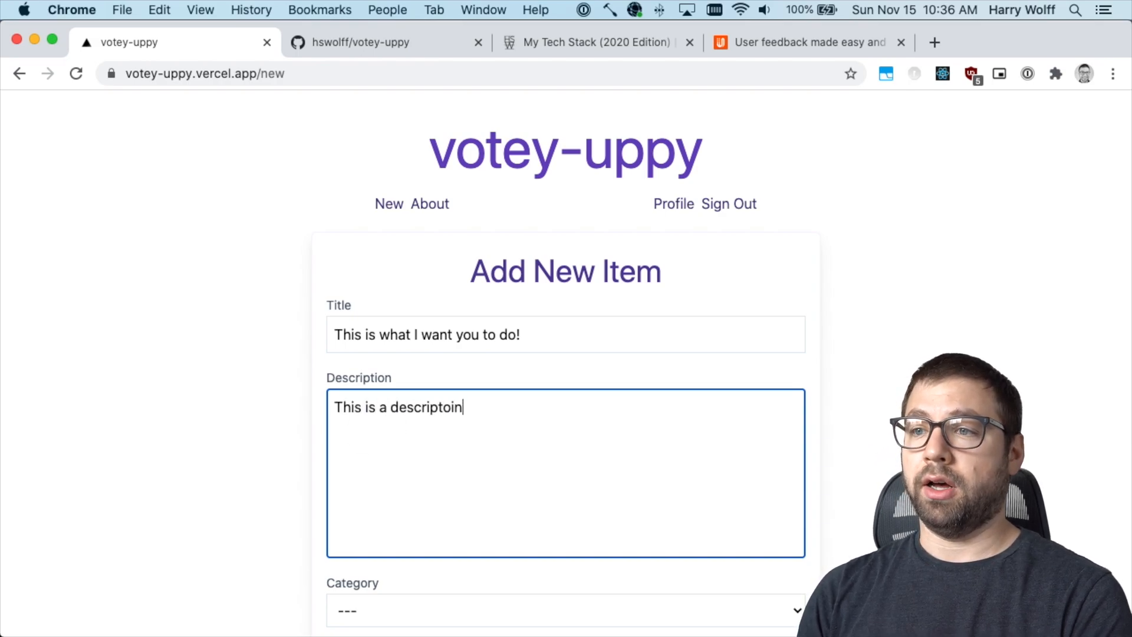
{"action": "type", "text": "description"}
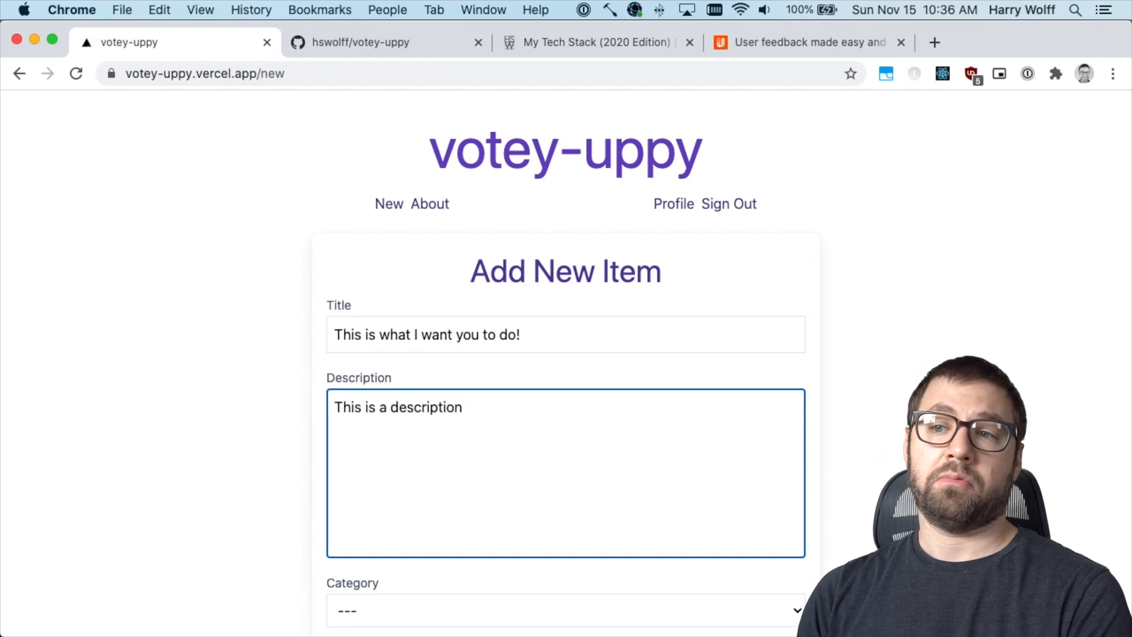
Step: Write a markdown description with a heading and bullet list, and submit the Vlog item for review
{"action": "type", "text": "# it supports mark"}
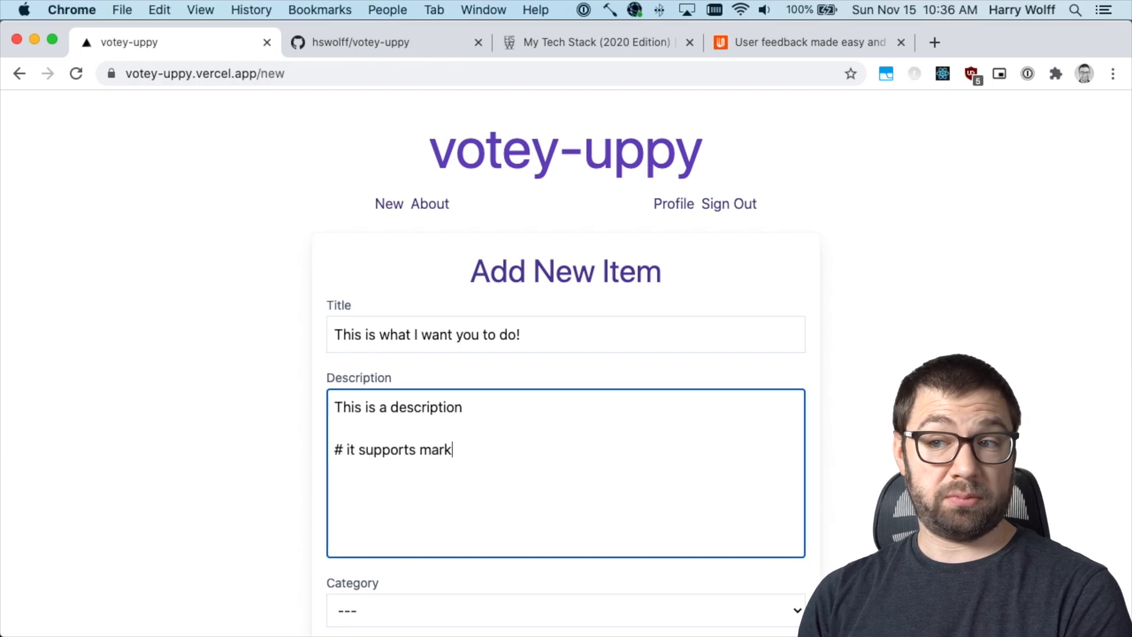
{"action": "type", "text": "down\\n\\n- so\\n- th"}
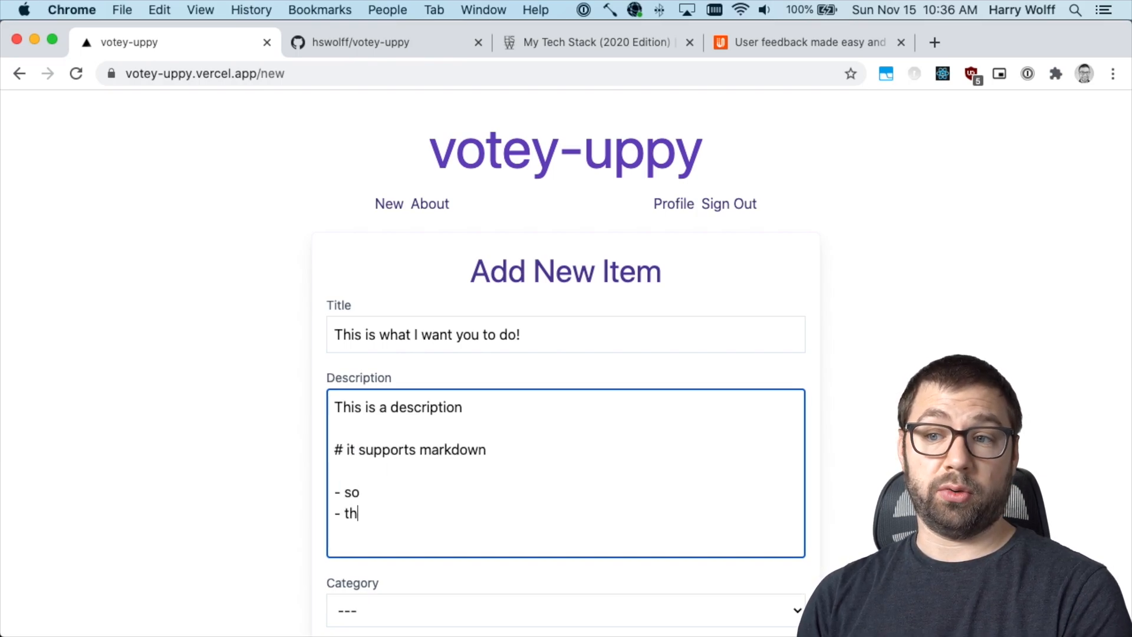
{"action": "type", "text": "at's"}
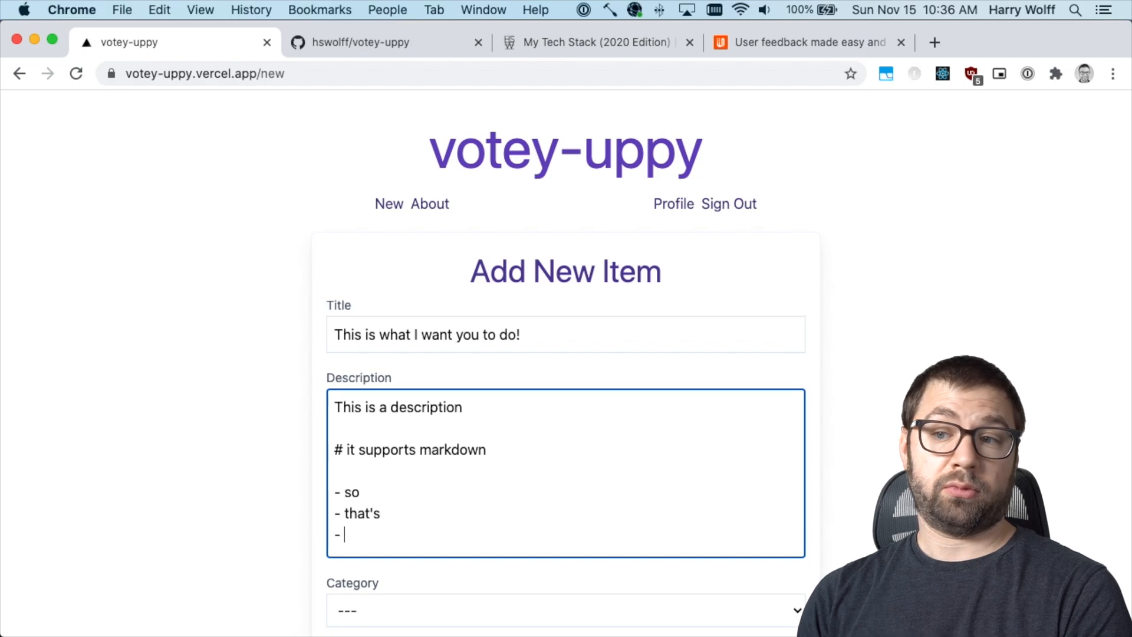
{"action": "type", "text": "cool"}
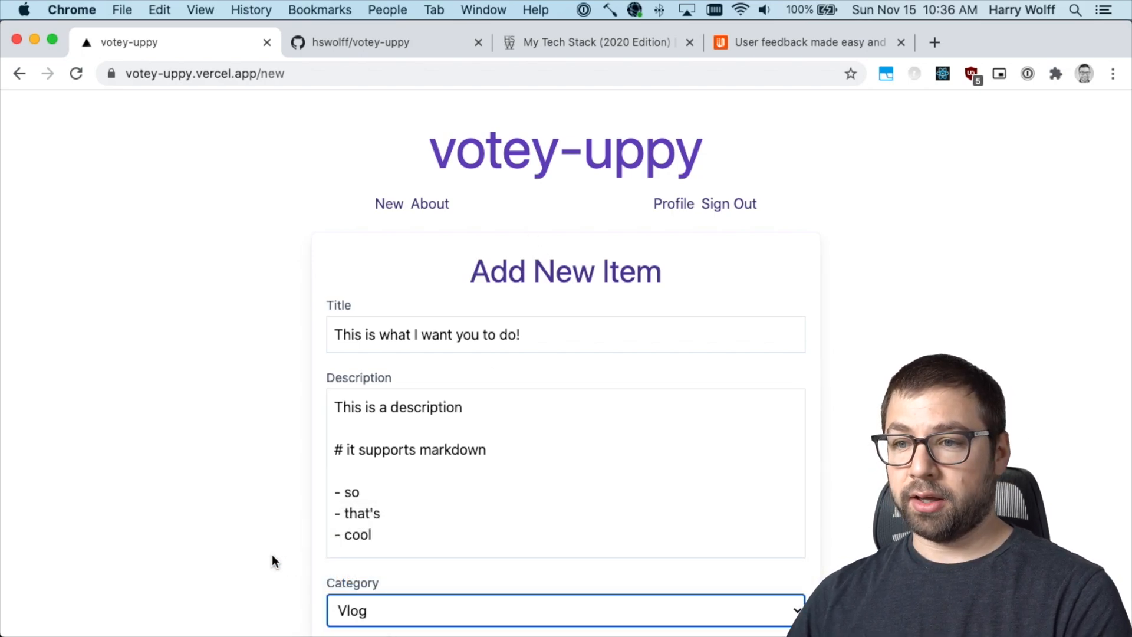
{"action": "scroll", "scroll_direction": "down", "scroll_amount": 3}
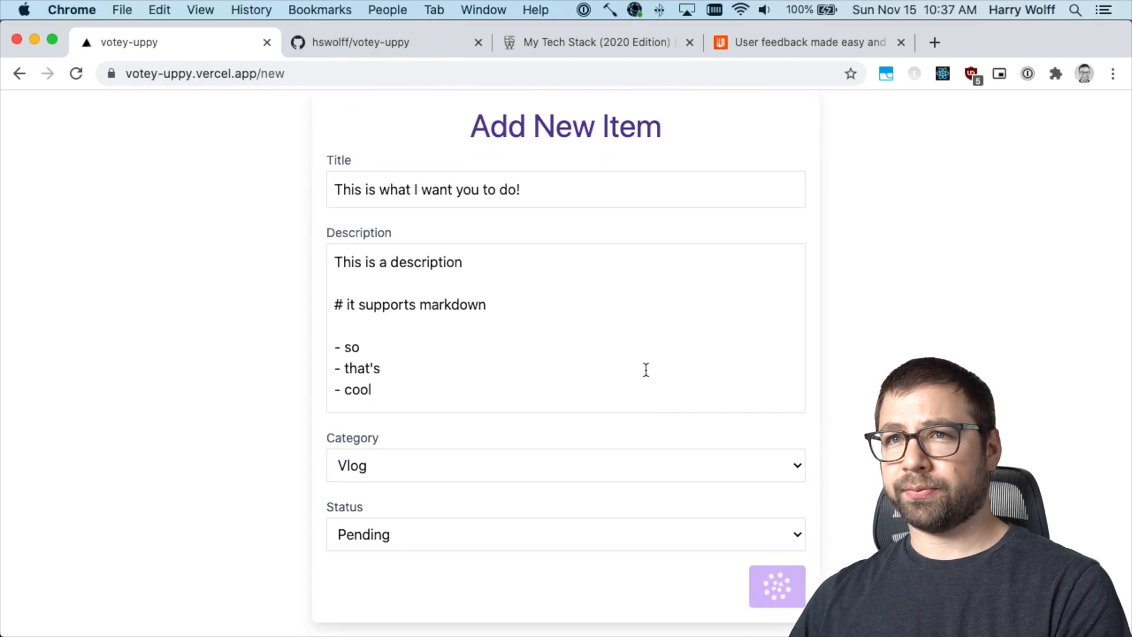
{"action": "left_click", "coordinate": [776, 591]}
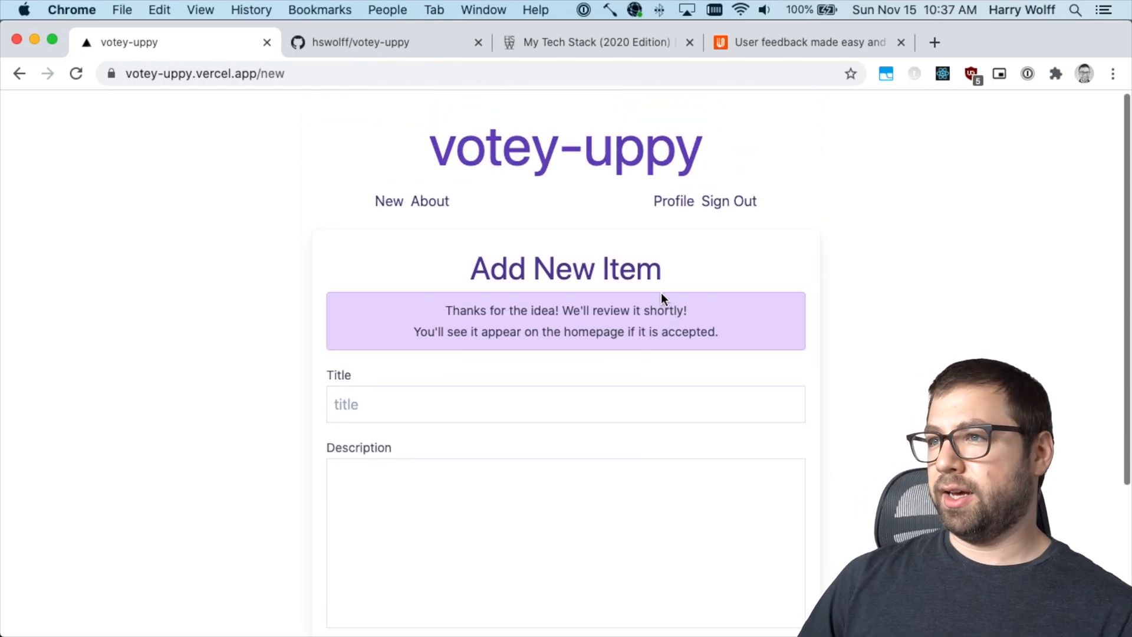
Step: From the profile's Pending Approval list, edit the new item and set its status to Open
{"action": "left_click", "coordinate": [674, 200]}
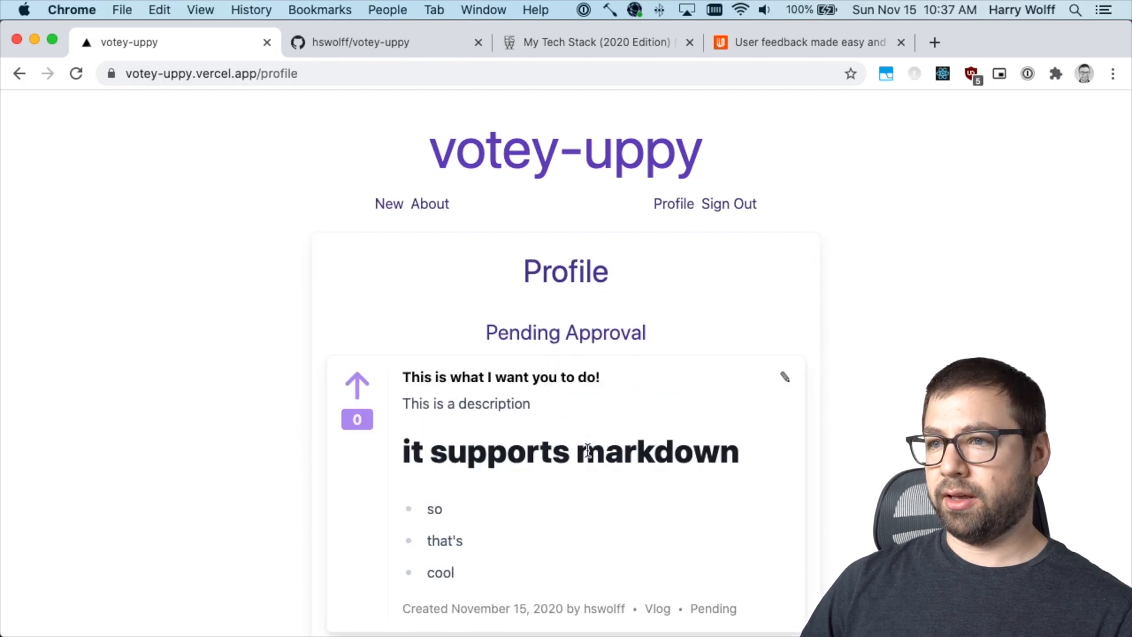
{"action": "scroll", "scroll_direction": "down", "scroll_amount": 3}
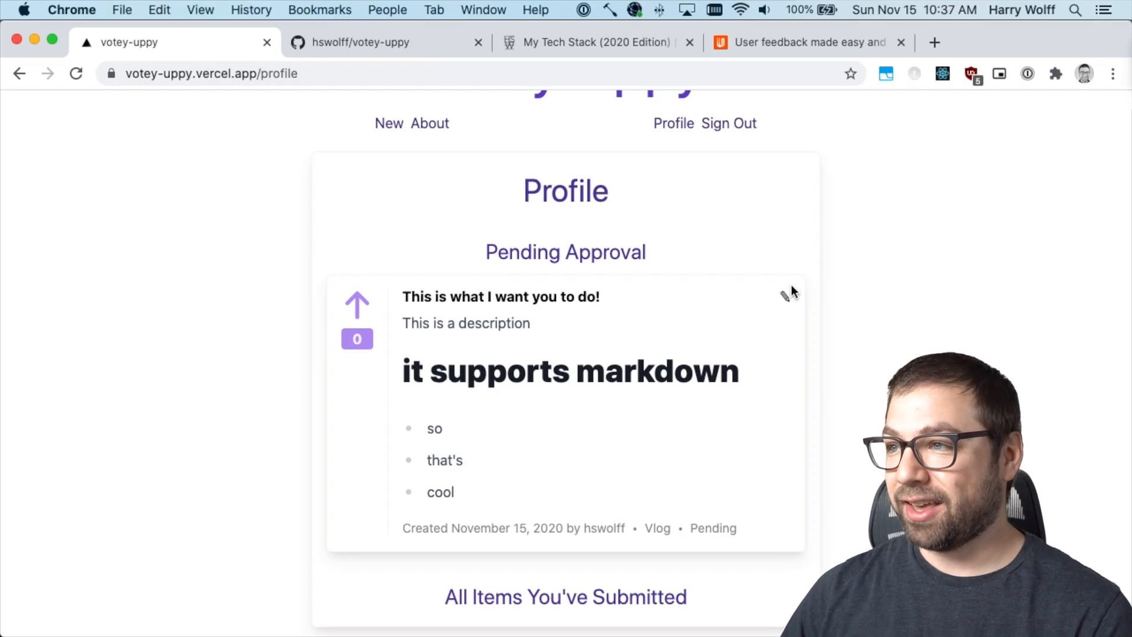
{"action": "left_click", "coordinate": [783, 292]}
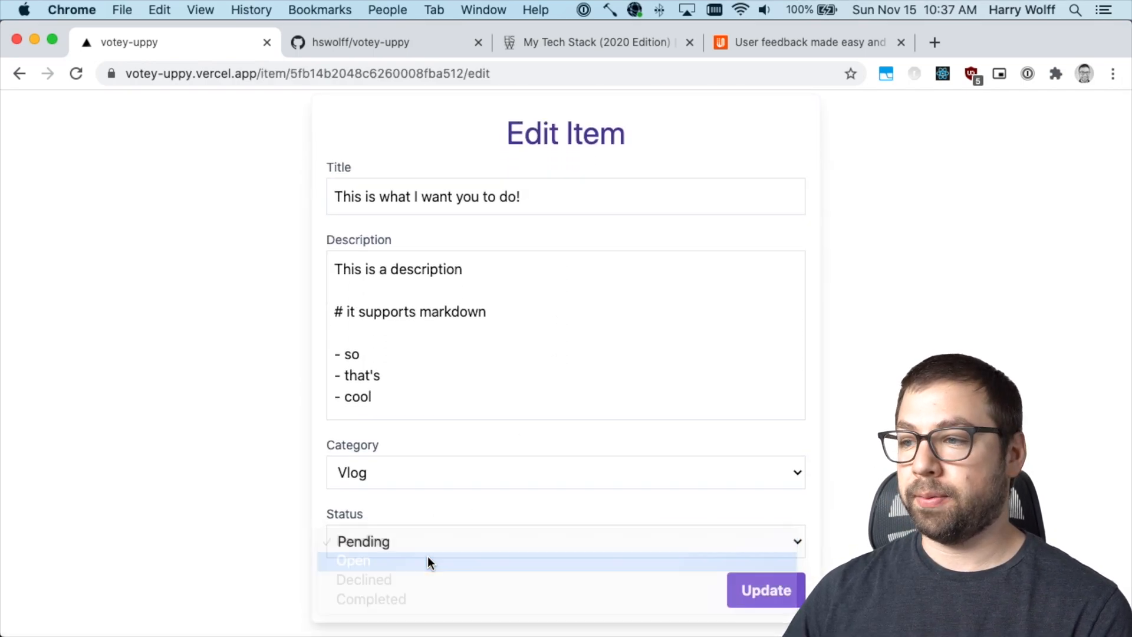
{"action": "left_click", "coordinate": [353, 560]}
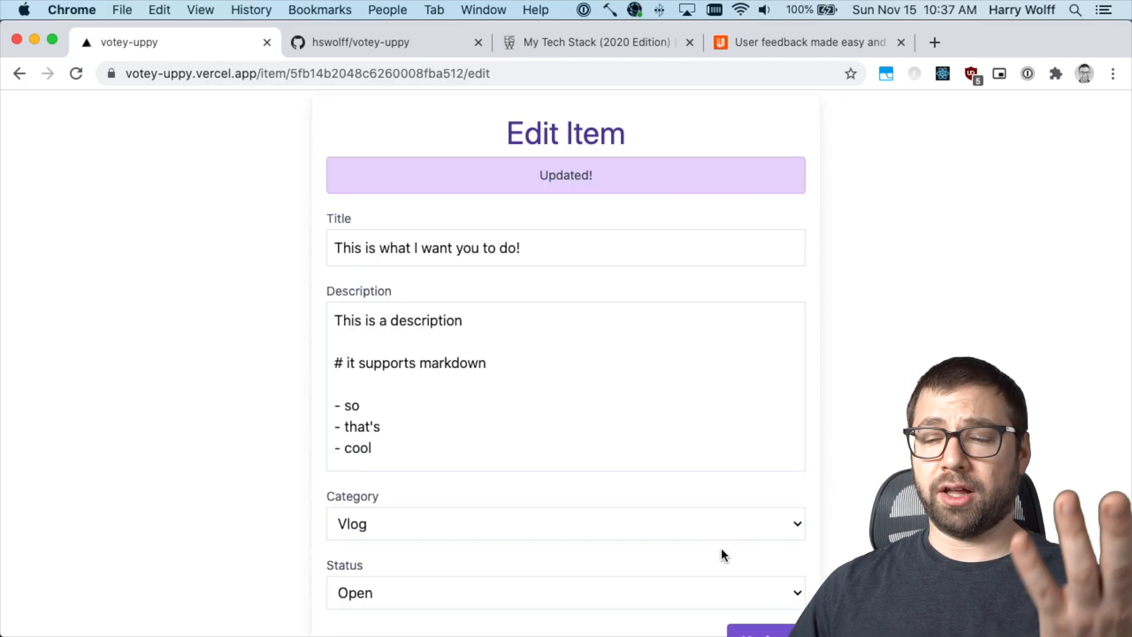
{"action": "mouse_move", "coordinate": [572, 481]}
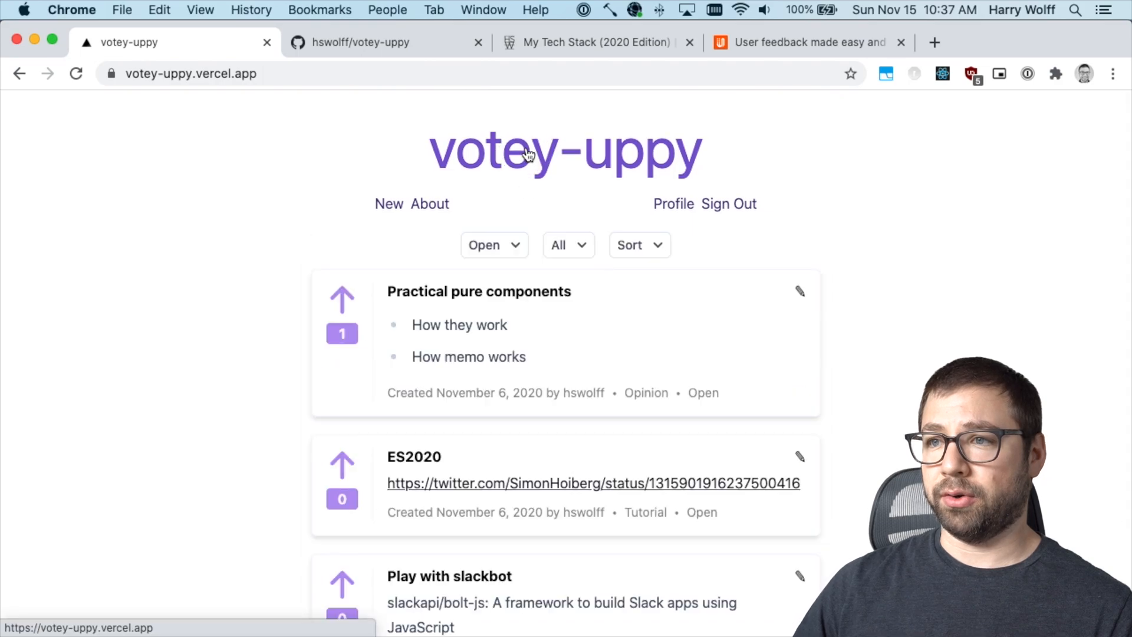
Step: Sort the list by Created (desc) so the new item leads, then go to the About page
{"action": "scroll", "scroll_direction": "down", "scroll_amount": 3}
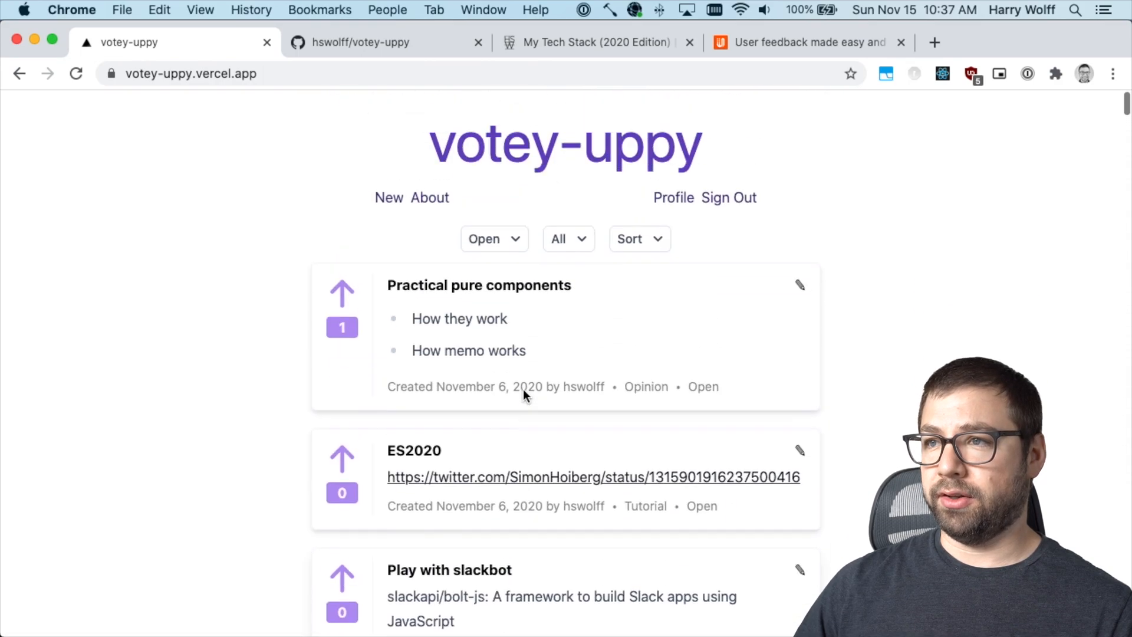
{"action": "left_click", "coordinate": [639, 238]}
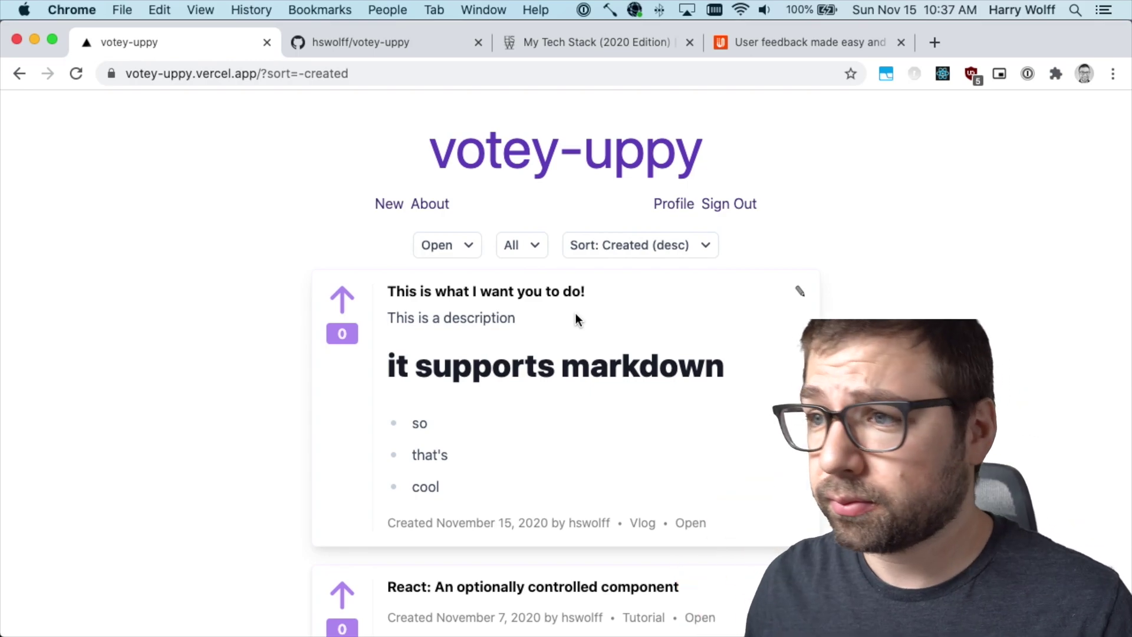
{"action": "left_click", "coordinate": [373, 43]}
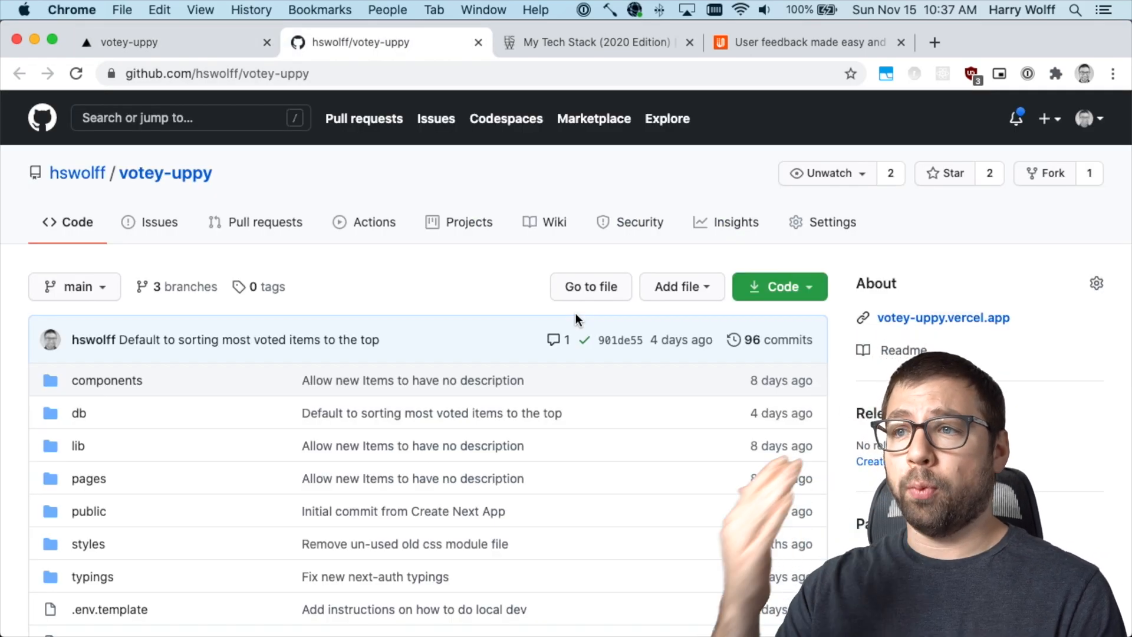
{"action": "scroll", "scroll_direction": "down", "scroll_amount": 3}
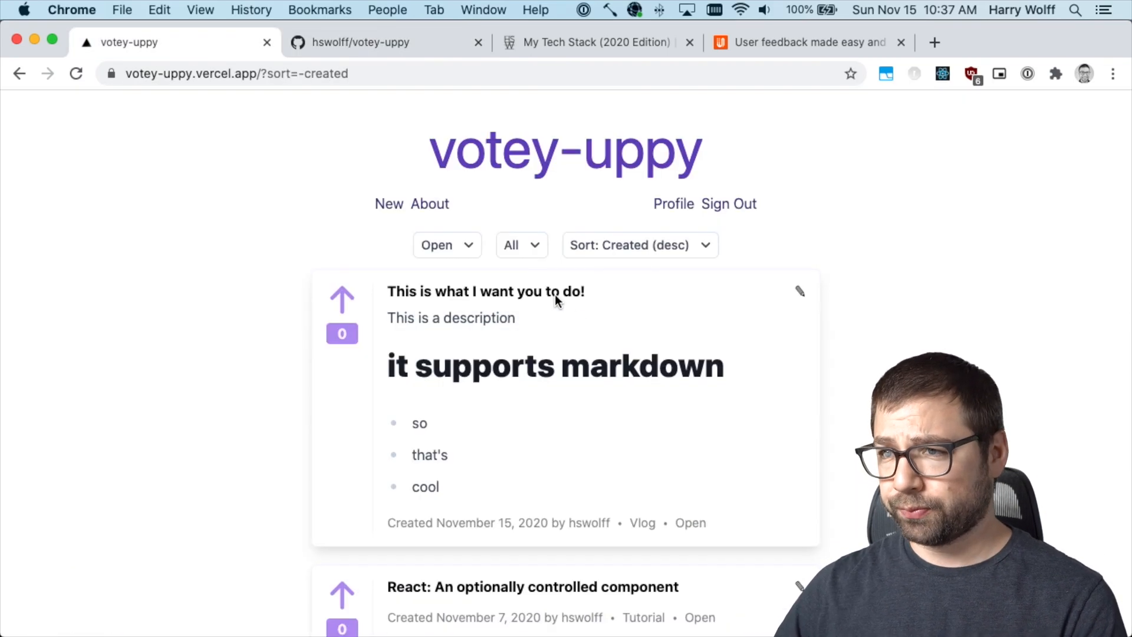
{"action": "left_click", "coordinate": [430, 202]}
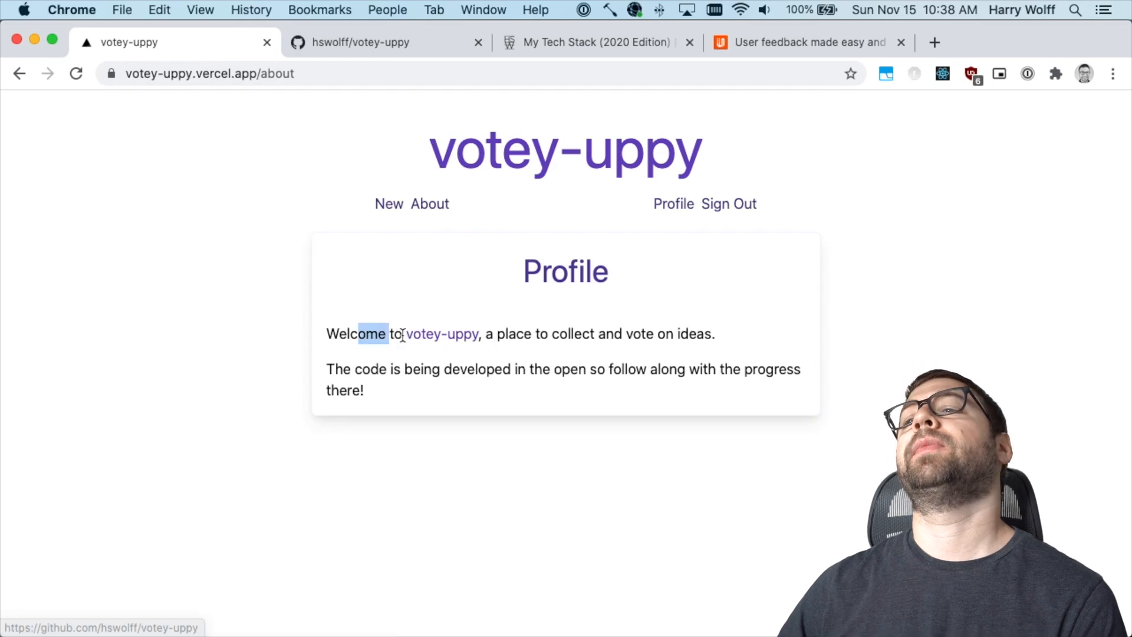
Step: Read the votey-uppy README's setup steps and milestone roadmap on GitHub, back to the file list
{"action": "left_click", "coordinate": [361, 42]}
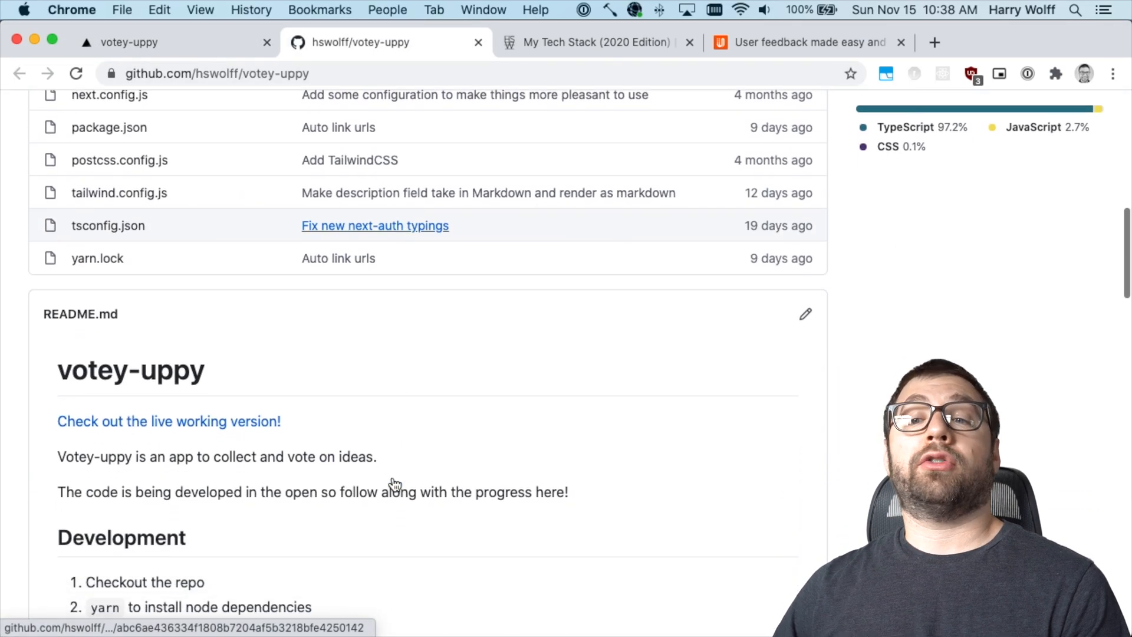
{"action": "scroll", "scroll_direction": "down", "scroll_amount": 3}
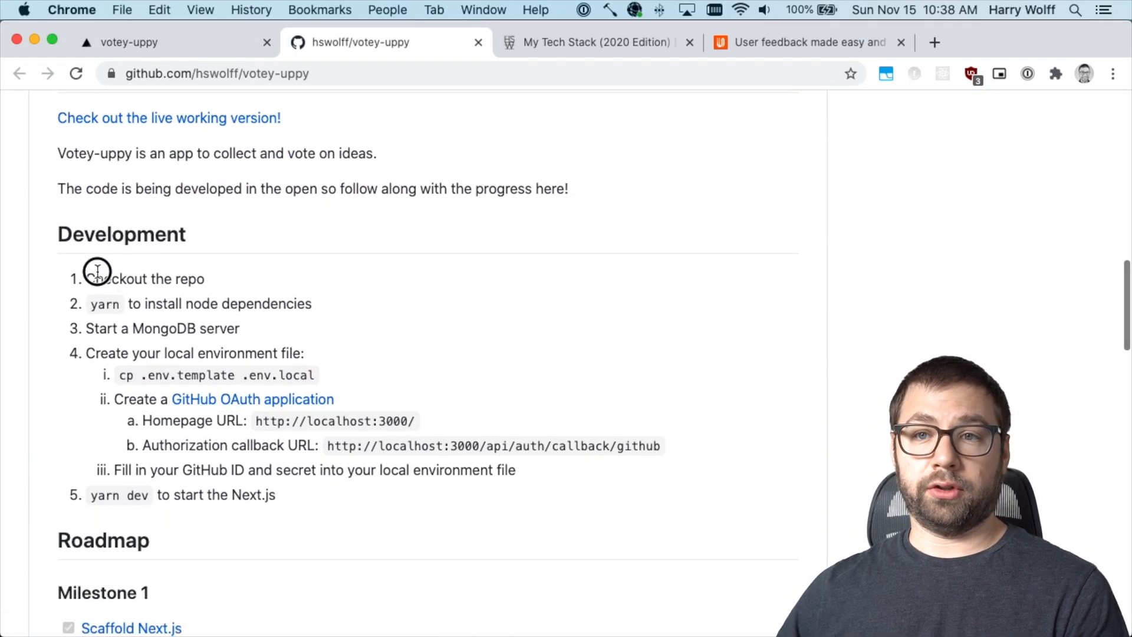
{"action": "mouse_move", "coordinate": [258, 496]}
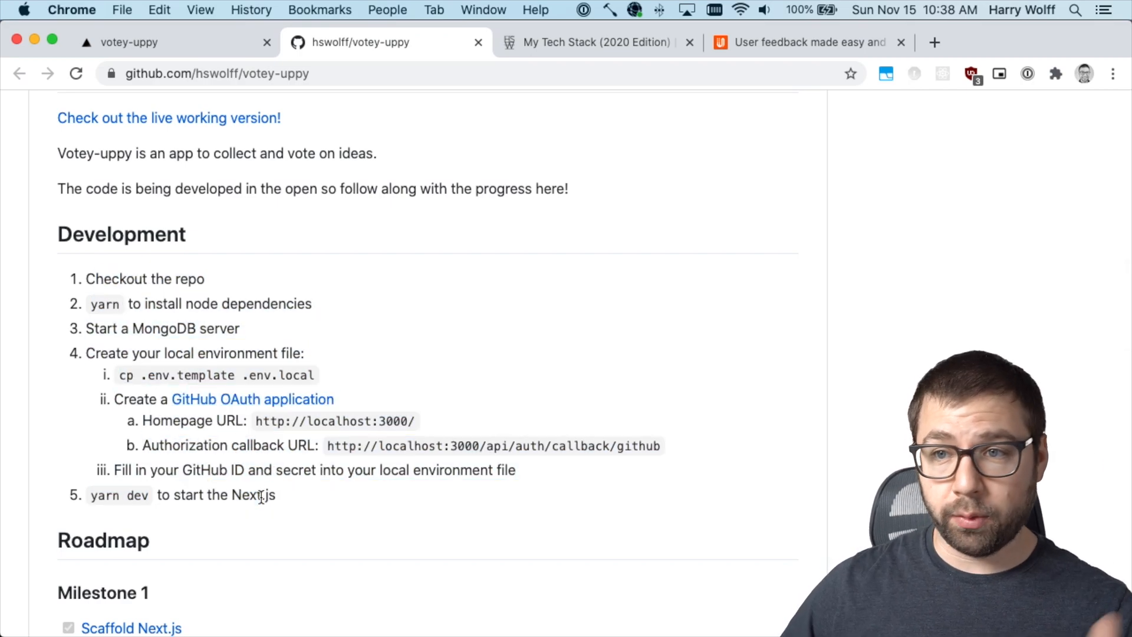
{"action": "scroll", "scroll_direction": "down", "scroll_amount": 3}
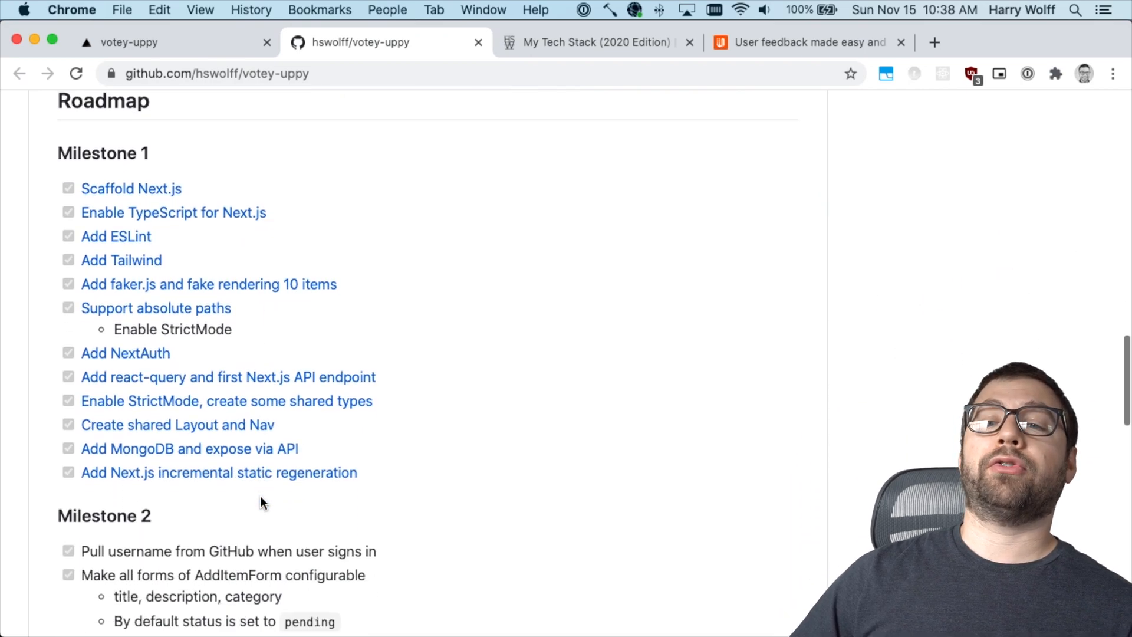
{"action": "scroll", "scroll_direction": "down", "scroll_amount": 3}
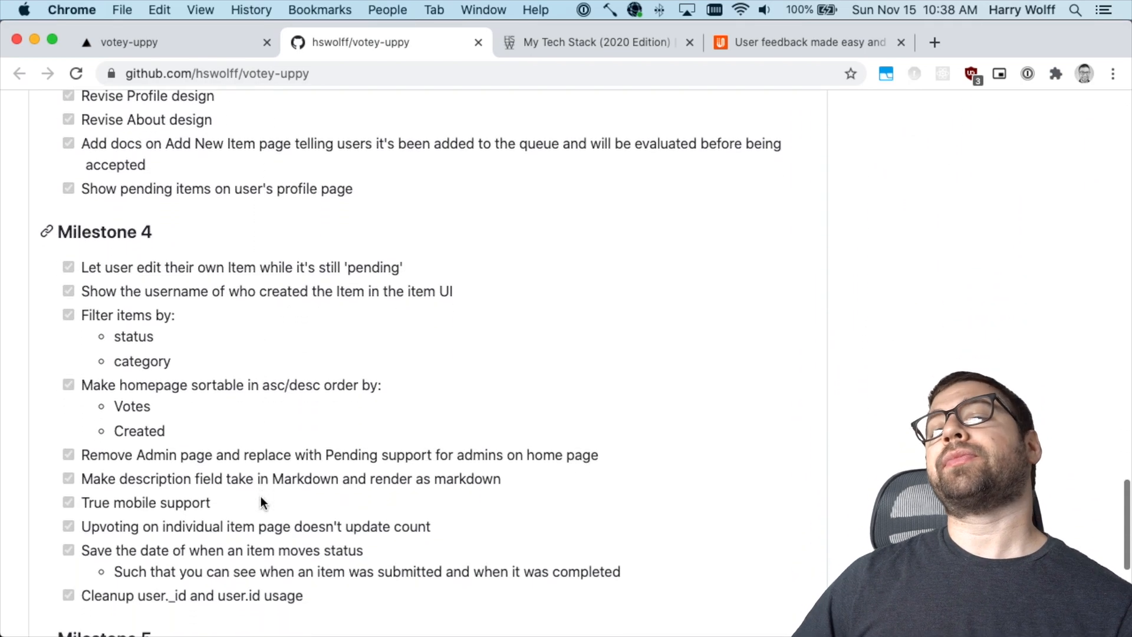
{"action": "scroll", "scroll_direction": "down", "scroll_amount": 3}
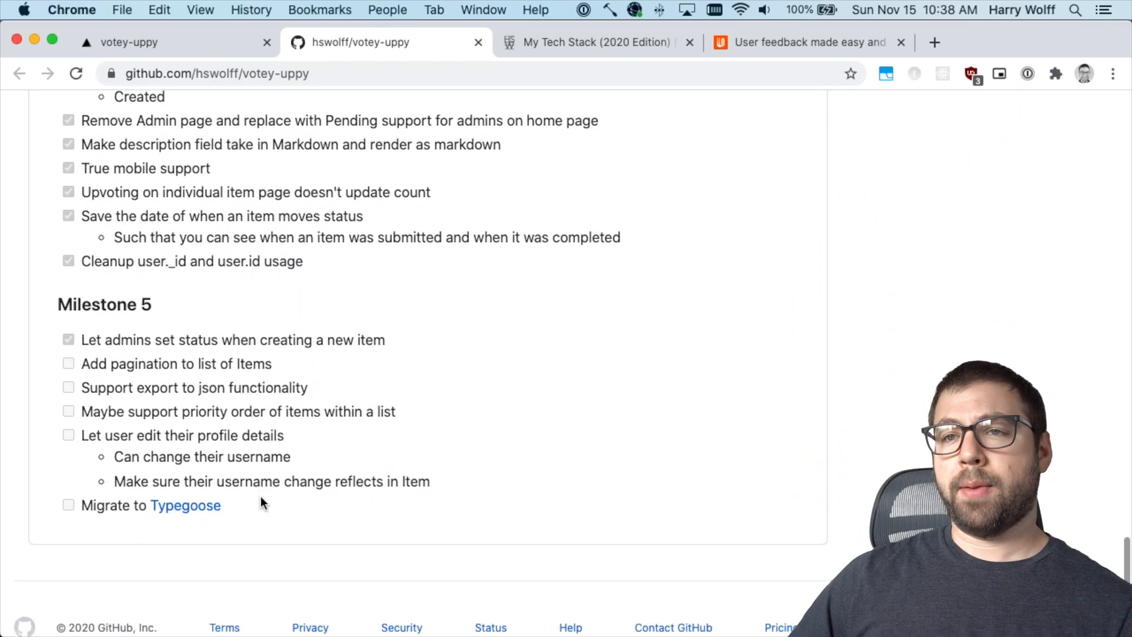
{"action": "scroll", "scroll_direction": "up", "scroll_amount": 3}
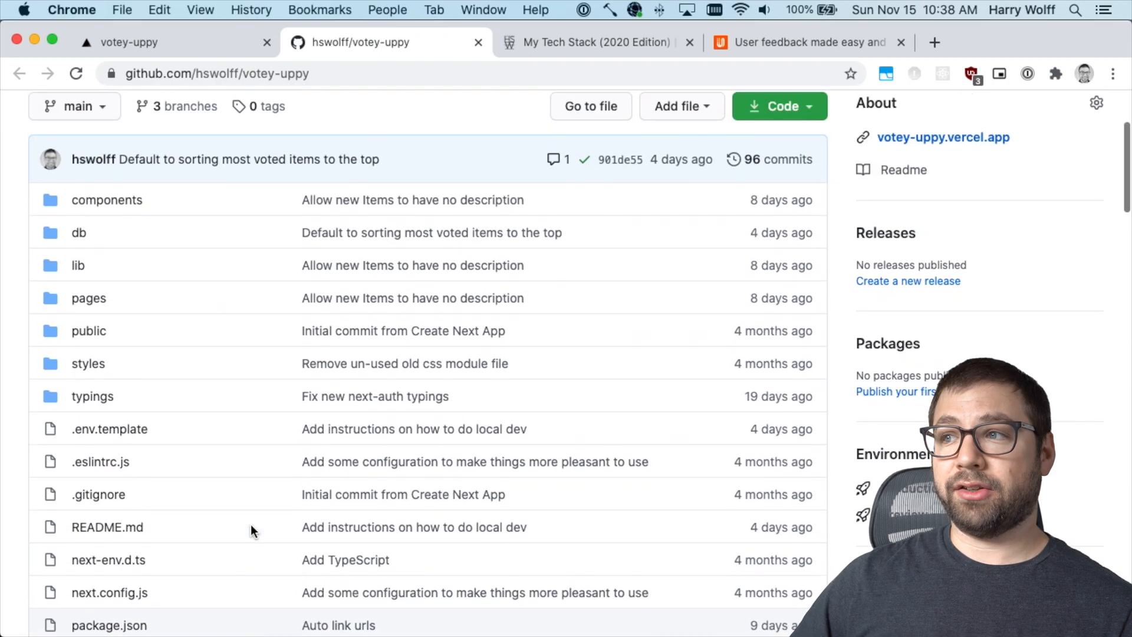
{"action": "scroll", "scroll_direction": "up", "scroll_amount": 3}
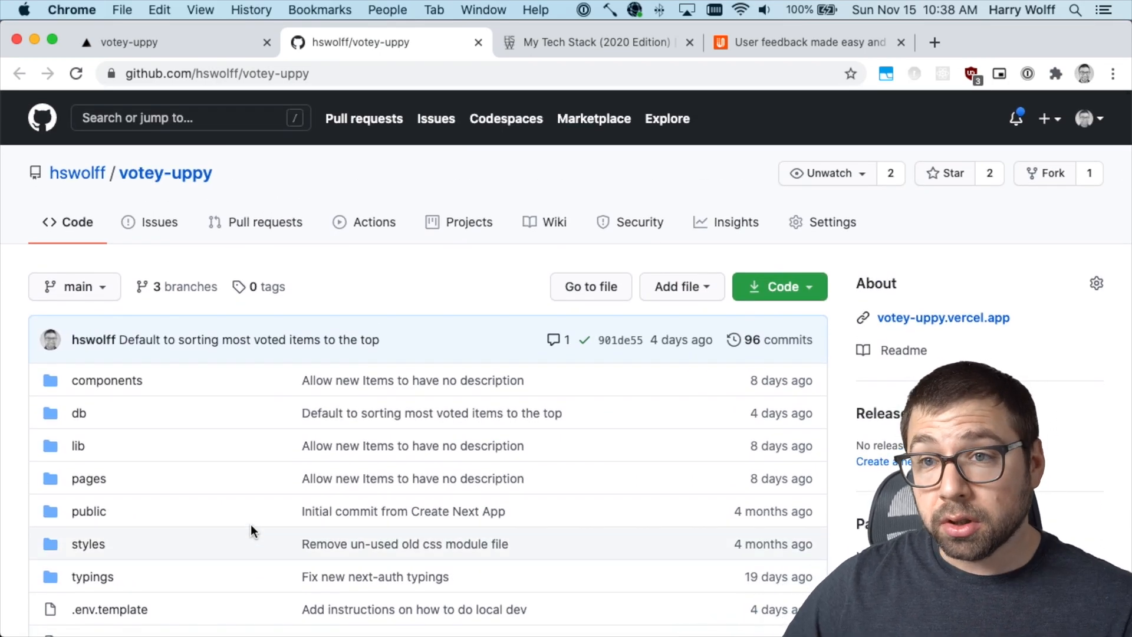
{"action": "scroll", "scroll_direction": "down", "scroll_amount": 3}
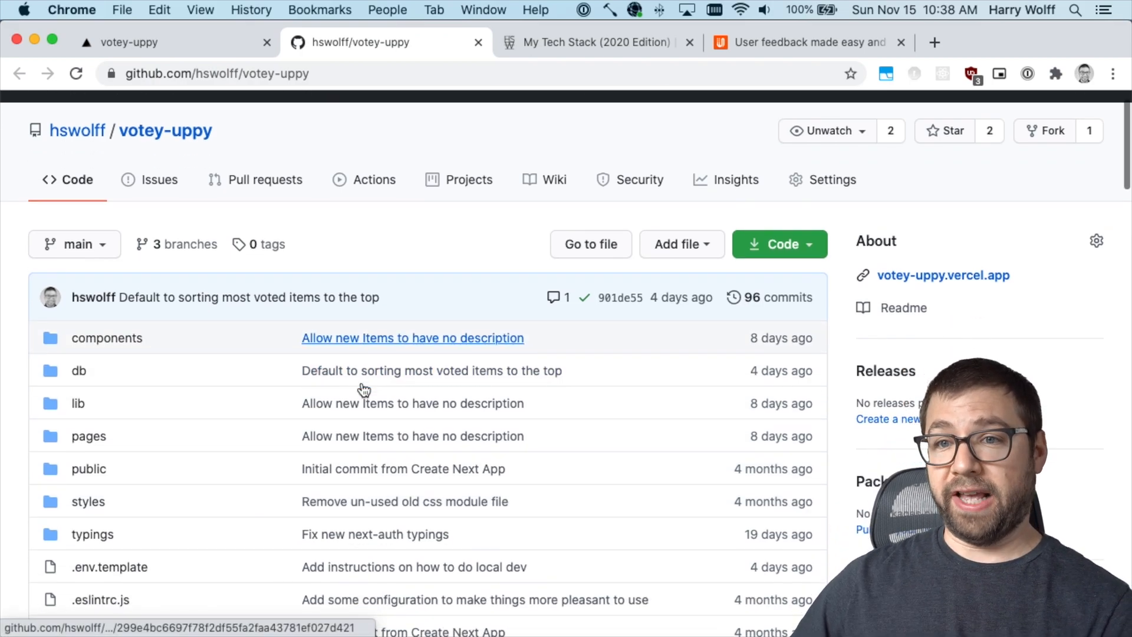
{"action": "scroll", "scroll_direction": "down", "scroll_amount": 3}
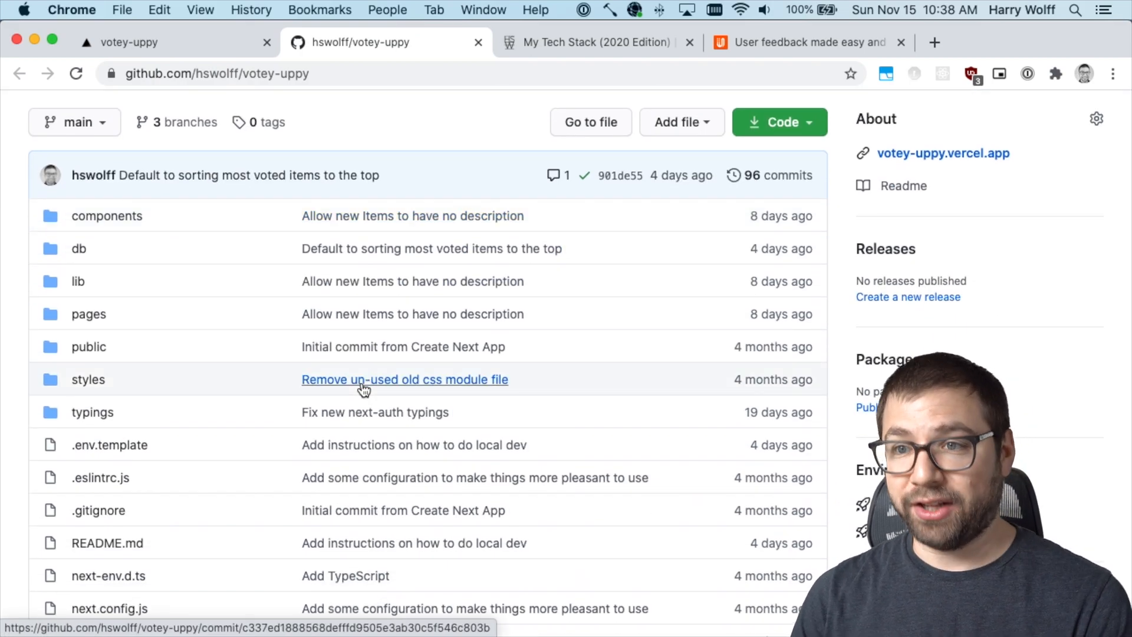
{"action": "mouse_move", "coordinate": [363, 389]}
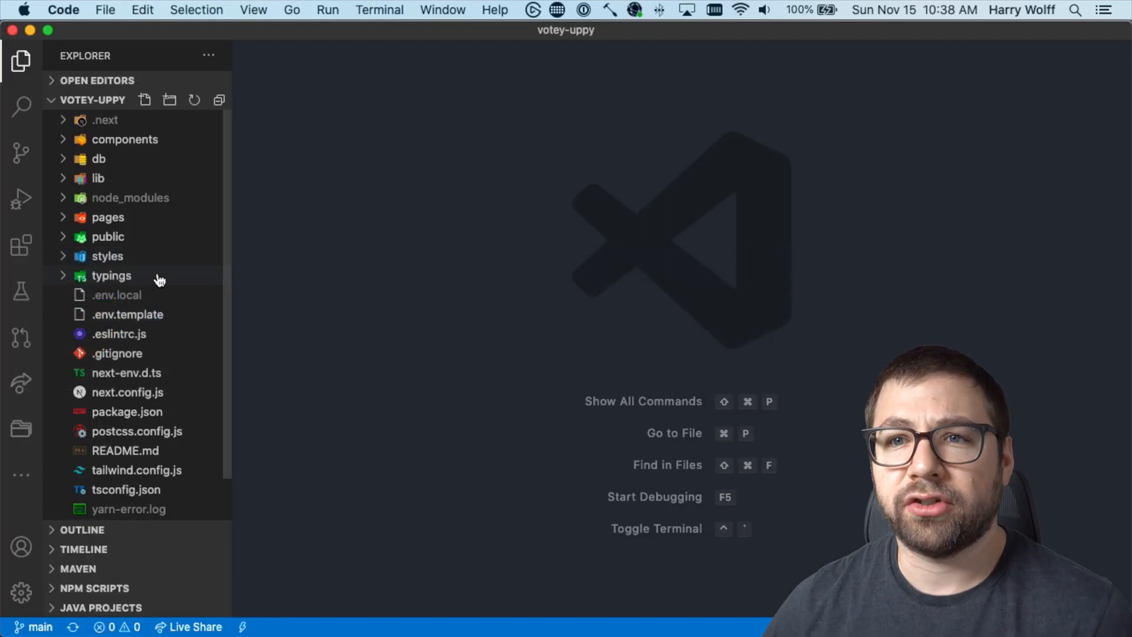
Step: Read through pages/index.tsx and lib/api-hooks.ts in Visual Studio Code
{"action": "left_click", "coordinate": [109, 217]}
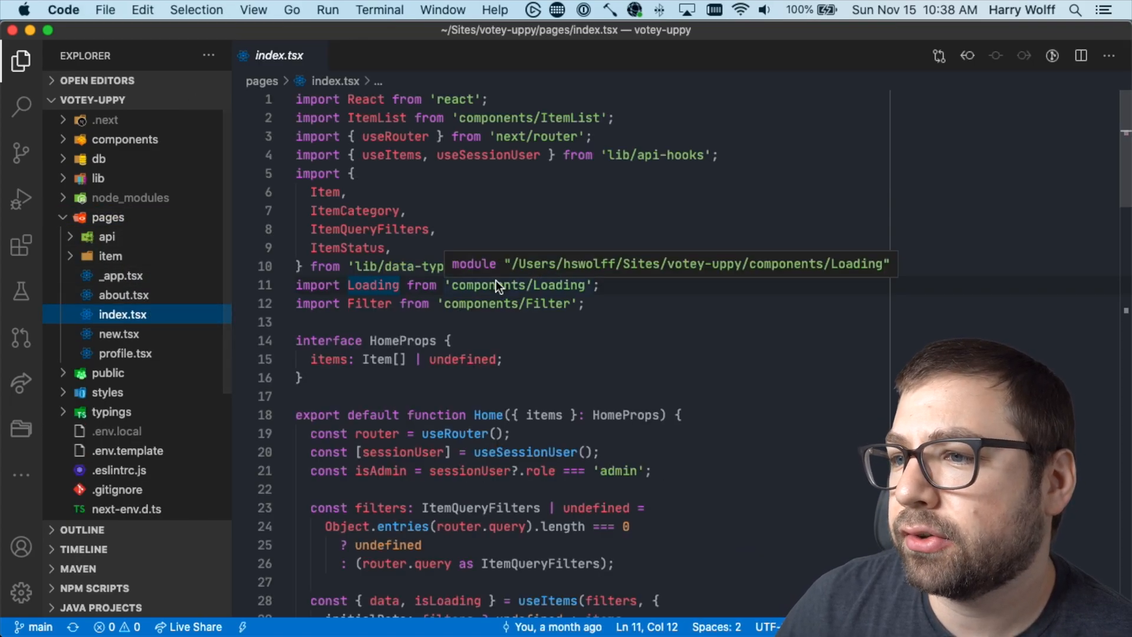
{"action": "scroll", "scroll_direction": "down", "scroll_amount": 3}
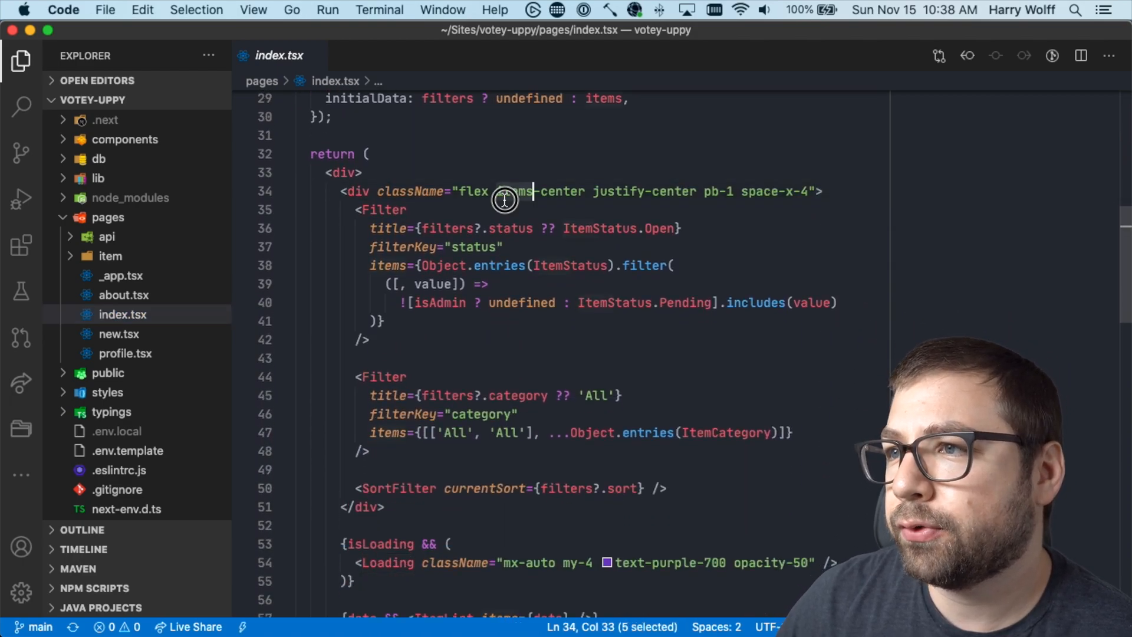
{"action": "scroll", "scroll_direction": "down", "scroll_amount": 3}
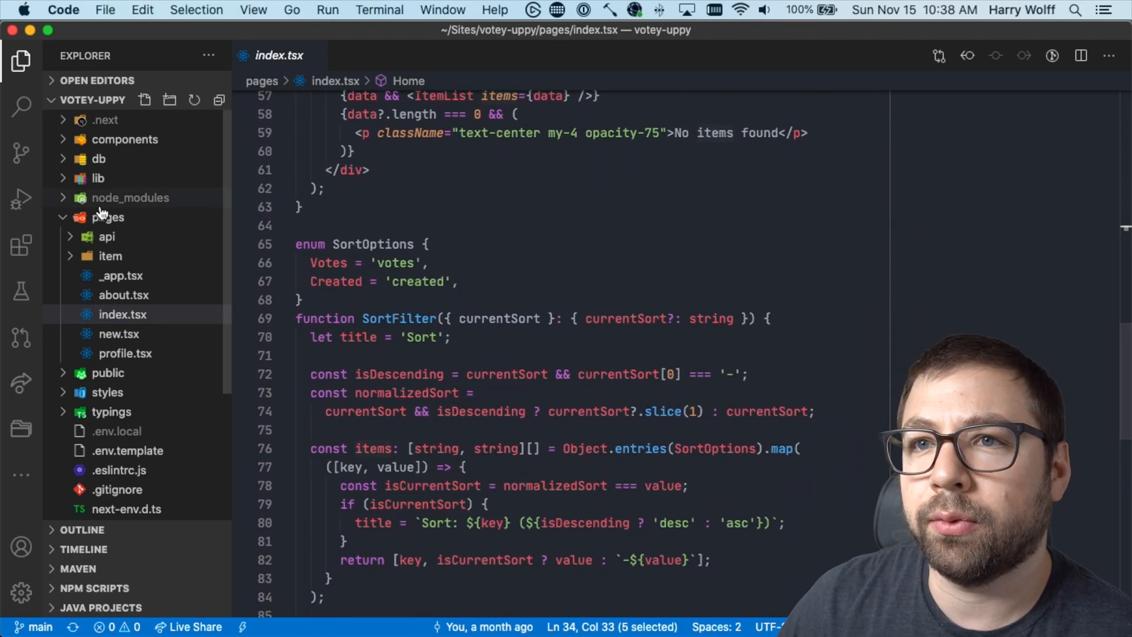
{"action": "left_click", "coordinate": [91, 177]}
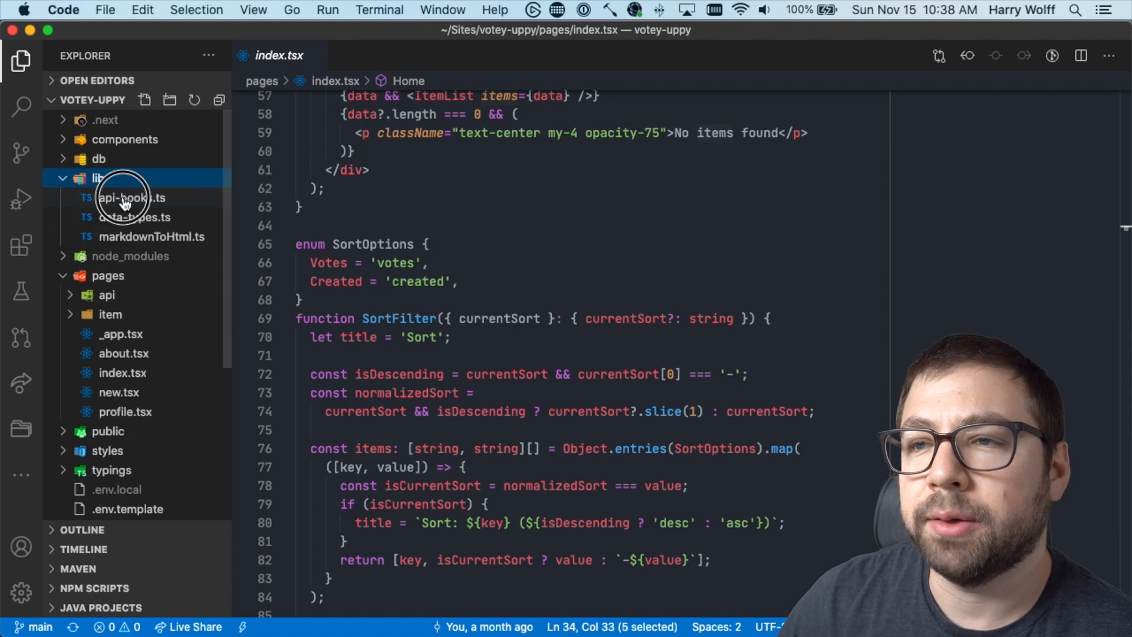
{"action": "left_click", "coordinate": [124, 198]}
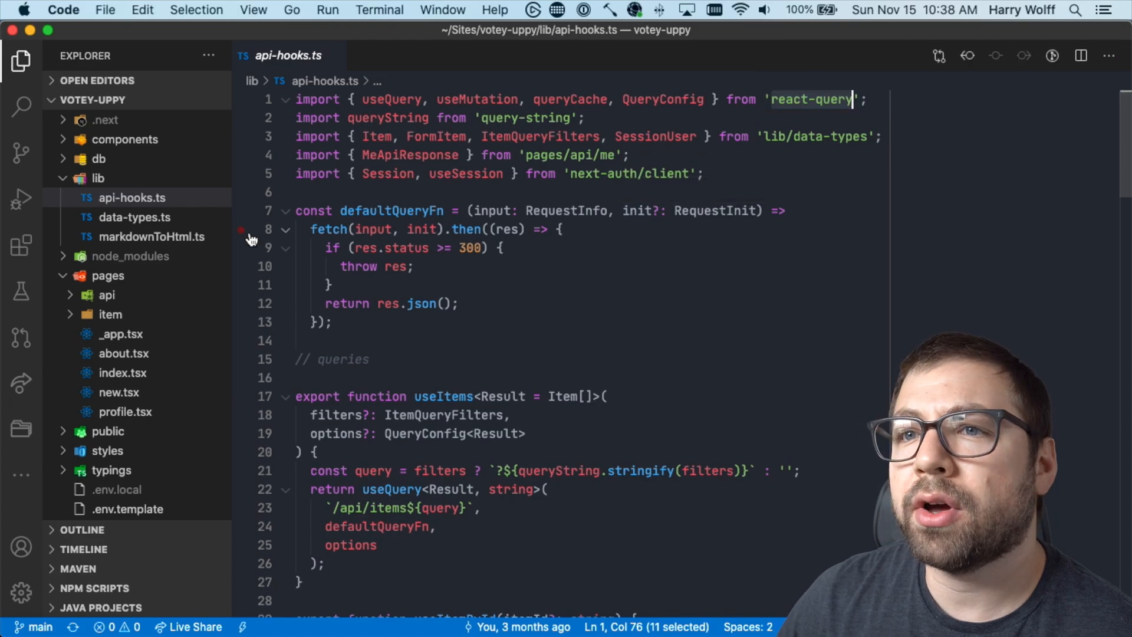
{"action": "left_click", "coordinate": [130, 178]}
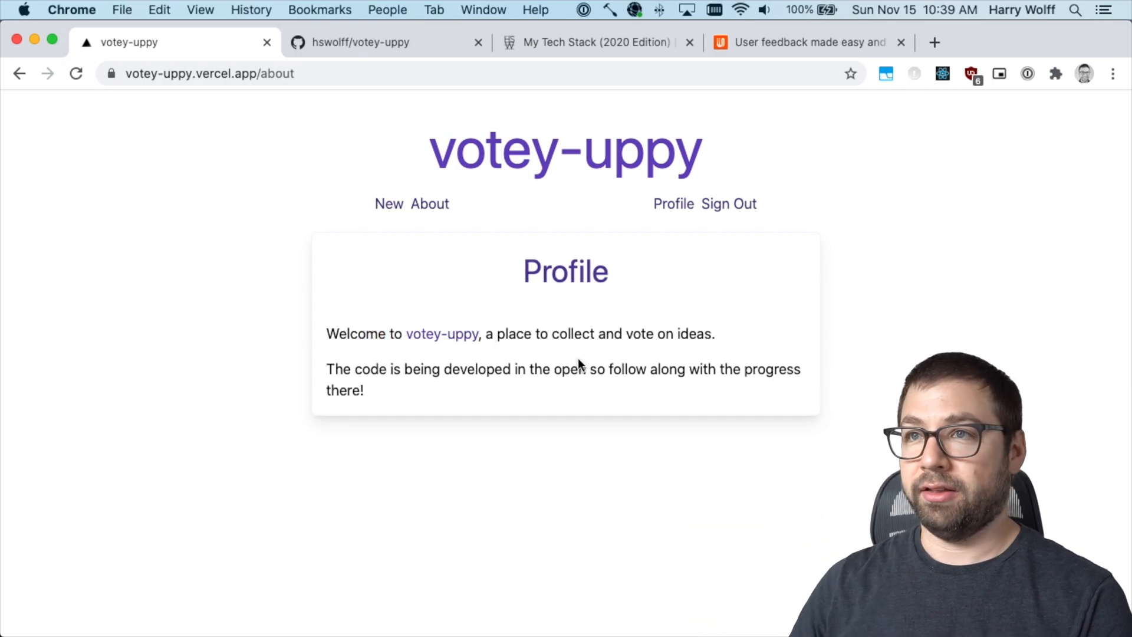
Step: Return to the votey-uppy homepage and view the Open status filter options
{"action": "left_click", "coordinate": [360, 42]}
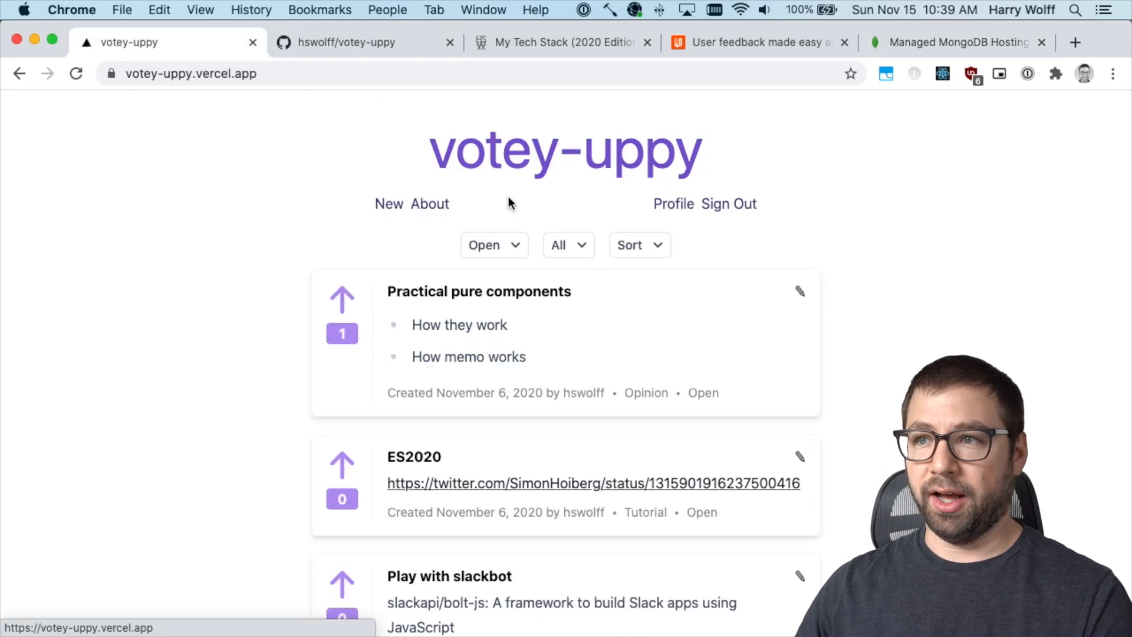
{"action": "mouse_move", "coordinate": [493, 253]}
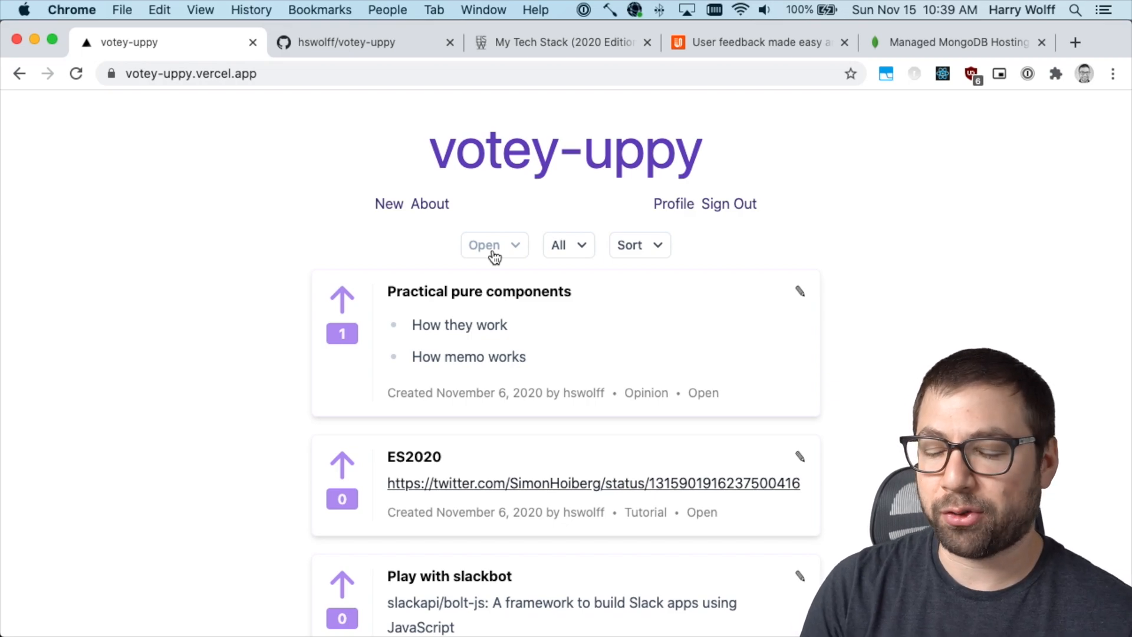
{"action": "left_click", "coordinate": [493, 246]}
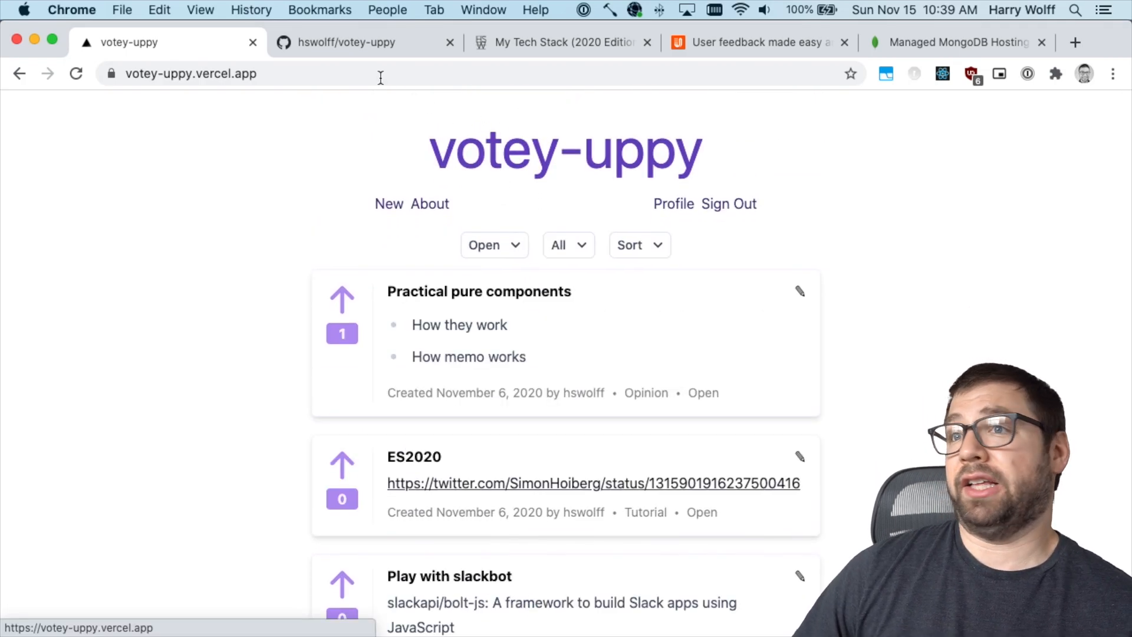
Step: Switch back to the hswolff/votey-uppy GitHub repository page
{"action": "left_click", "coordinate": [357, 43]}
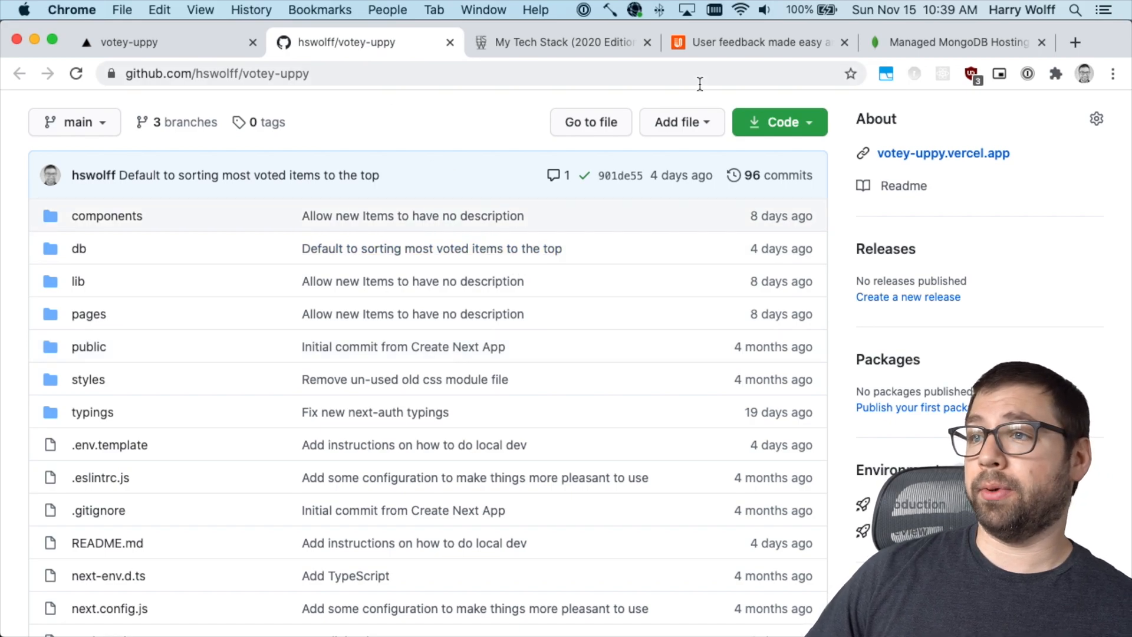
{"action": "mouse_move", "coordinate": [400, 147]}
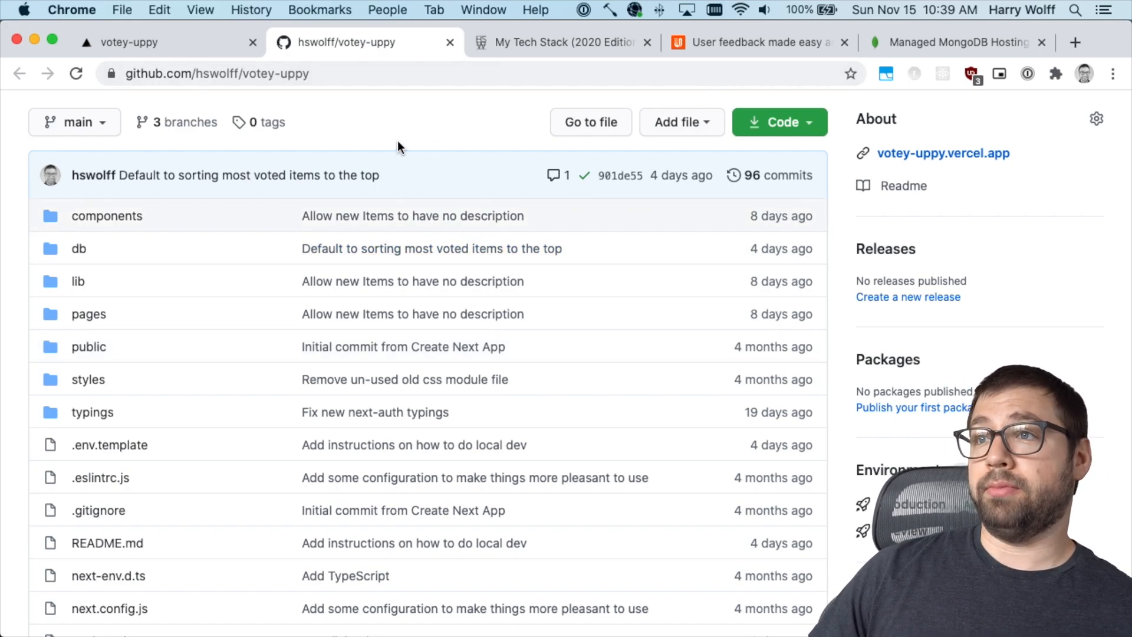
{"action": "mouse_move", "coordinate": [444, 205]}
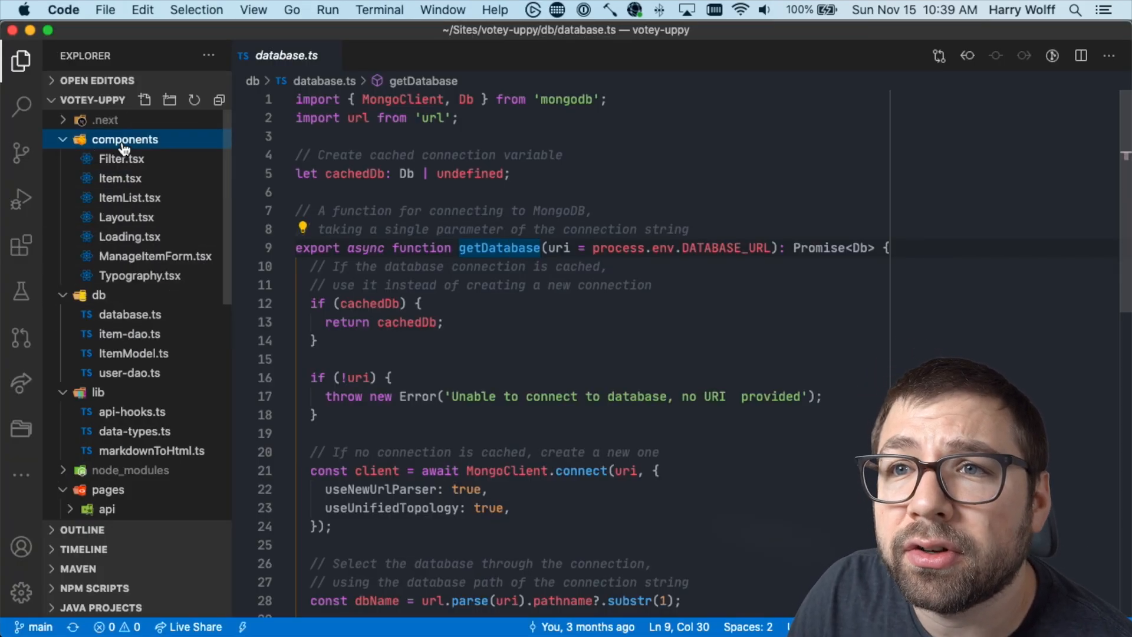
Step: Read through components/Item.tsx down to the vote button code
{"action": "left_click", "coordinate": [121, 178]}
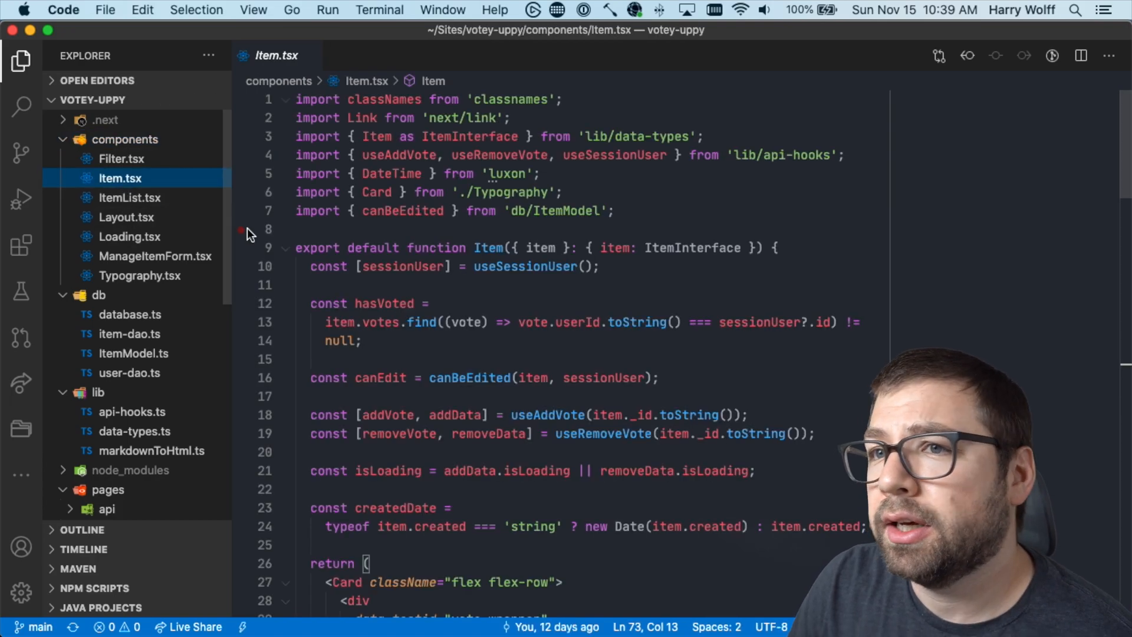
{"action": "scroll", "scroll_direction": "down", "scroll_amount": 3}
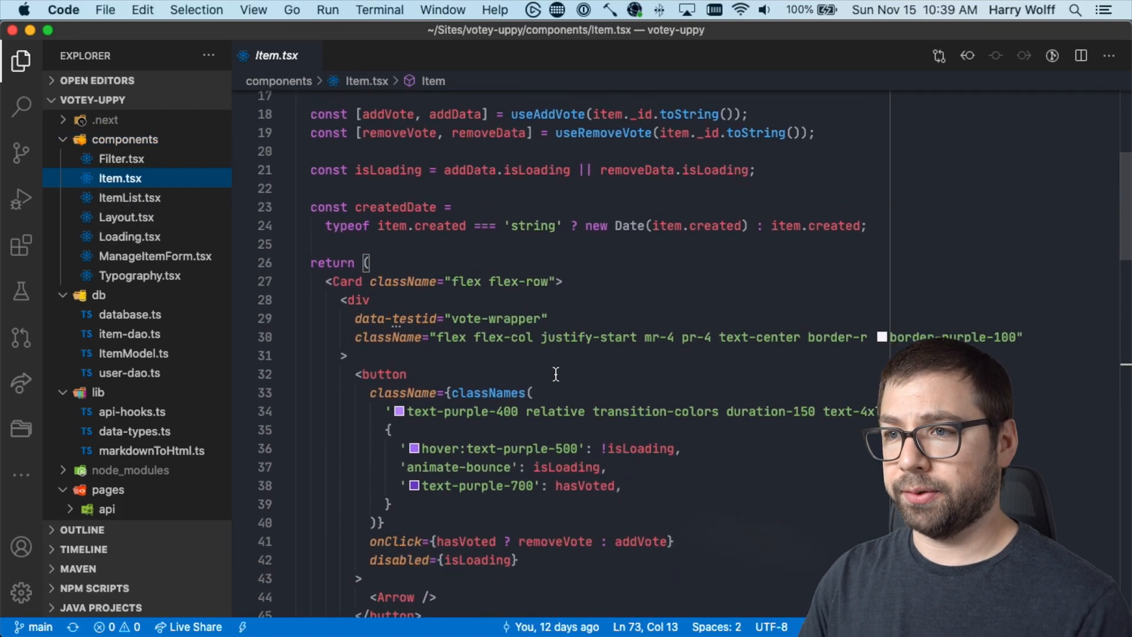
{"action": "scroll", "scroll_direction": "down", "scroll_amount": 3}
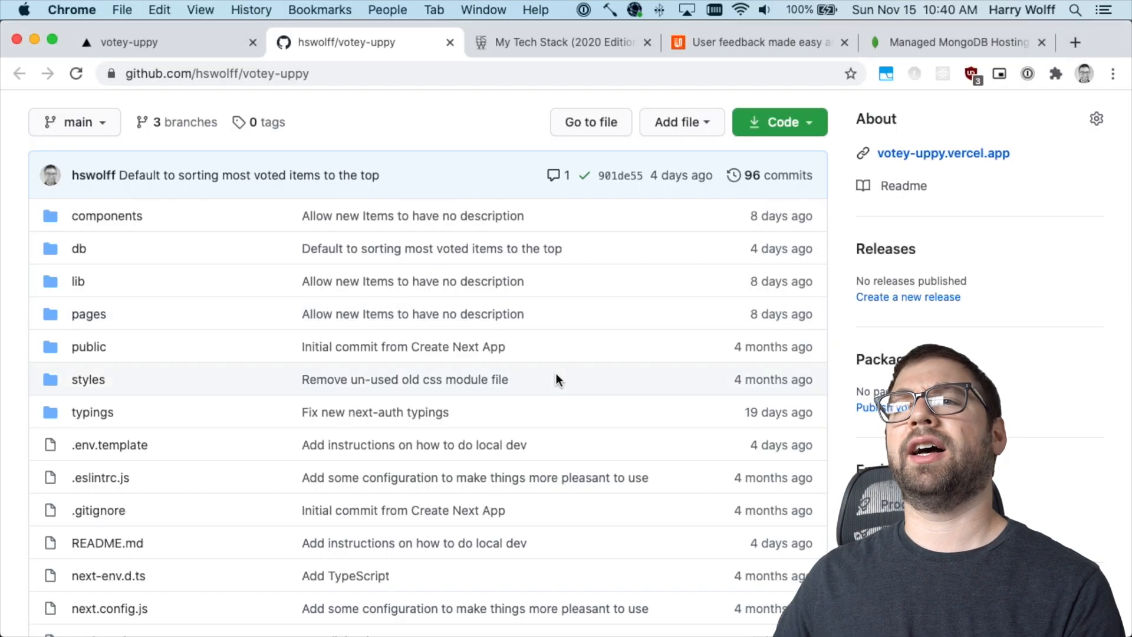
Step: Scroll the README down to its local setup steps and Roadmap milestones
{"action": "scroll", "scroll_direction": "down", "scroll_amount": 3}
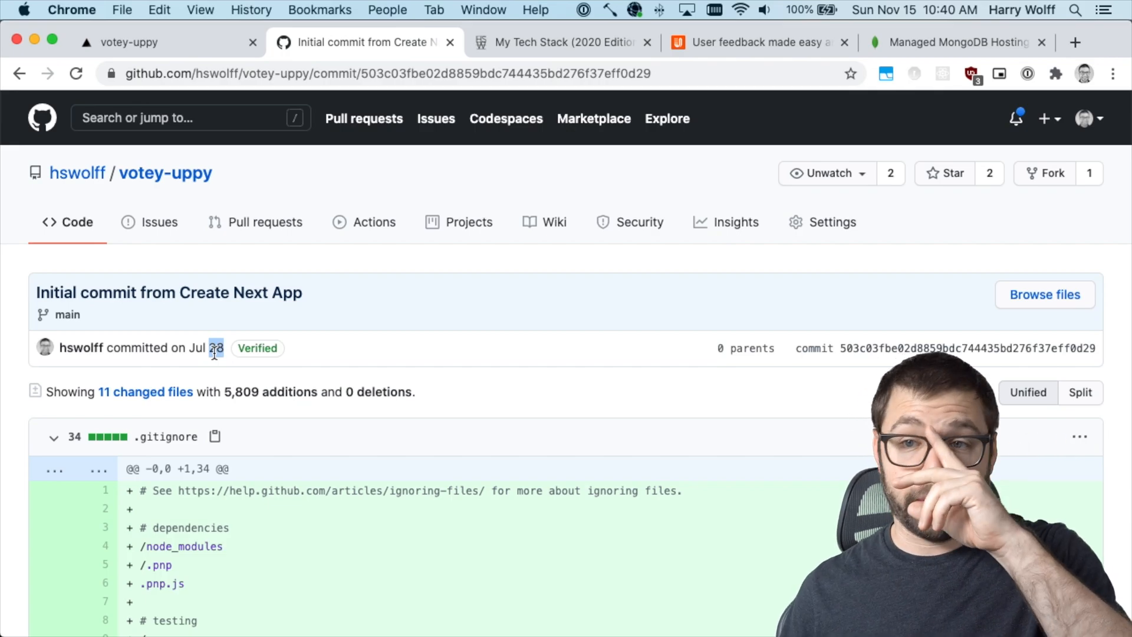
{"action": "scroll", "scroll_direction": "down", "scroll_amount": 3}
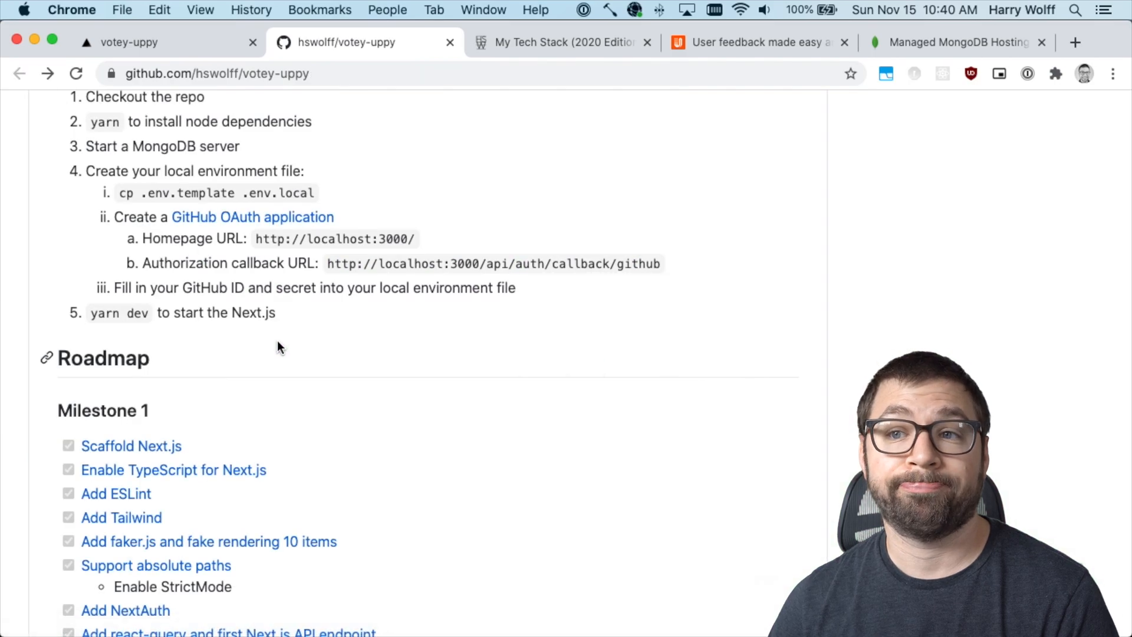
{"action": "mouse_move", "coordinate": [332, 339]}
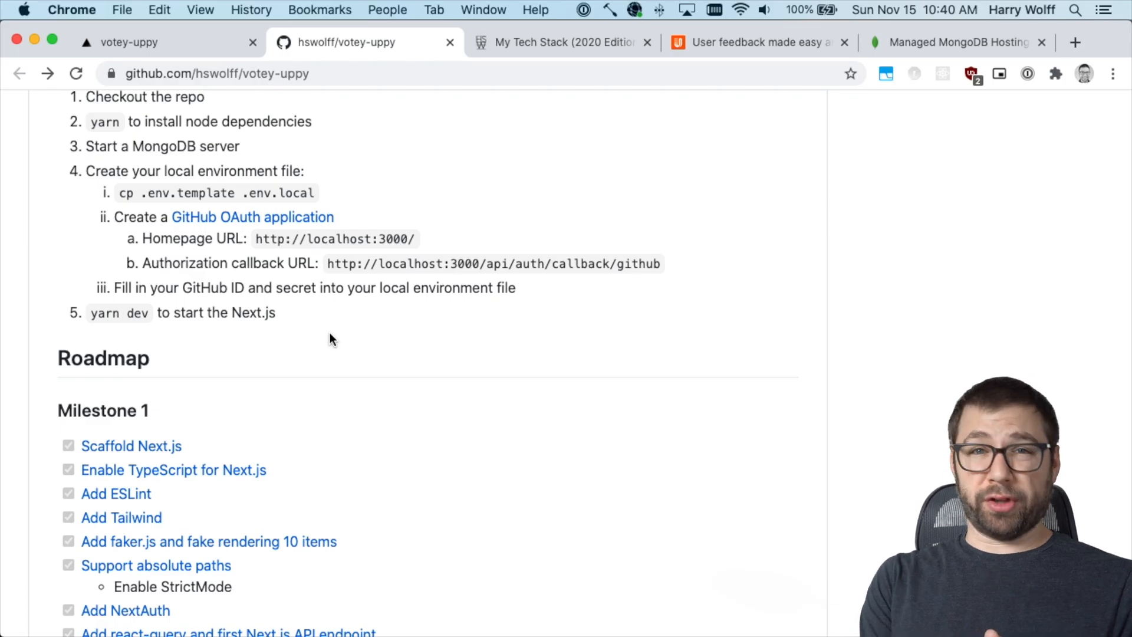
Step: Browse the hswolff.com newsletter page down to its embedded video and back up
{"action": "left_click", "coordinate": [564, 43]}
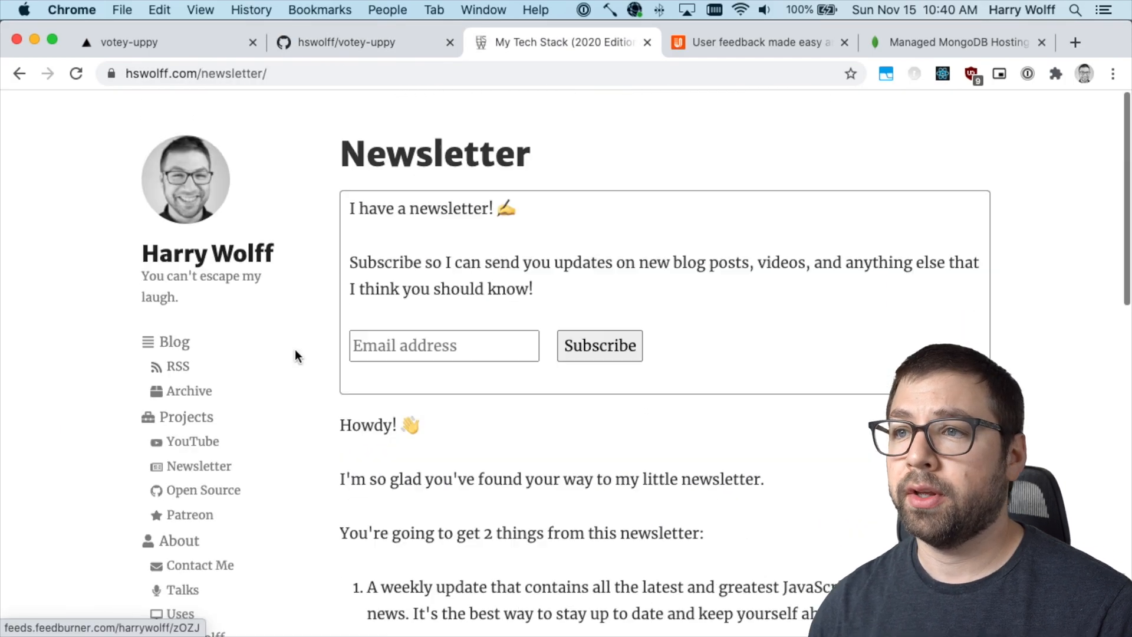
{"action": "scroll", "scroll_direction": "down", "scroll_amount": 3}
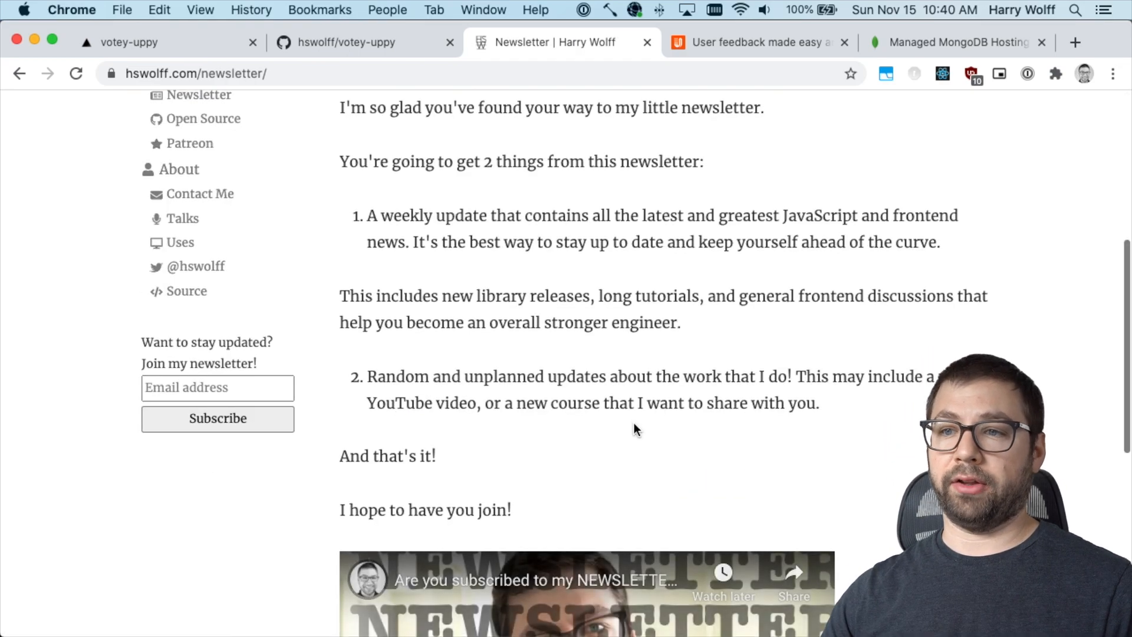
{"action": "scroll", "scroll_direction": "down", "scroll_amount": 3}
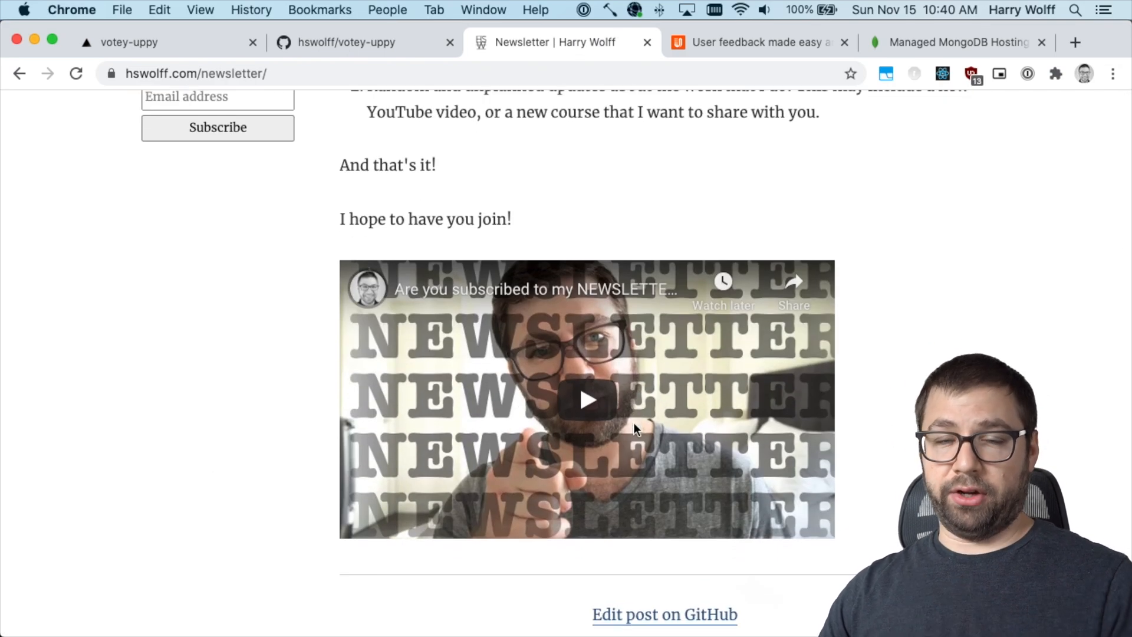
{"action": "scroll", "scroll_direction": "up", "scroll_amount": 3}
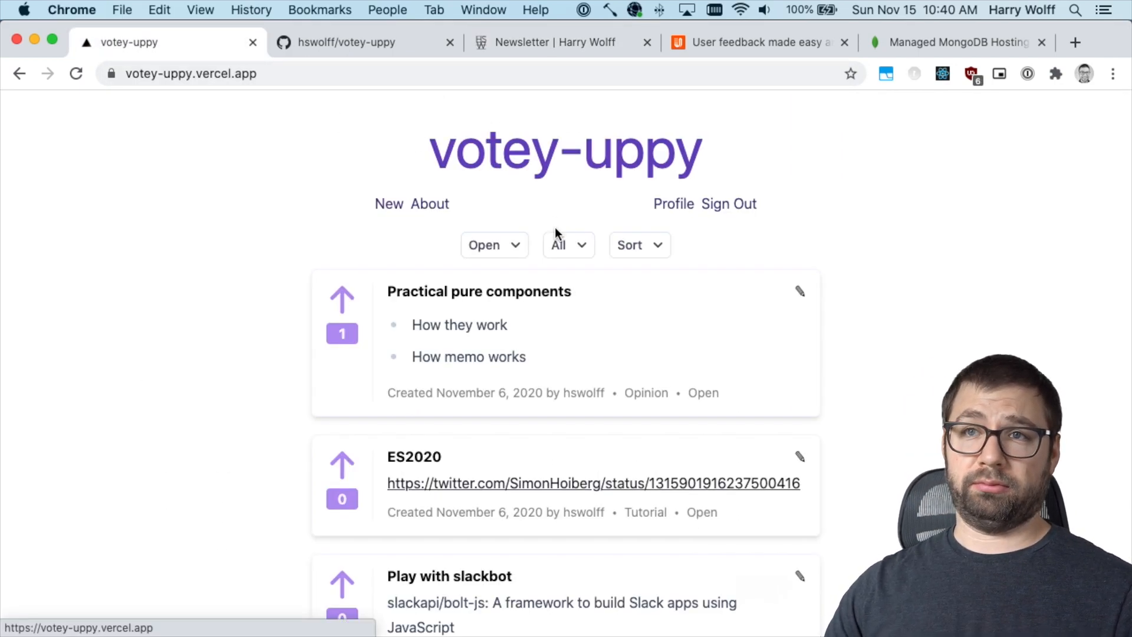
Step: Sort the item list by Votes, then return it to the default order
{"action": "left_click", "coordinate": [639, 246]}
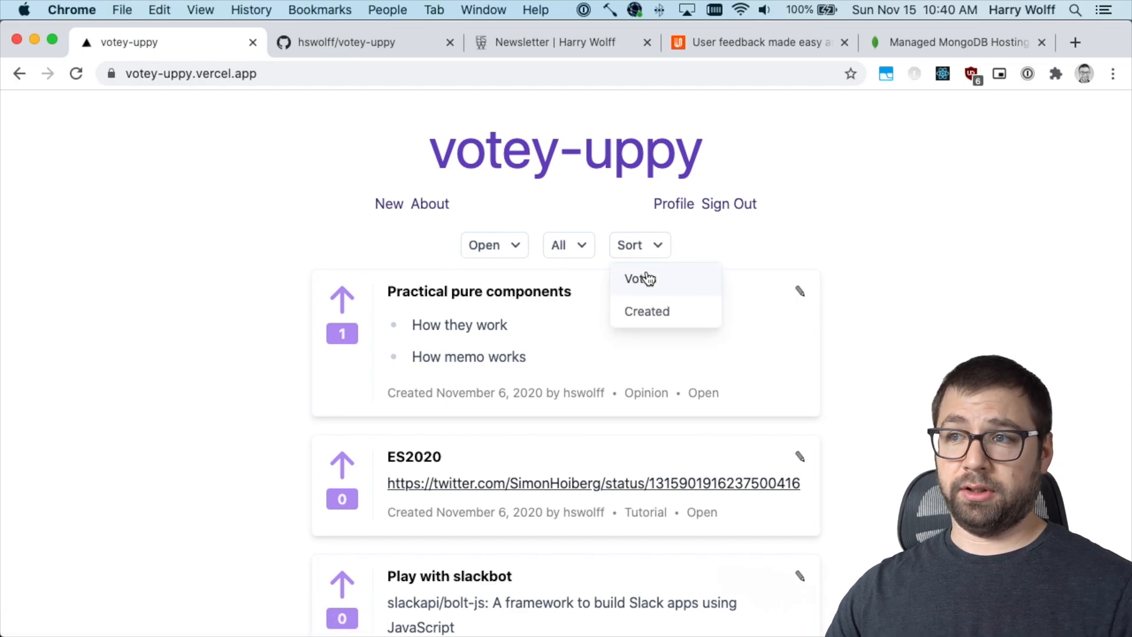
{"action": "left_click", "coordinate": [641, 279]}
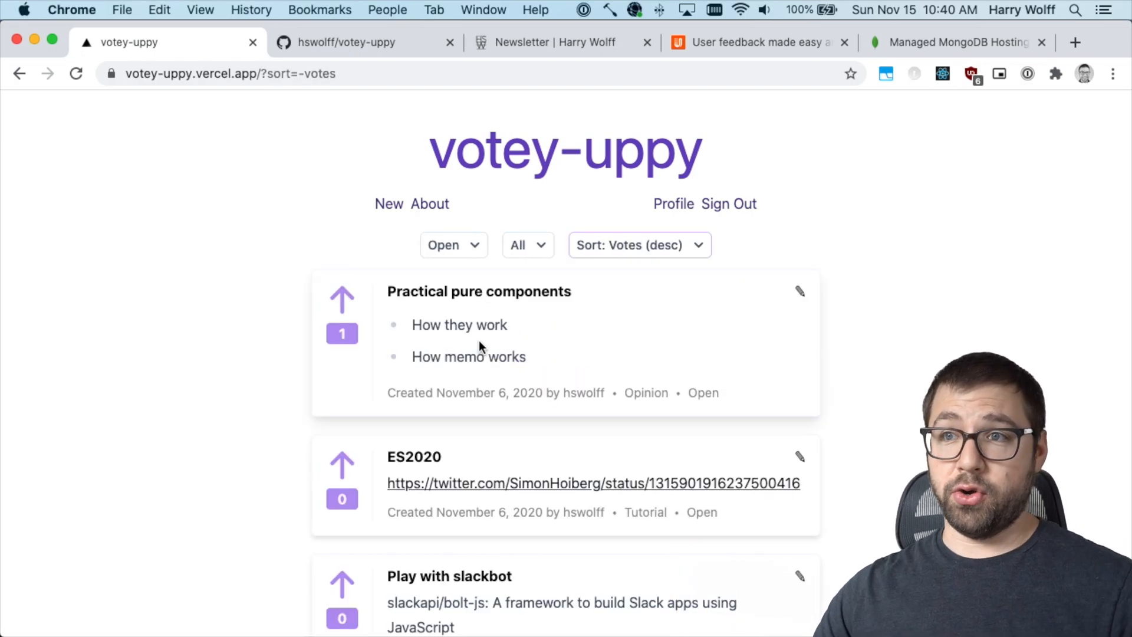
{"action": "left_click", "coordinate": [639, 246]}
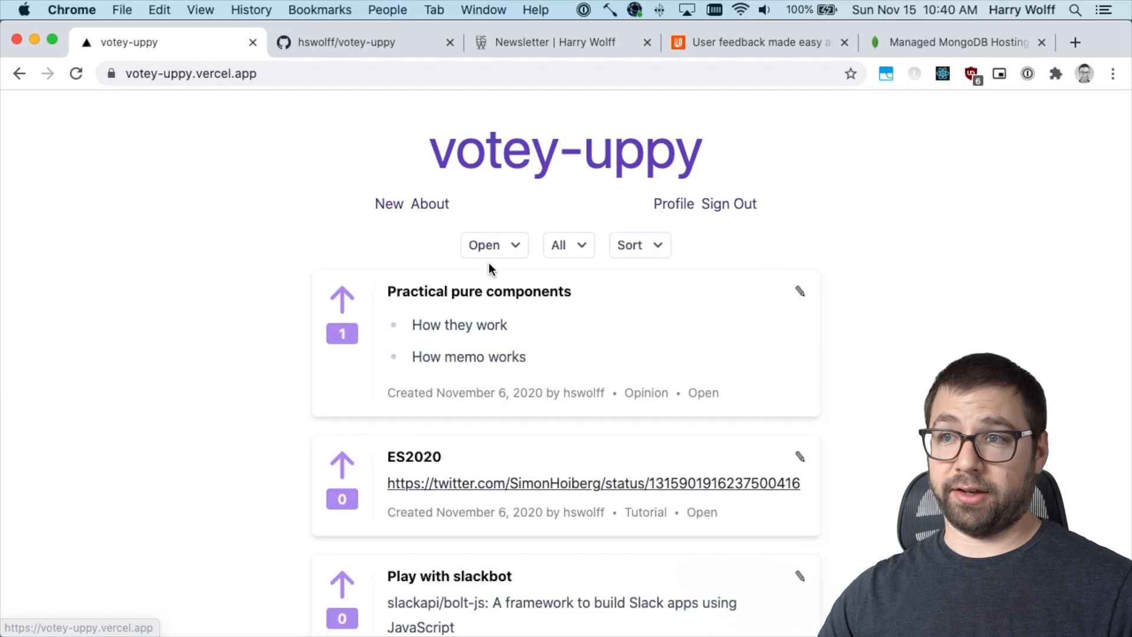
Step: Filter to Pending items (none found), then view the signed-out incognito homepage with DevTools
{"action": "left_click", "coordinate": [494, 245]}
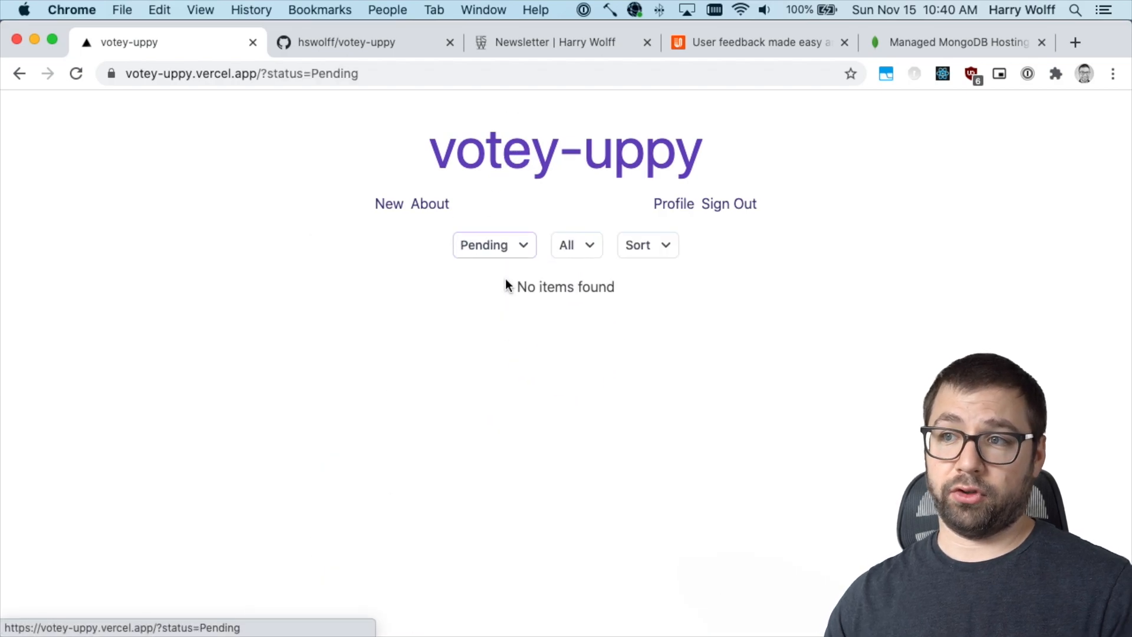
{"action": "left_click", "coordinate": [493, 245]}
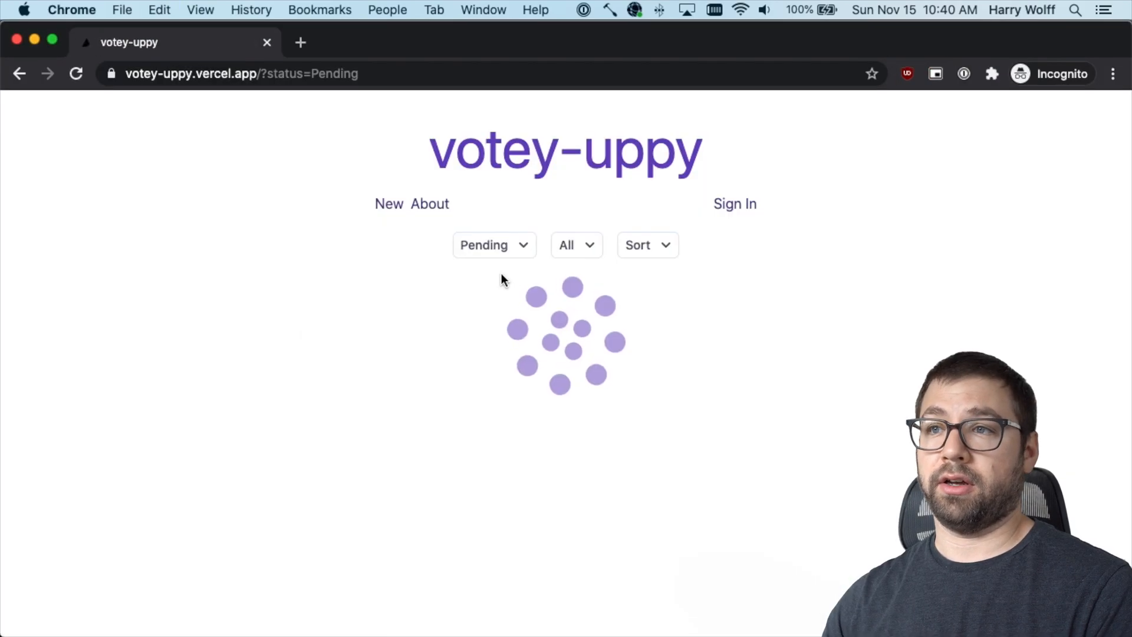
{"action": "mouse_move", "coordinate": [527, 123]}
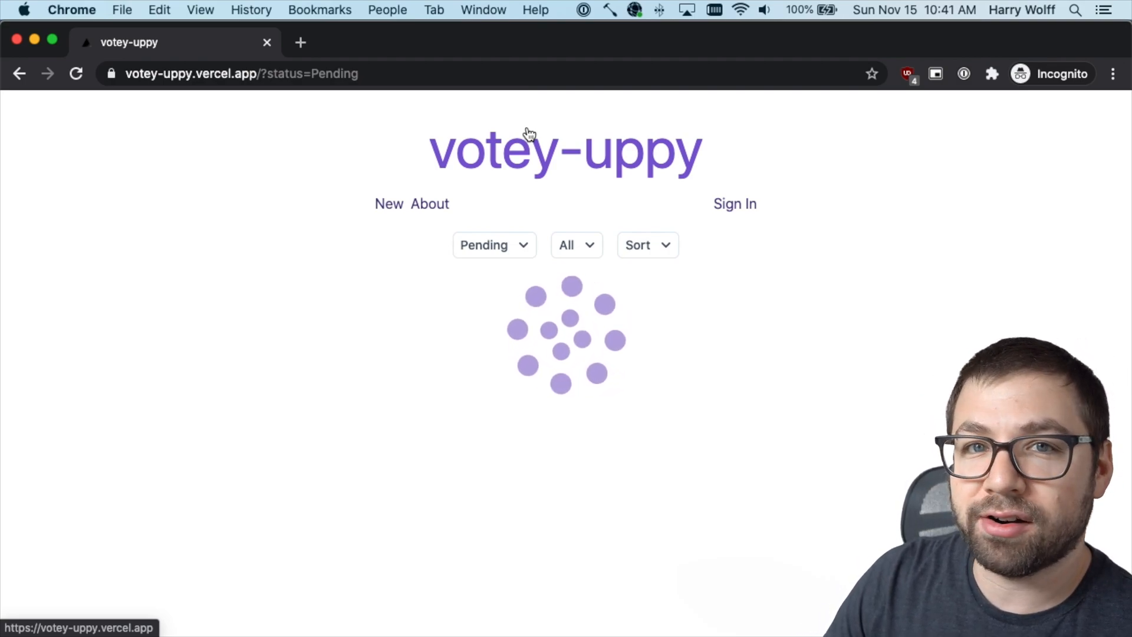
{"action": "key", "text": "F12"}
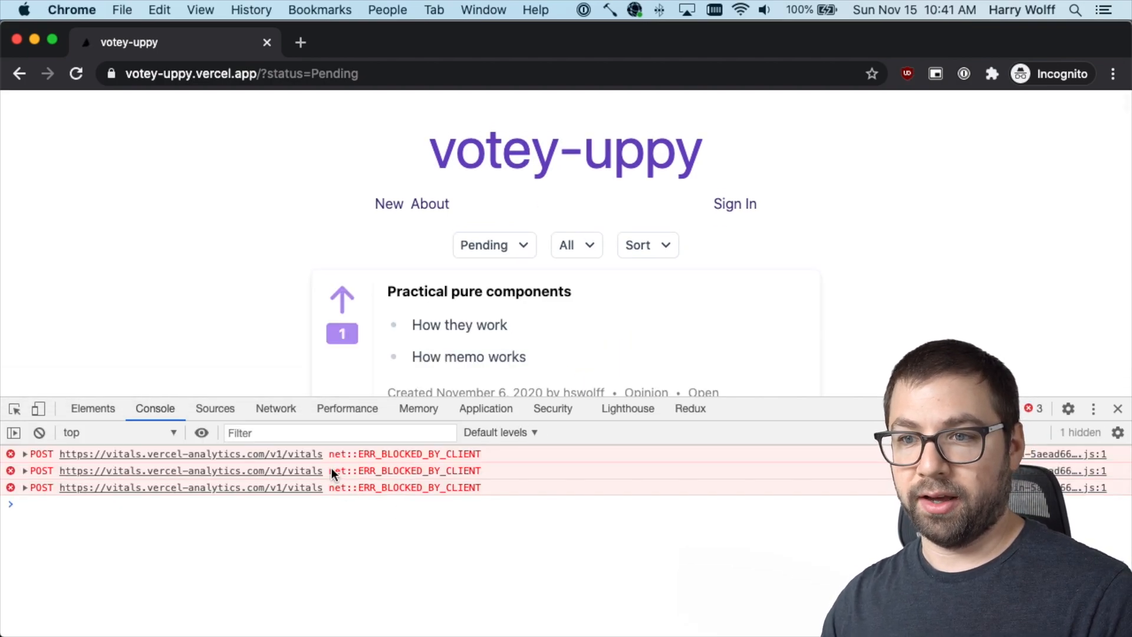
{"action": "scroll", "scroll_direction": "down", "scroll_amount": 3}
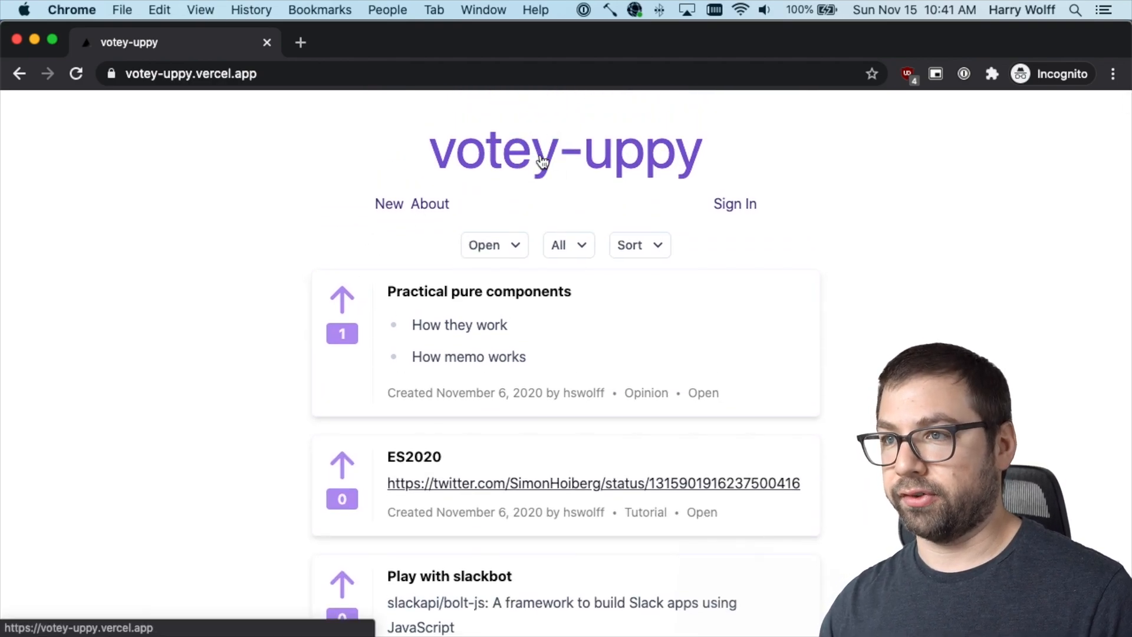
Step: In the signed-in window, upvote Git tutorial to 1 vote beneath Practical pure components
{"action": "left_click", "coordinate": [389, 203]}
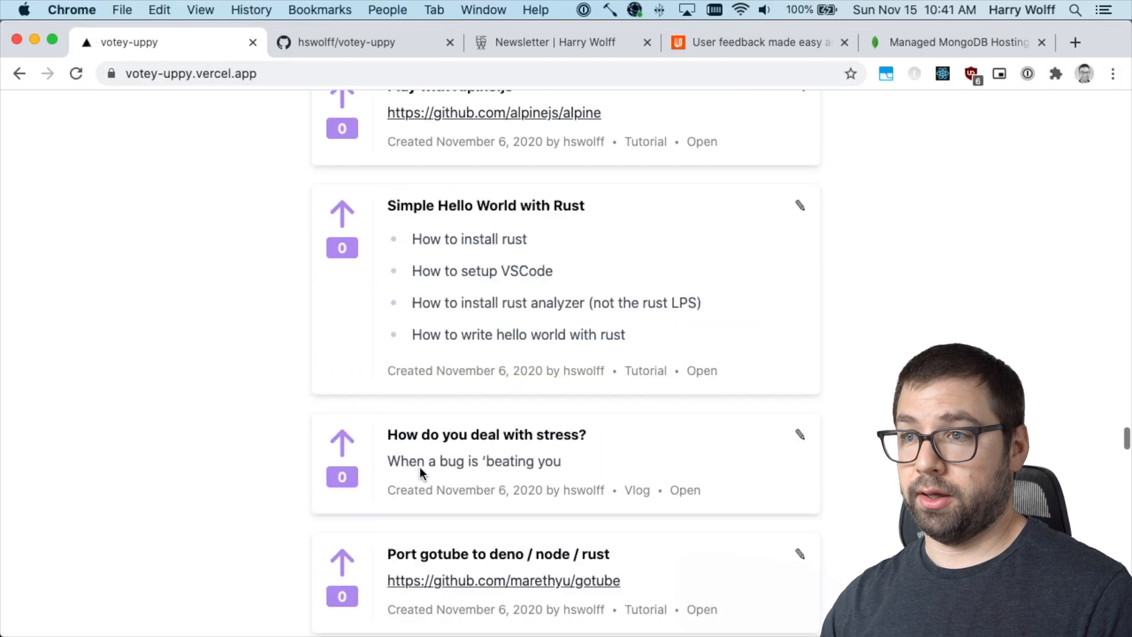
{"action": "scroll", "scroll_direction": "down", "scroll_amount": 3}
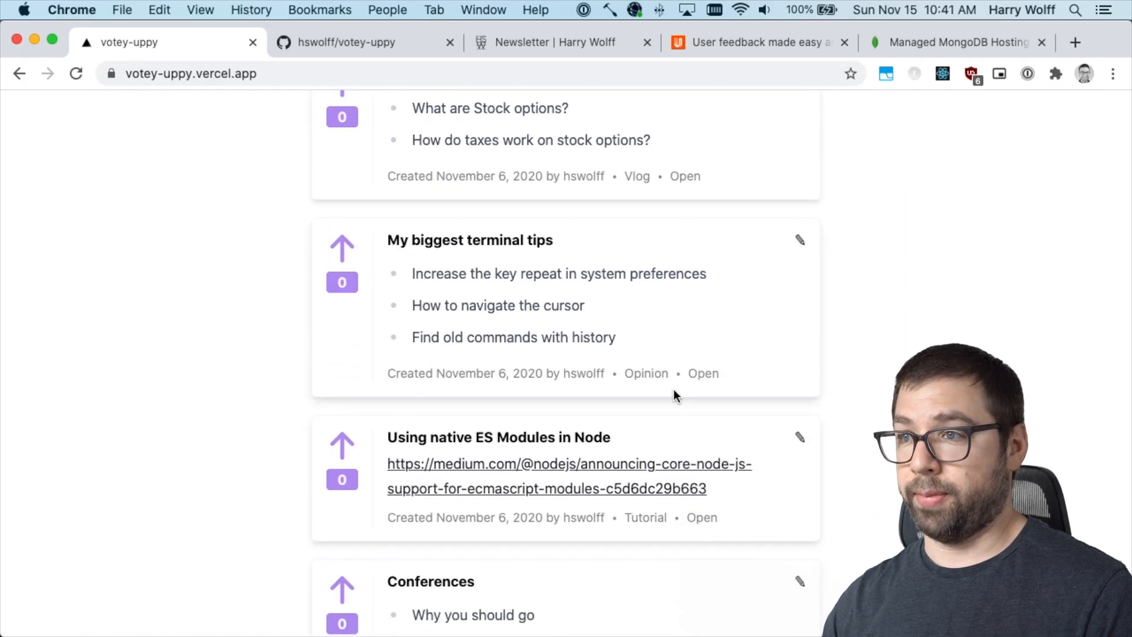
{"action": "scroll", "scroll_direction": "down", "scroll_amount": 3}
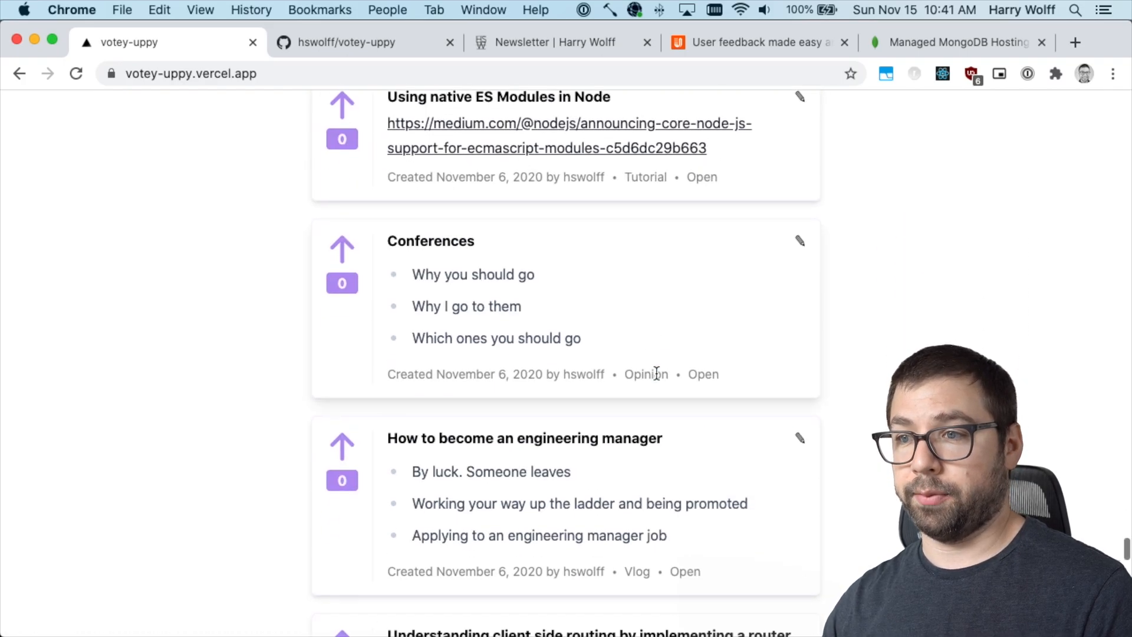
{"action": "scroll", "scroll_direction": "down", "scroll_amount": 3}
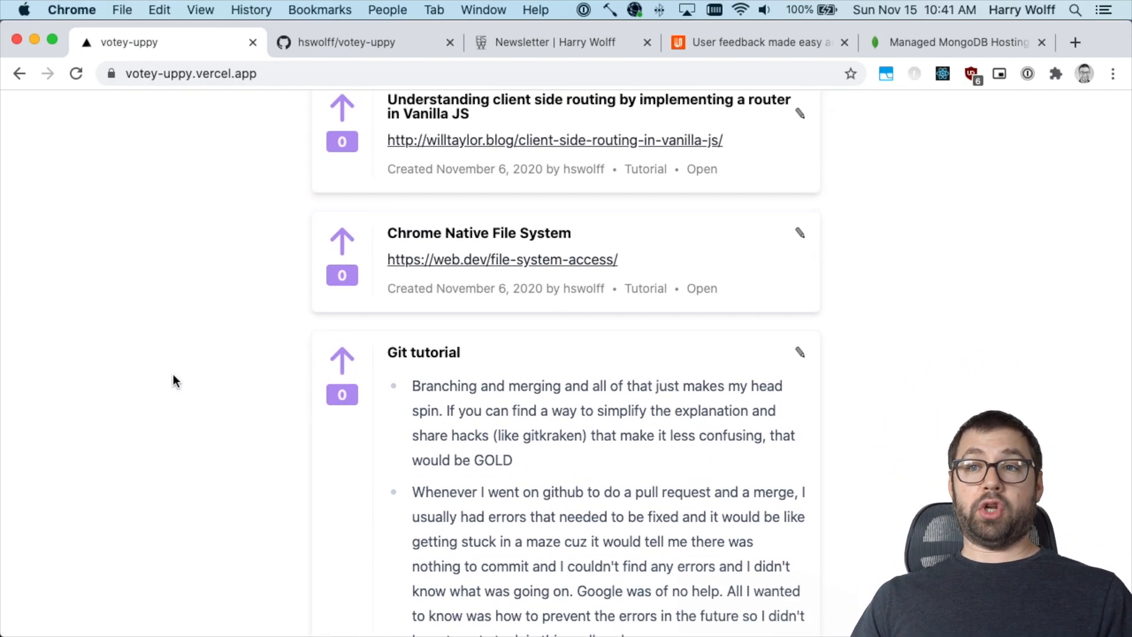
{"action": "scroll", "scroll_direction": "down", "scroll_amount": 3}
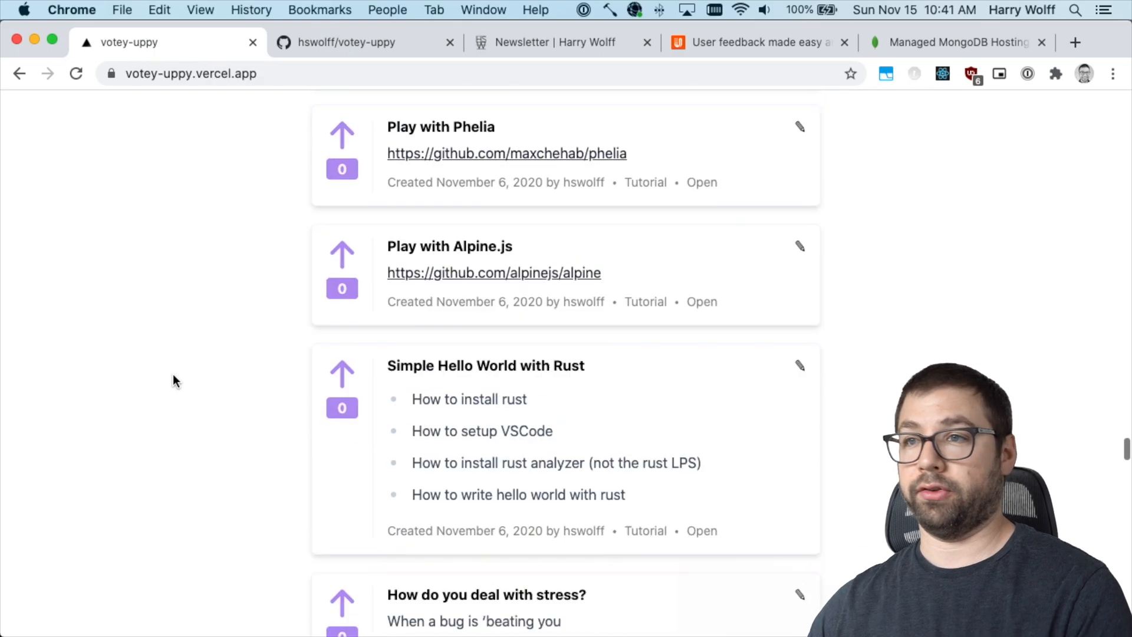
{"action": "scroll", "scroll_direction": "up", "scroll_amount": 3}
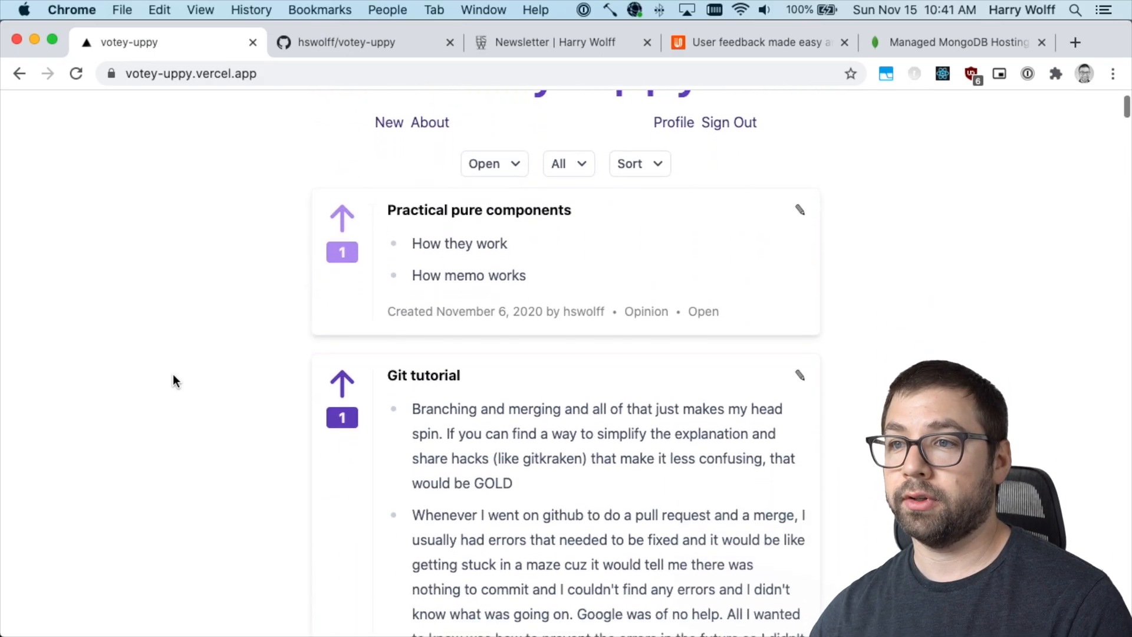
{"action": "mouse_move", "coordinate": [333, 414]}
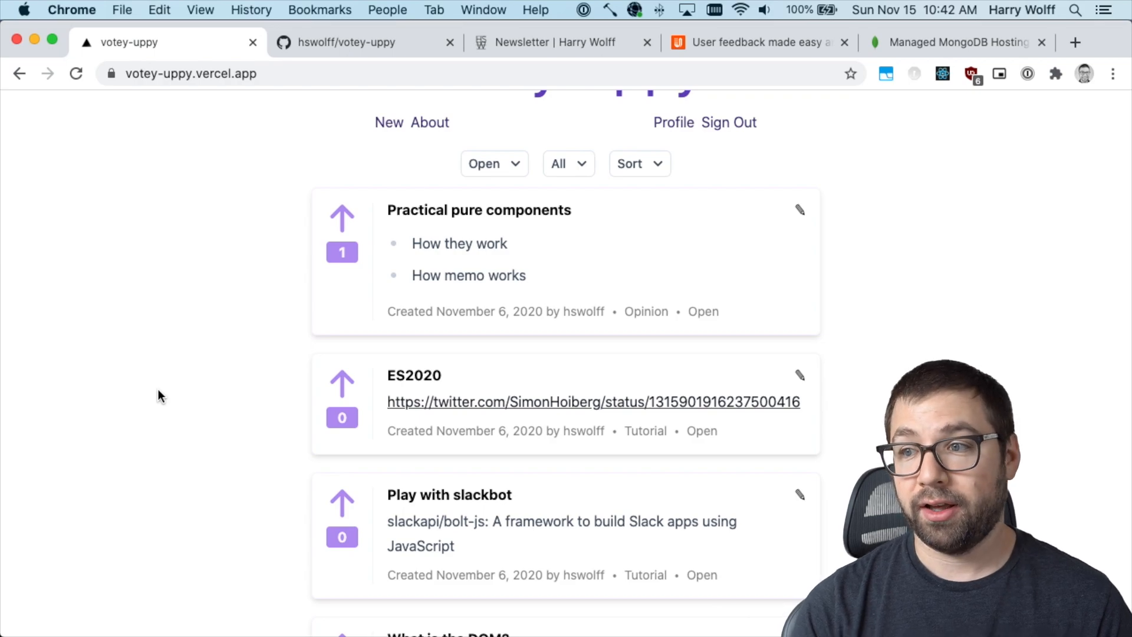
{"action": "scroll", "scroll_direction": "down", "scroll_amount": 3}
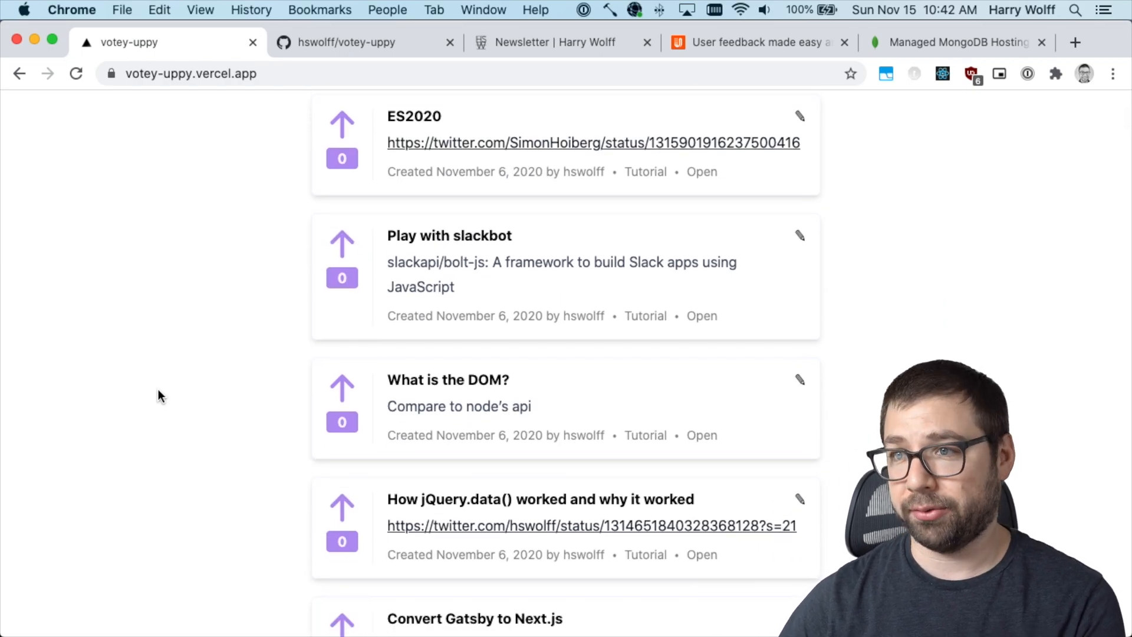
{"action": "scroll", "scroll_direction": "down", "scroll_amount": 3}
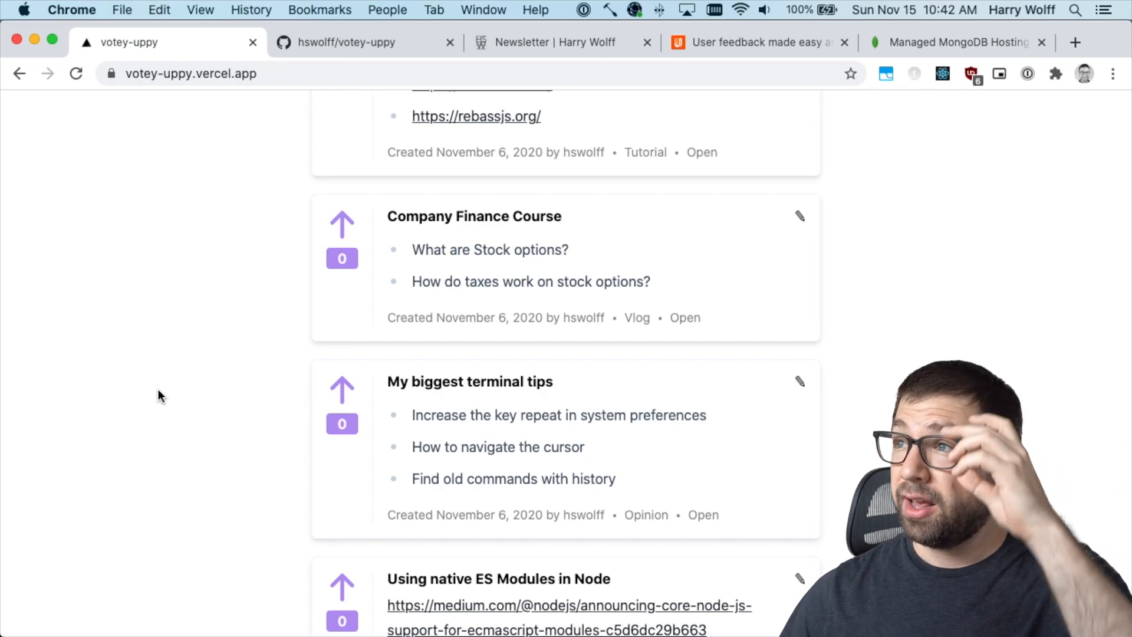
{"action": "mouse_move", "coordinate": [182, 380]}
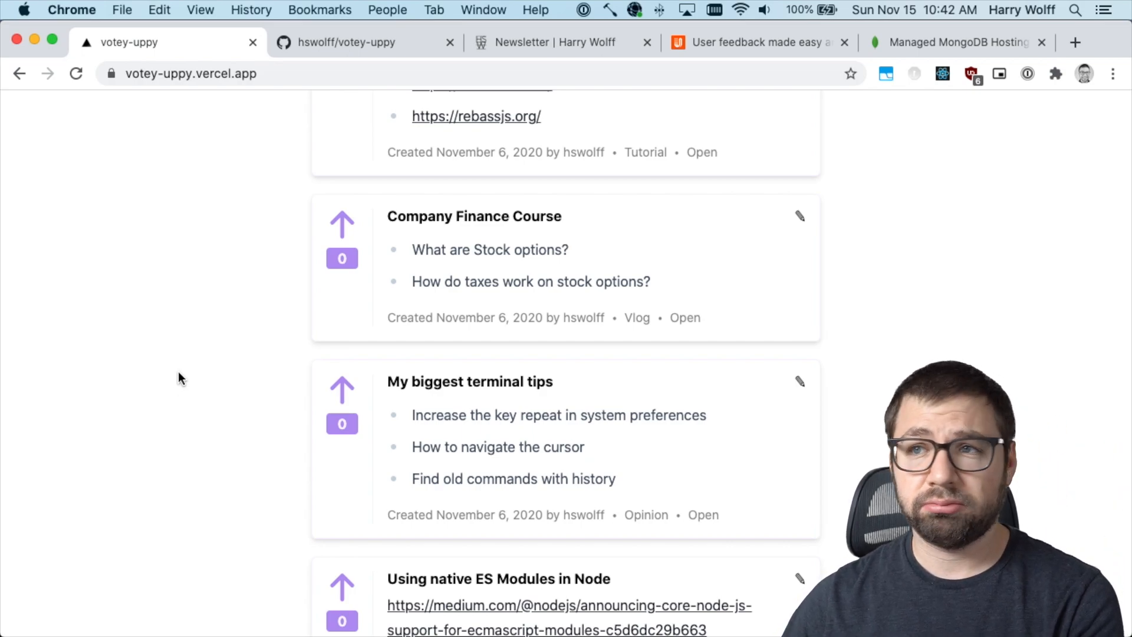